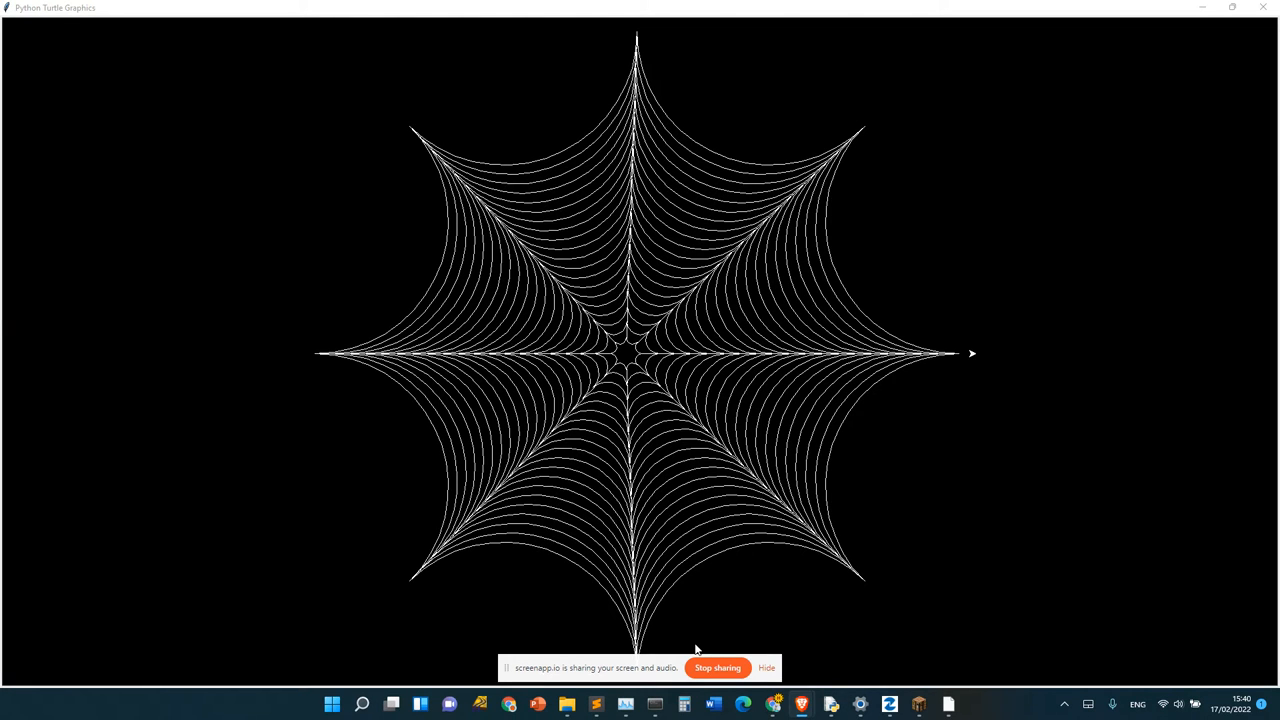
mouse_move(1231, 481)
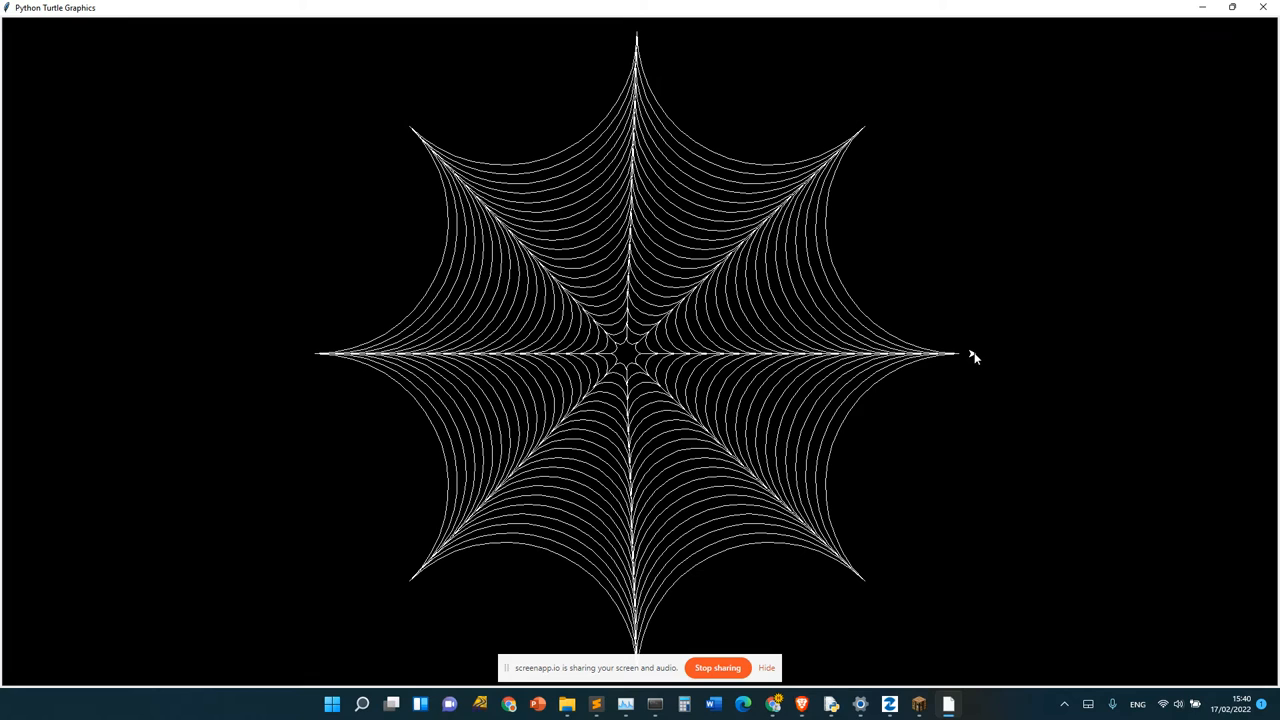
mouse_move(970, 357)
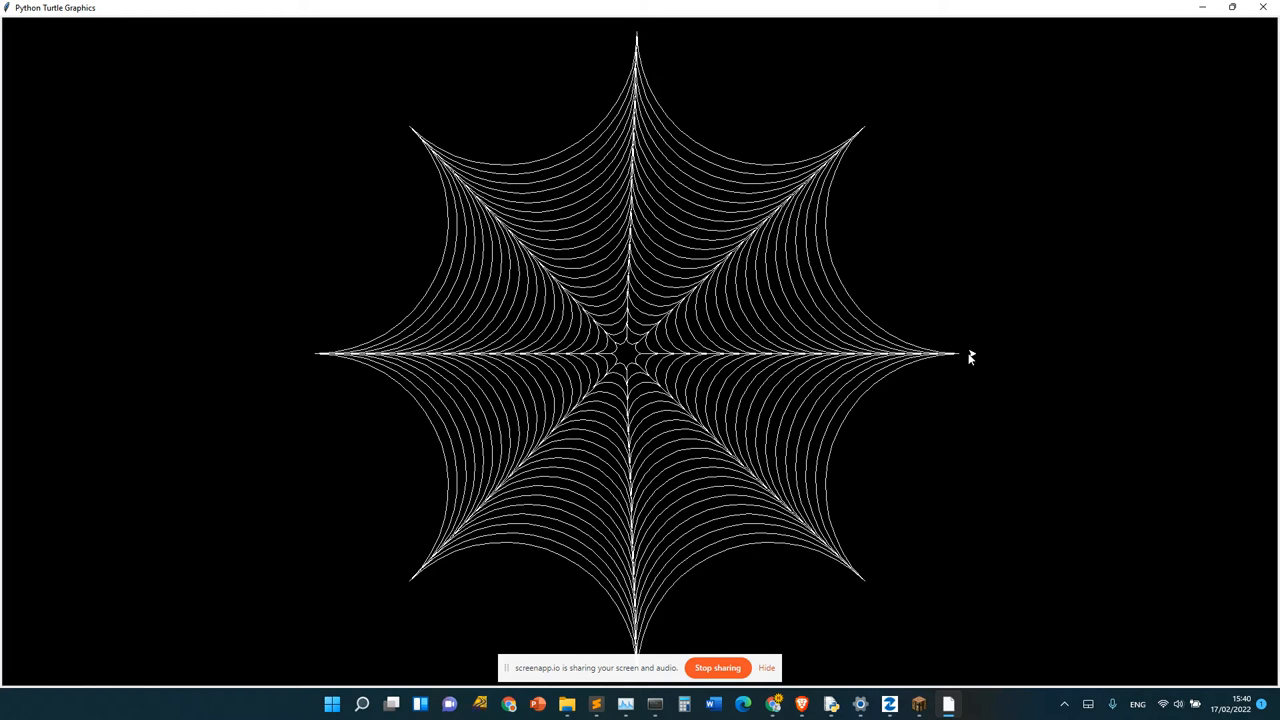
mouse_move(960, 365)
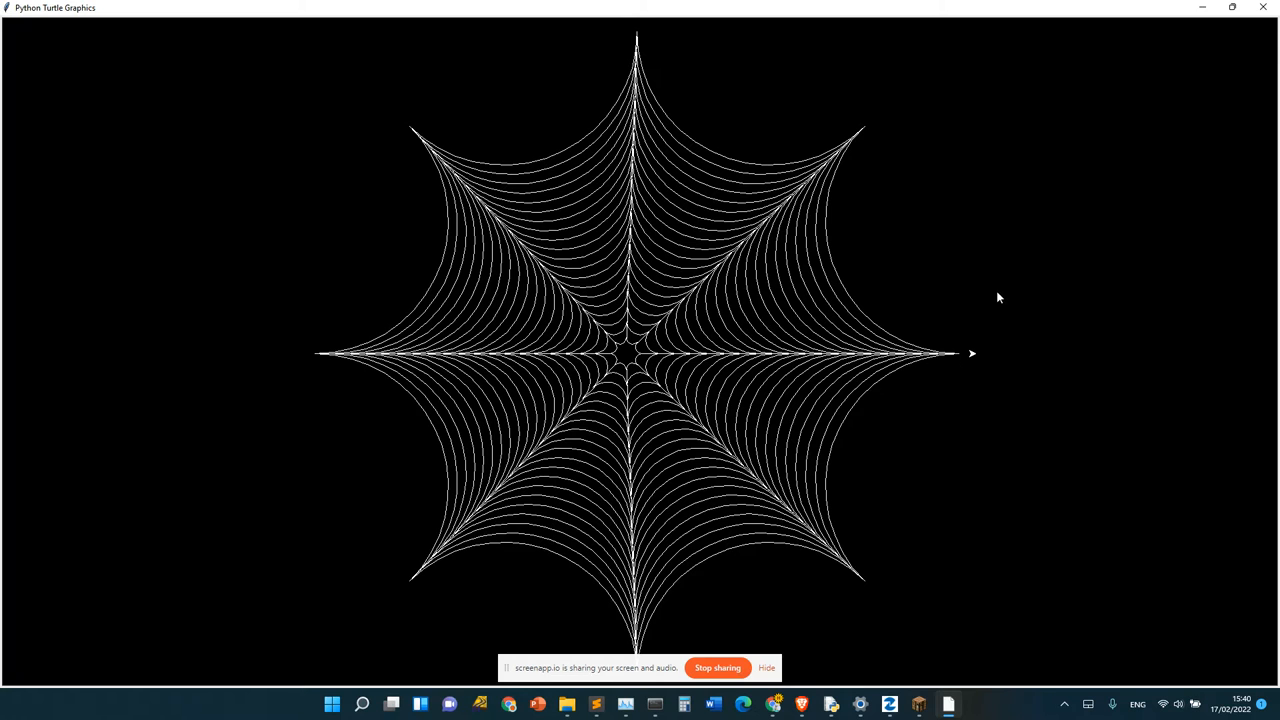
mouse_move(730, 362)
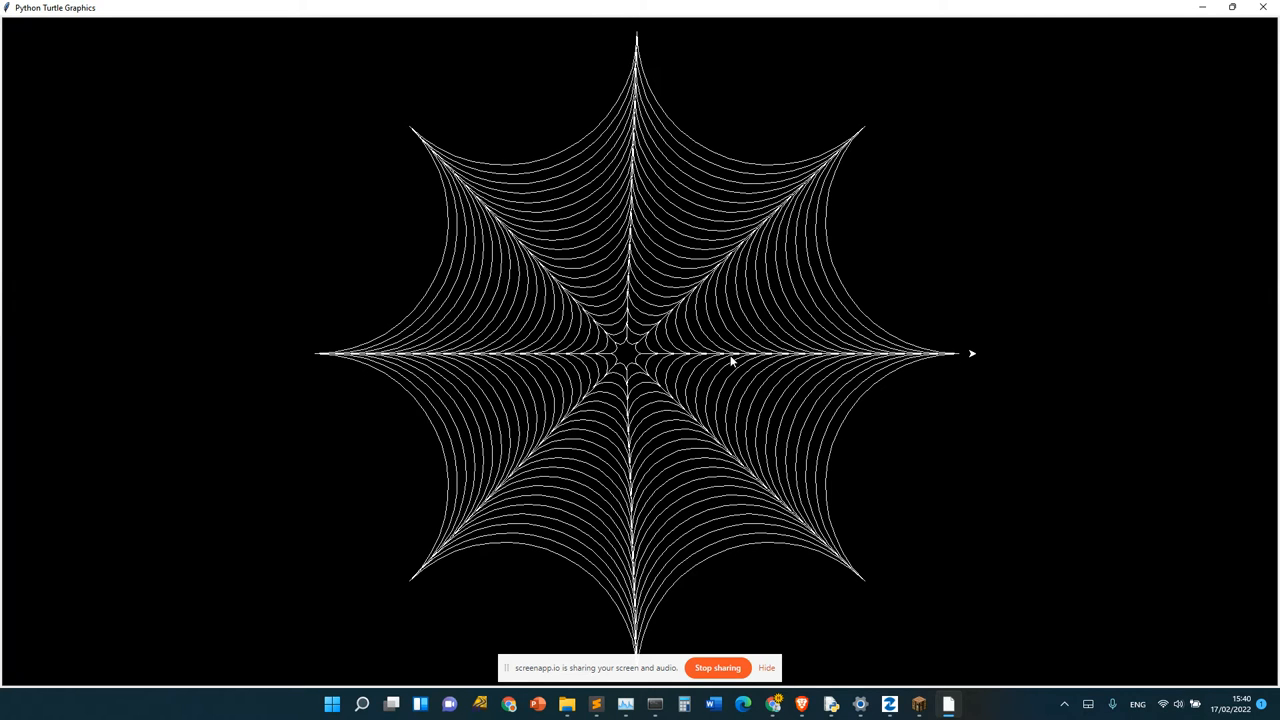
mouse_move(660, 280)
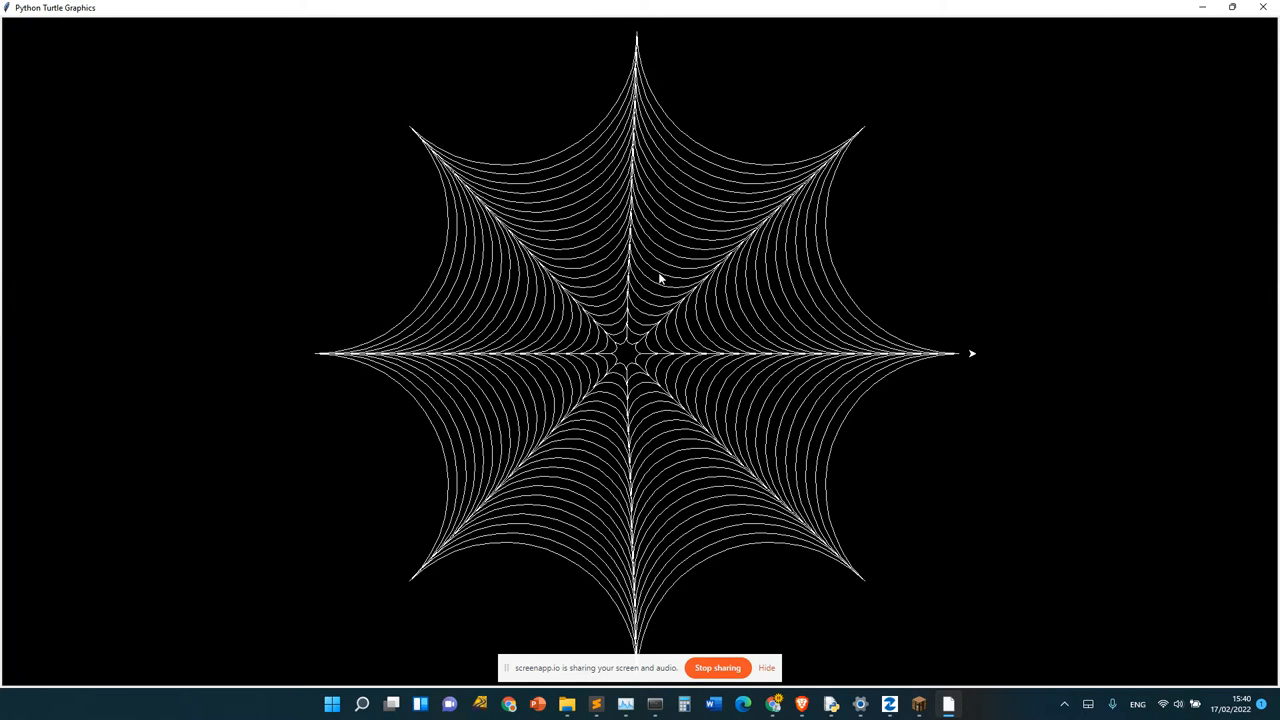
mouse_move(675, 292)
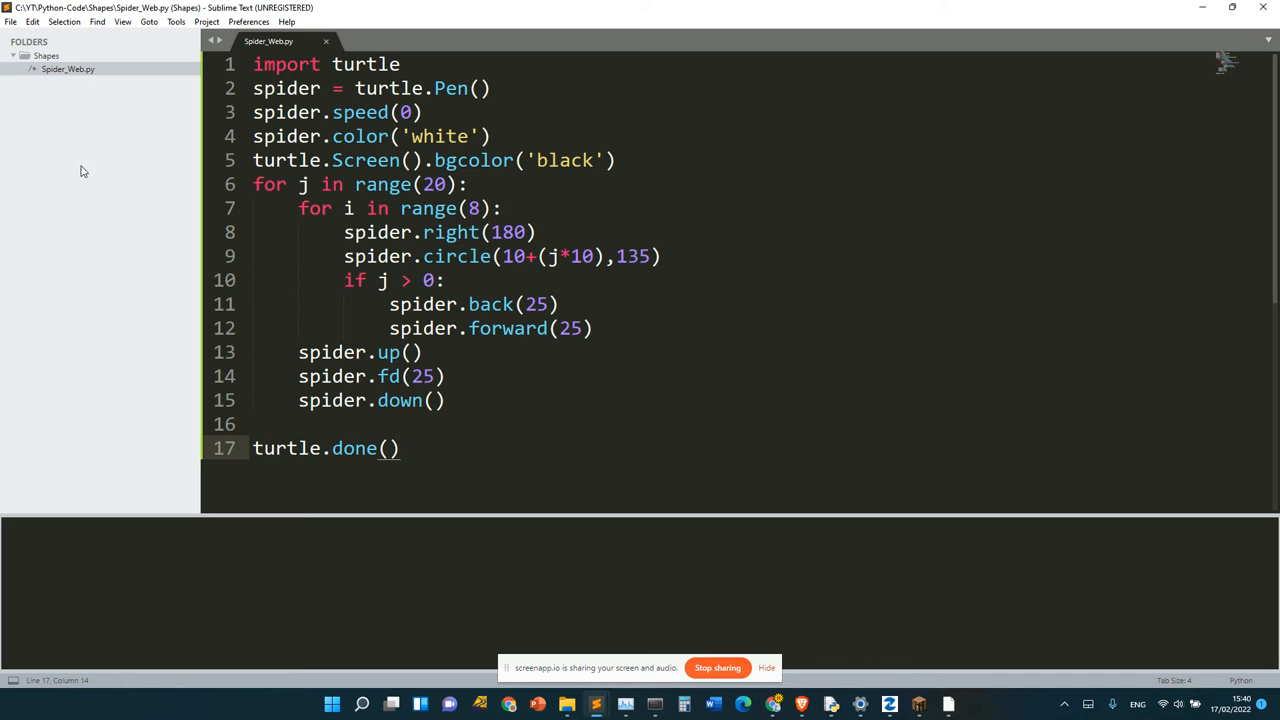
mouse_move(590, 208)
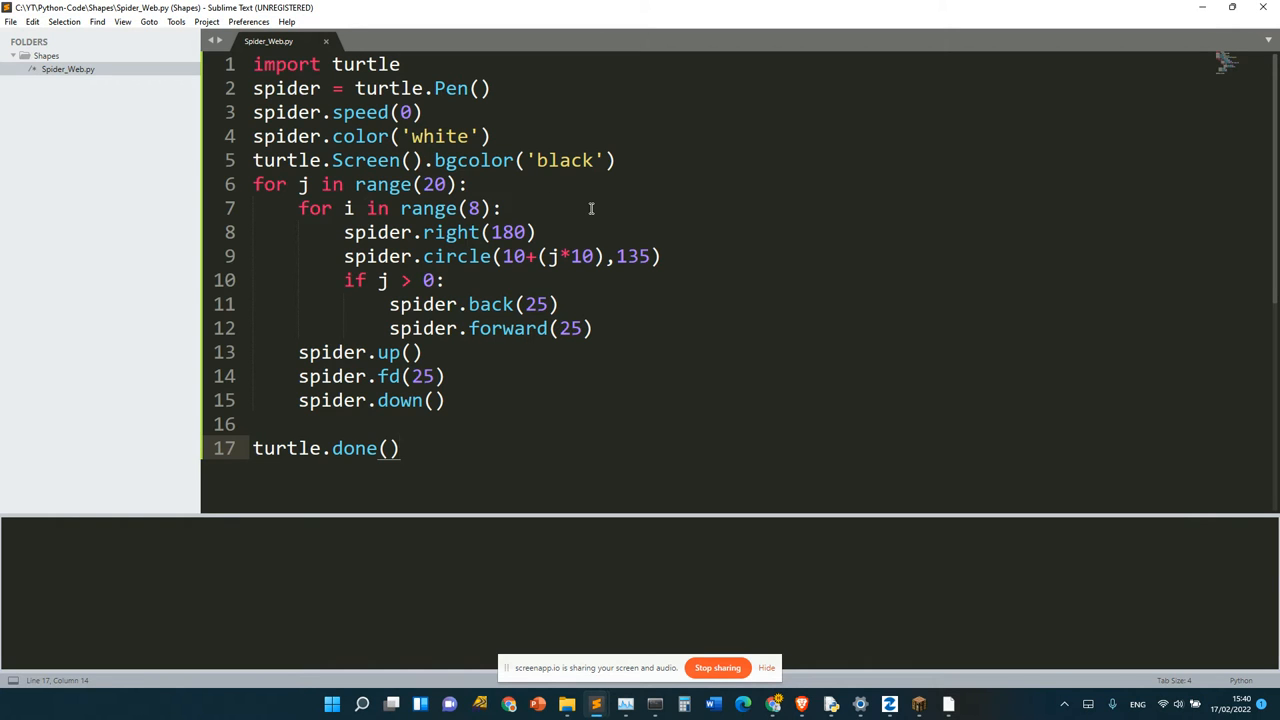
Create a new blank file in Sublime Text for the next script.
key("ctrl+n")
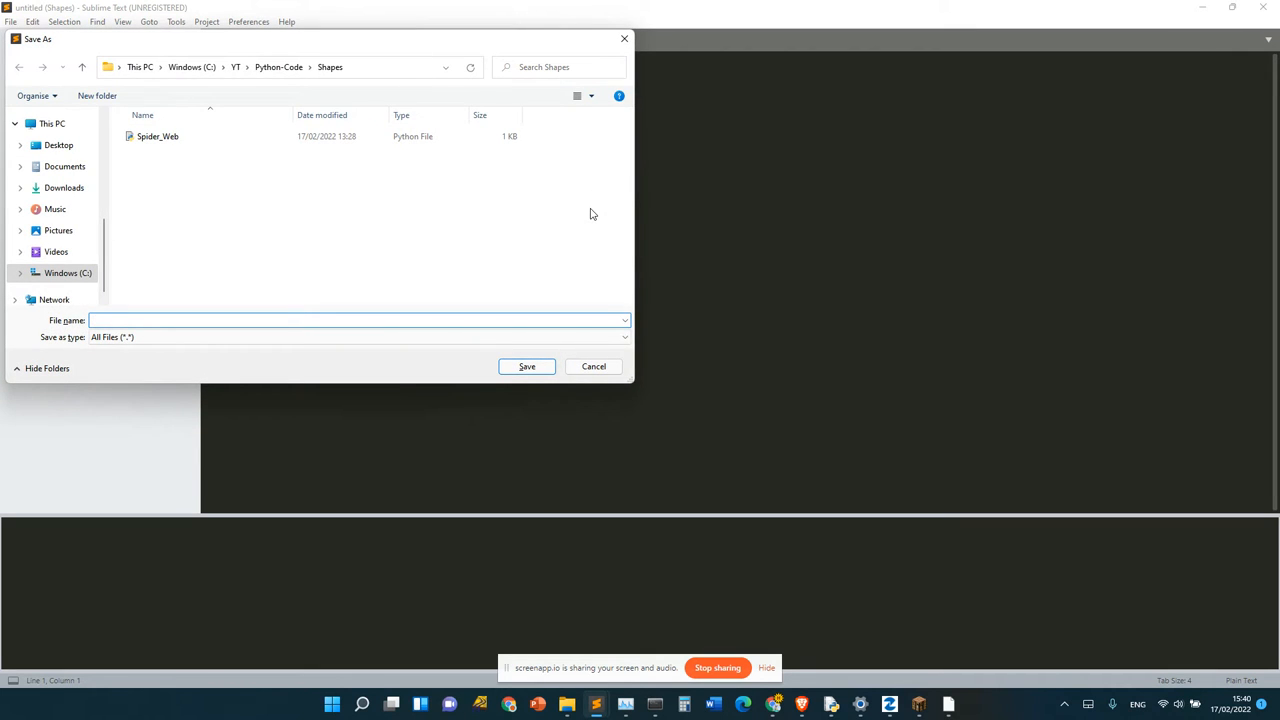
Enter Spider_Web as the new file's name in the Save As dialog.
type("spid")
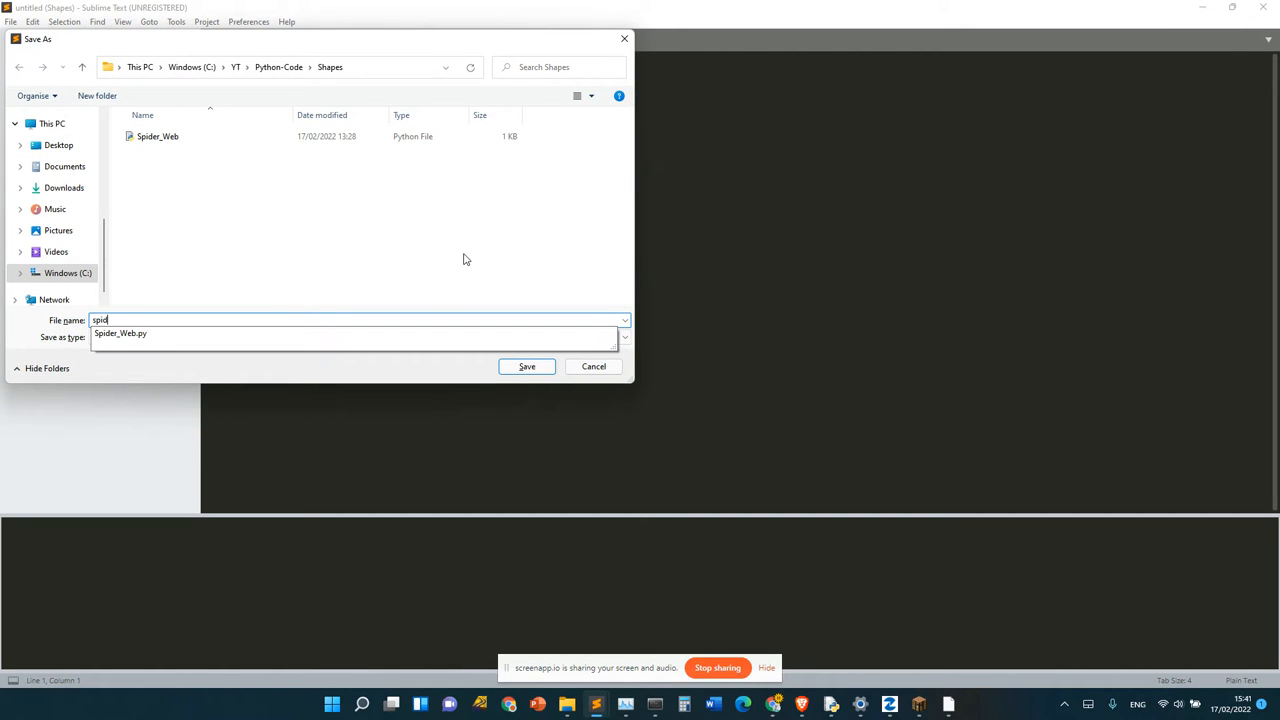
type("Spider_Web")
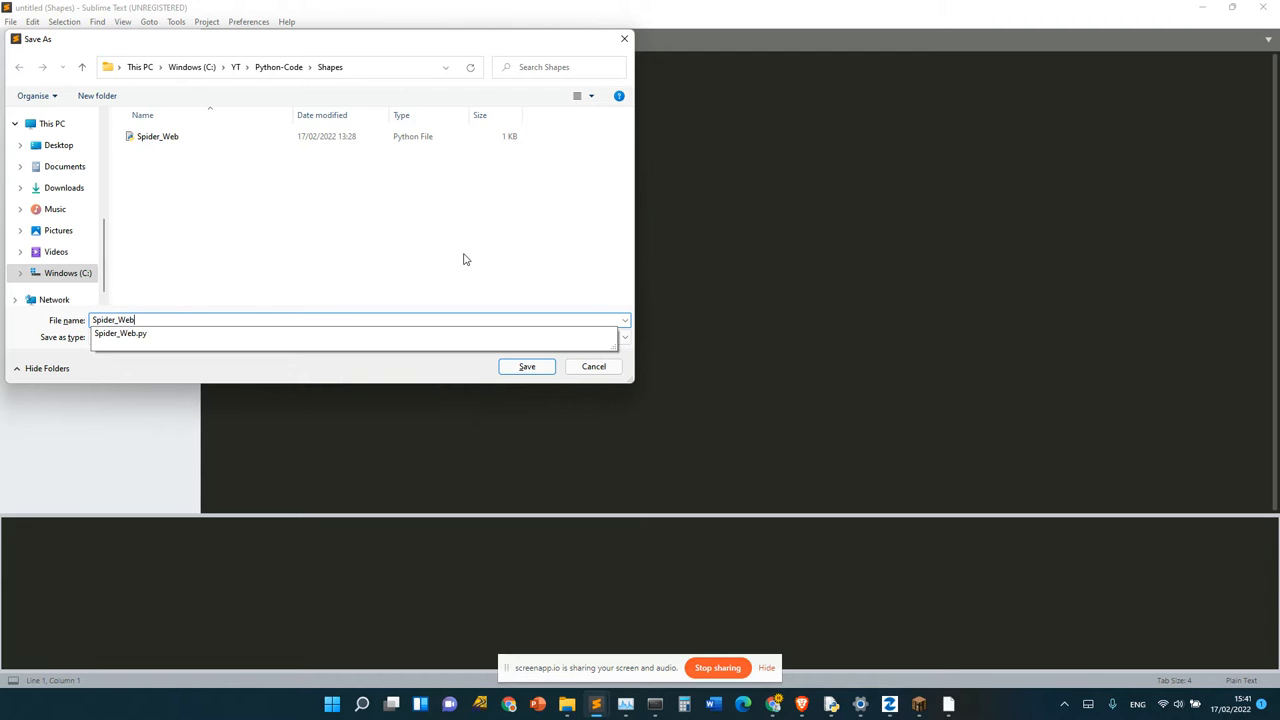
Save the file as Spider_Web_2.py and add import turtle.
left_click(526, 366)
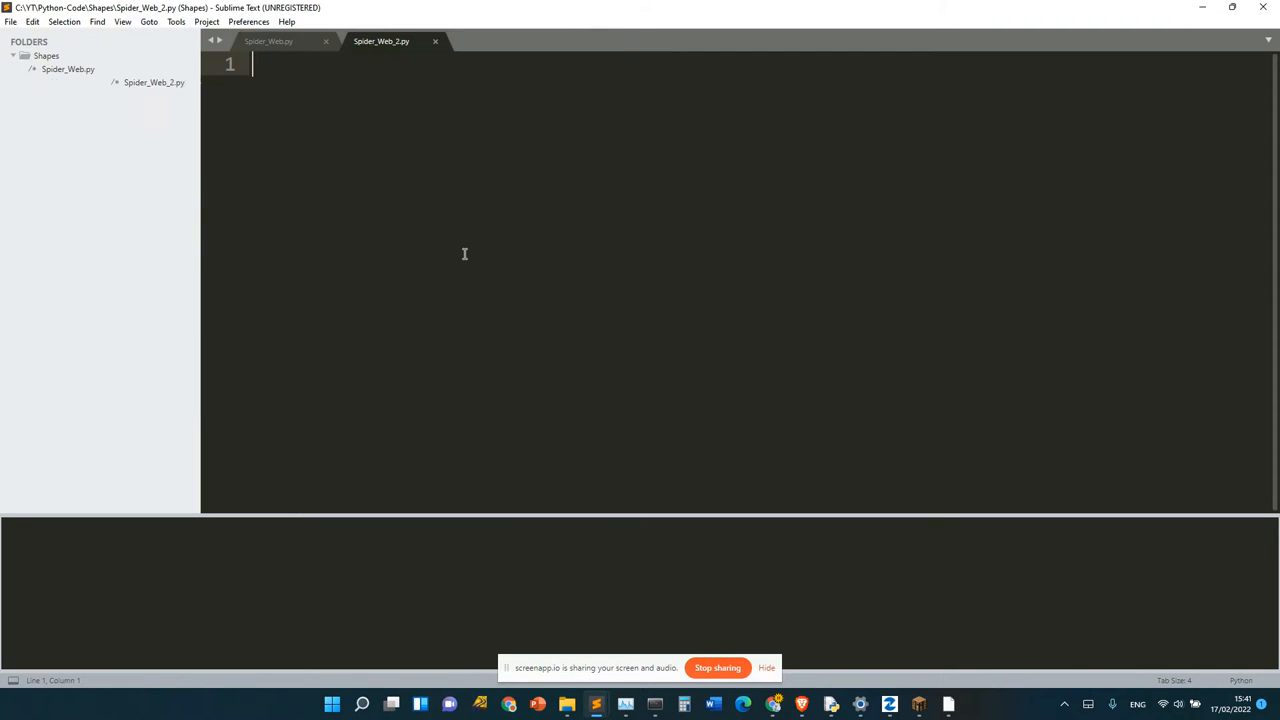
type("import tur")
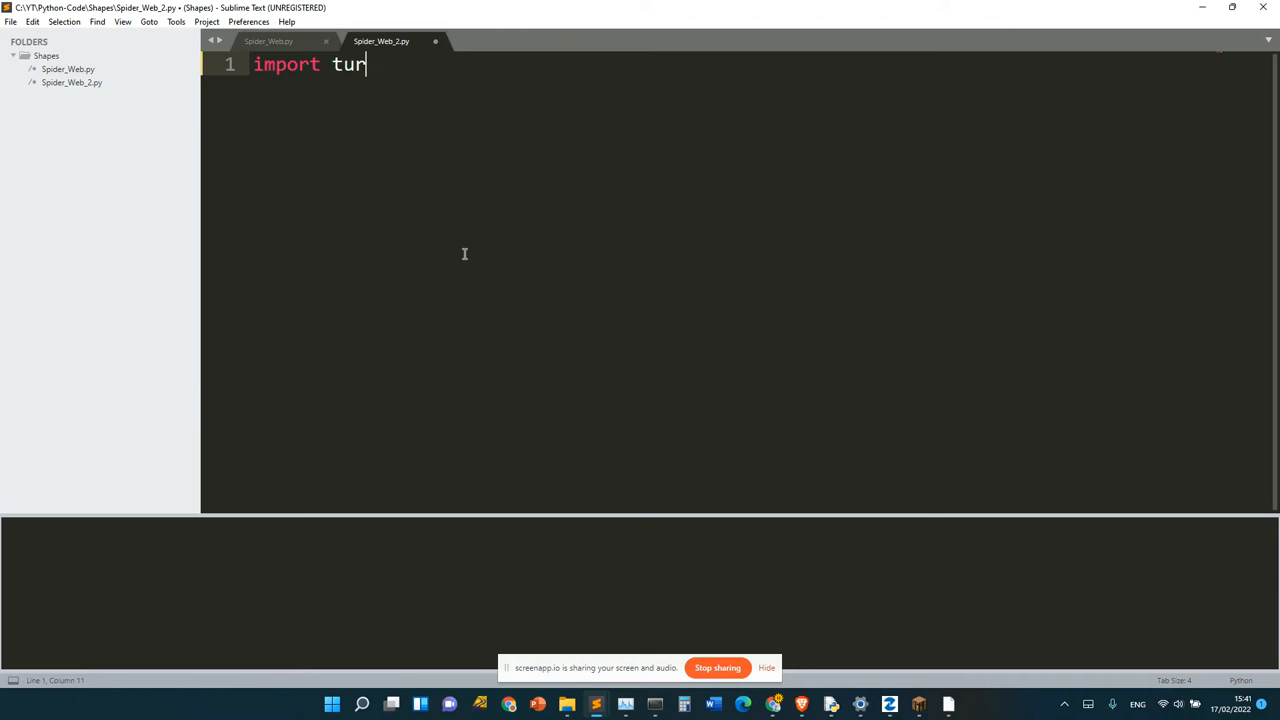
type("tle")
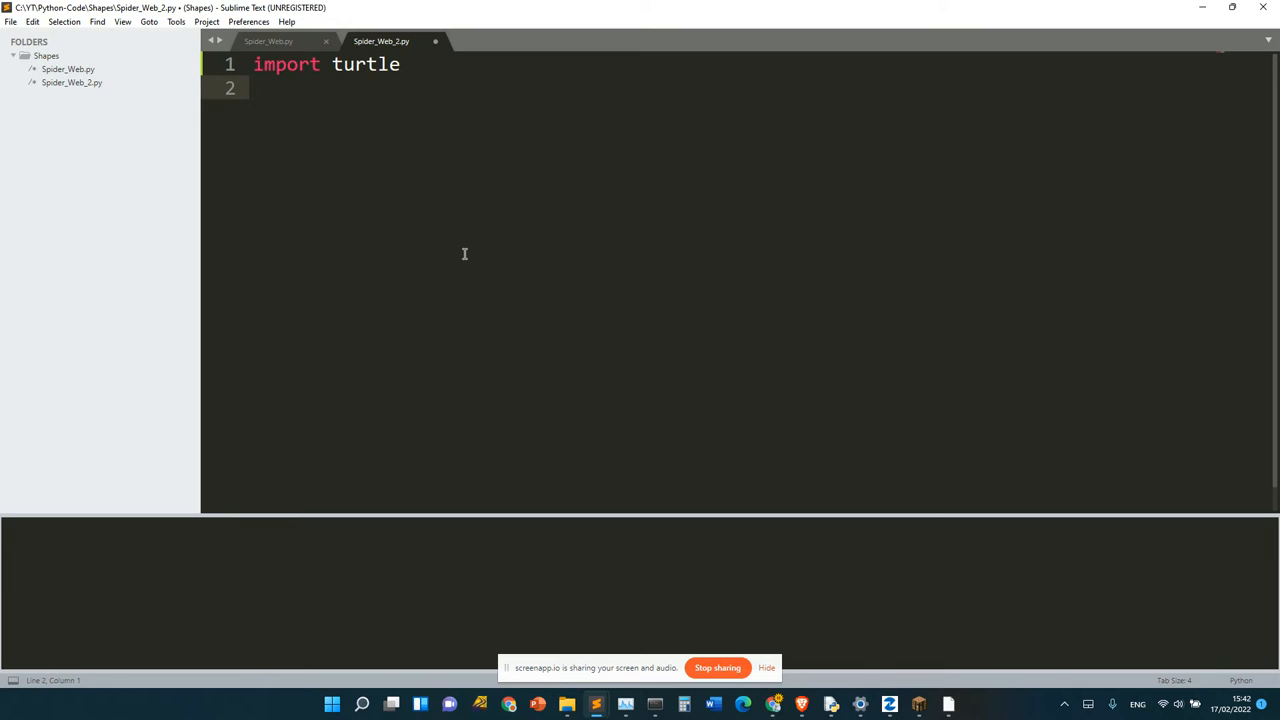
Add turtle.Screen().bgcolor('black') and a closing turtle.done() call.
type("turtle.")
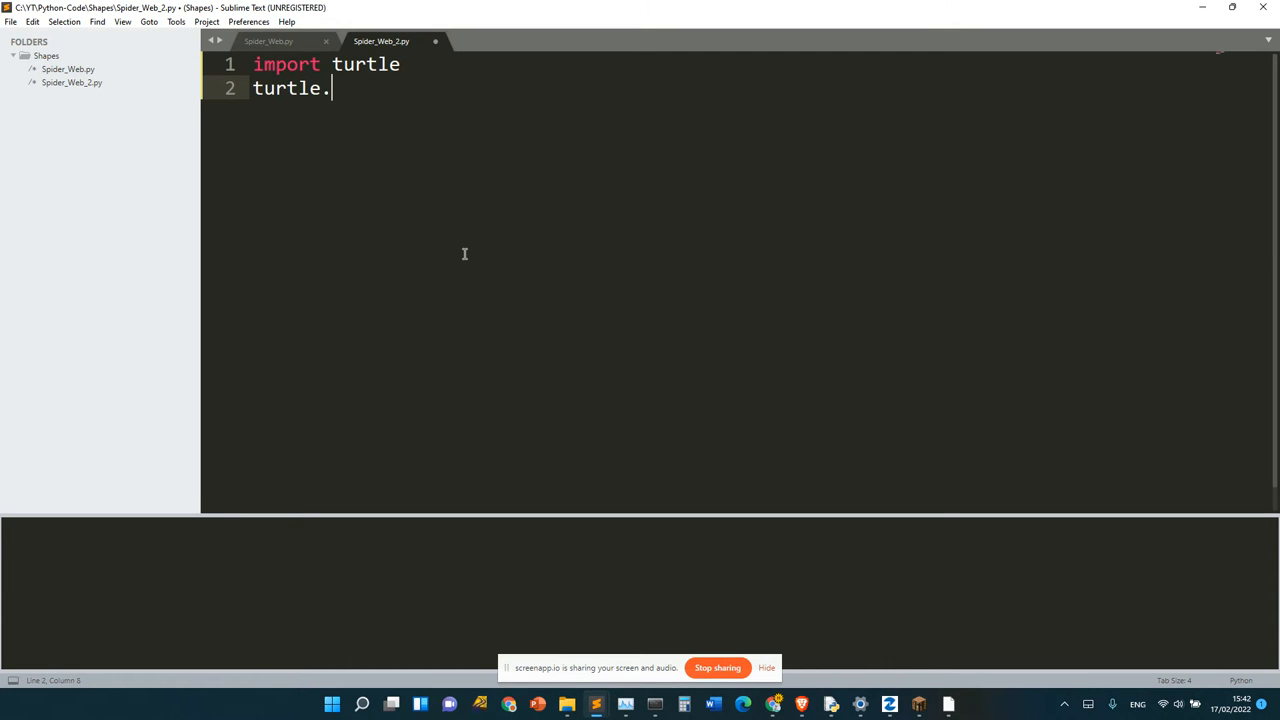
type("Screen()")
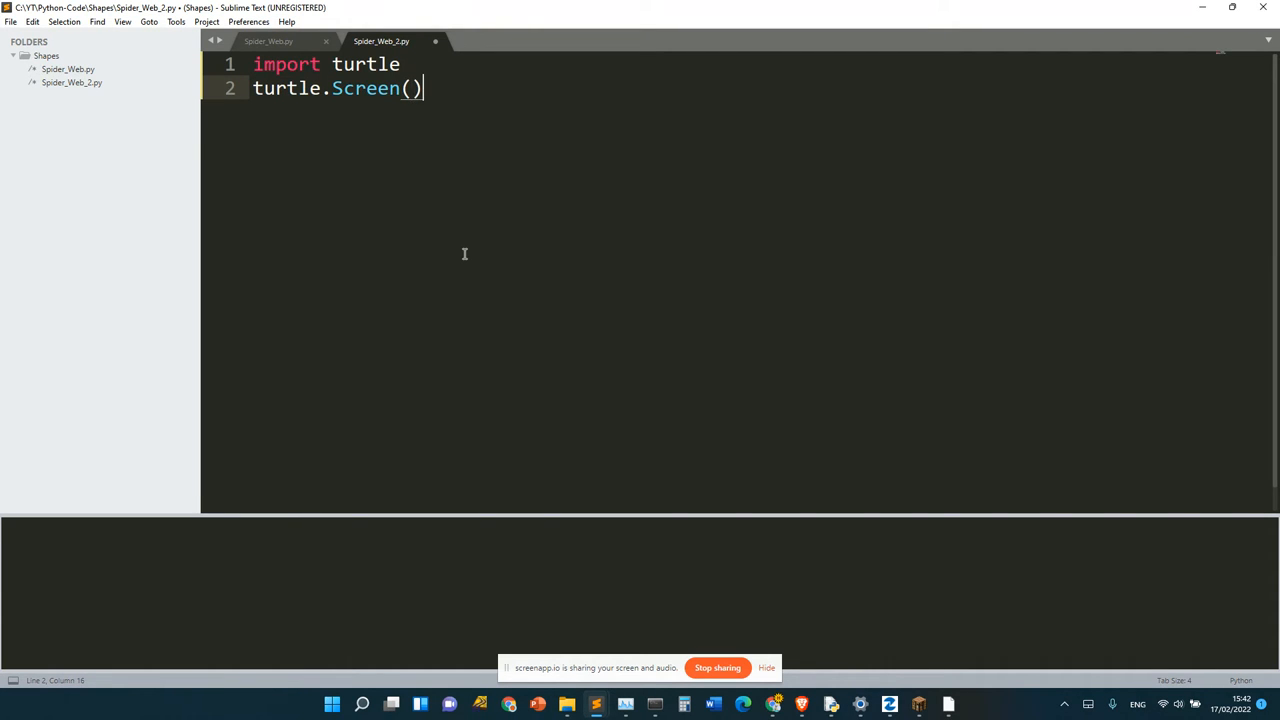
type(".bgcolor")
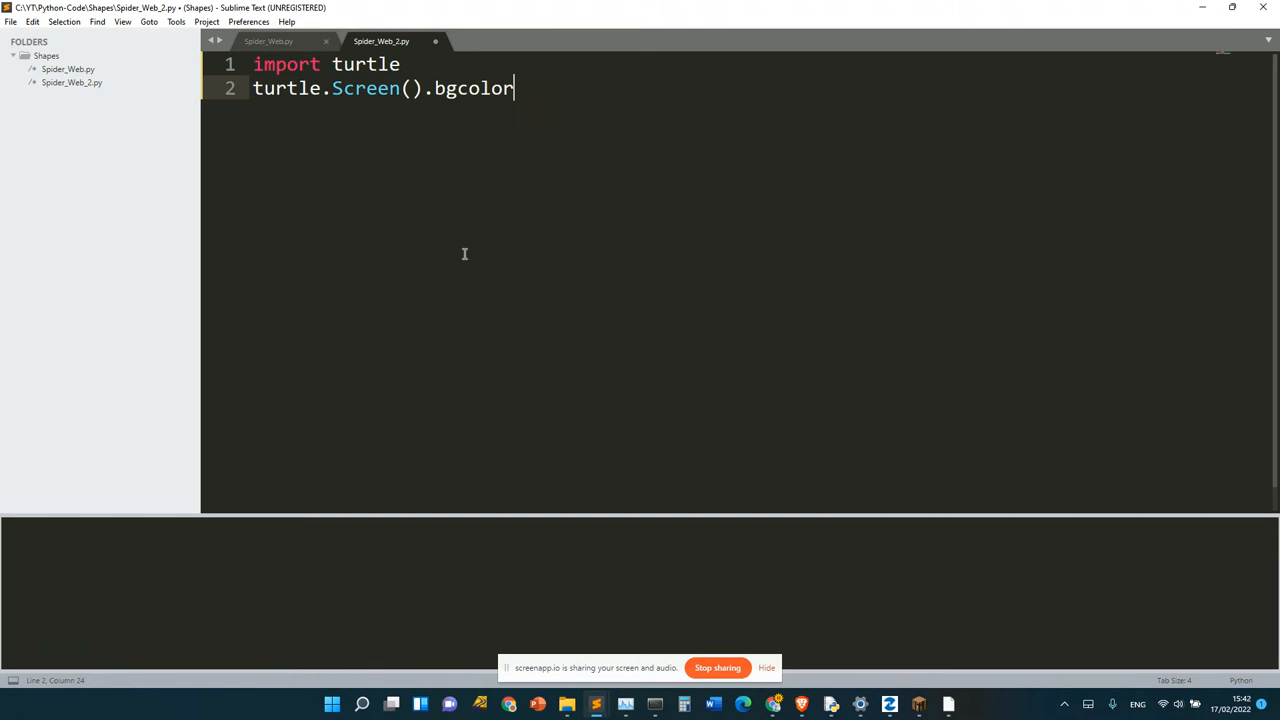
type("('bl")
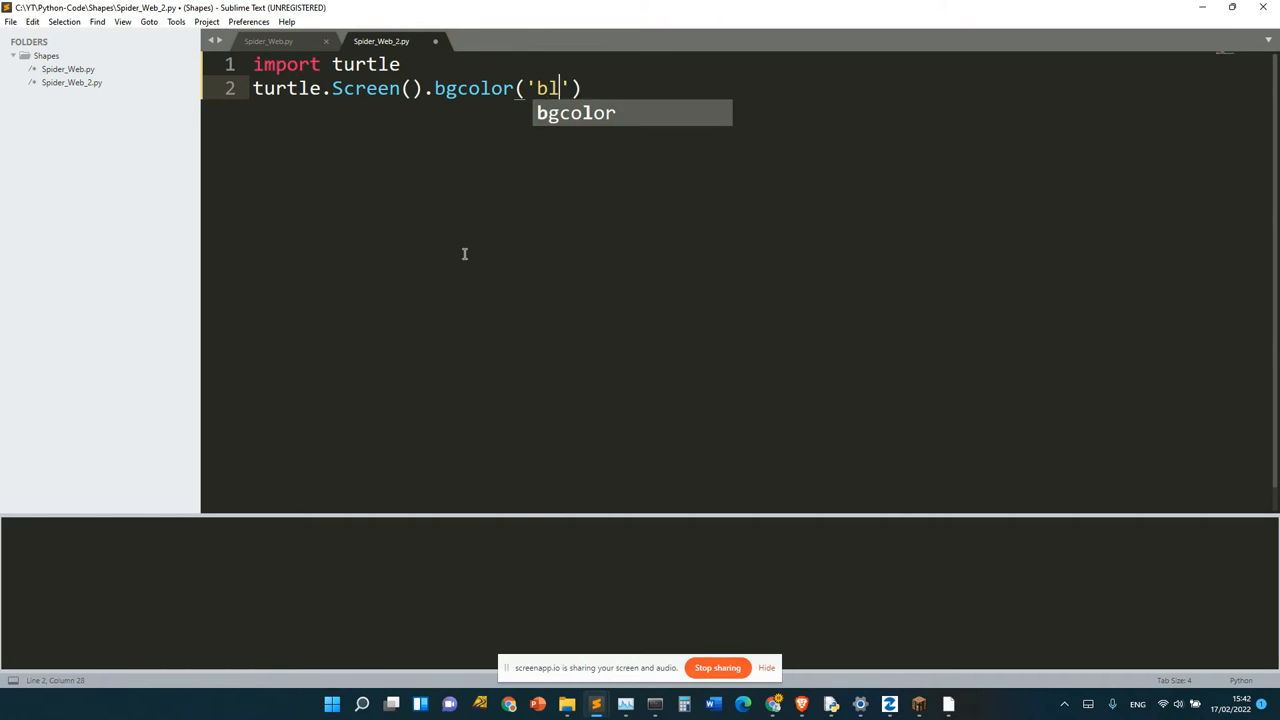
type("ack")
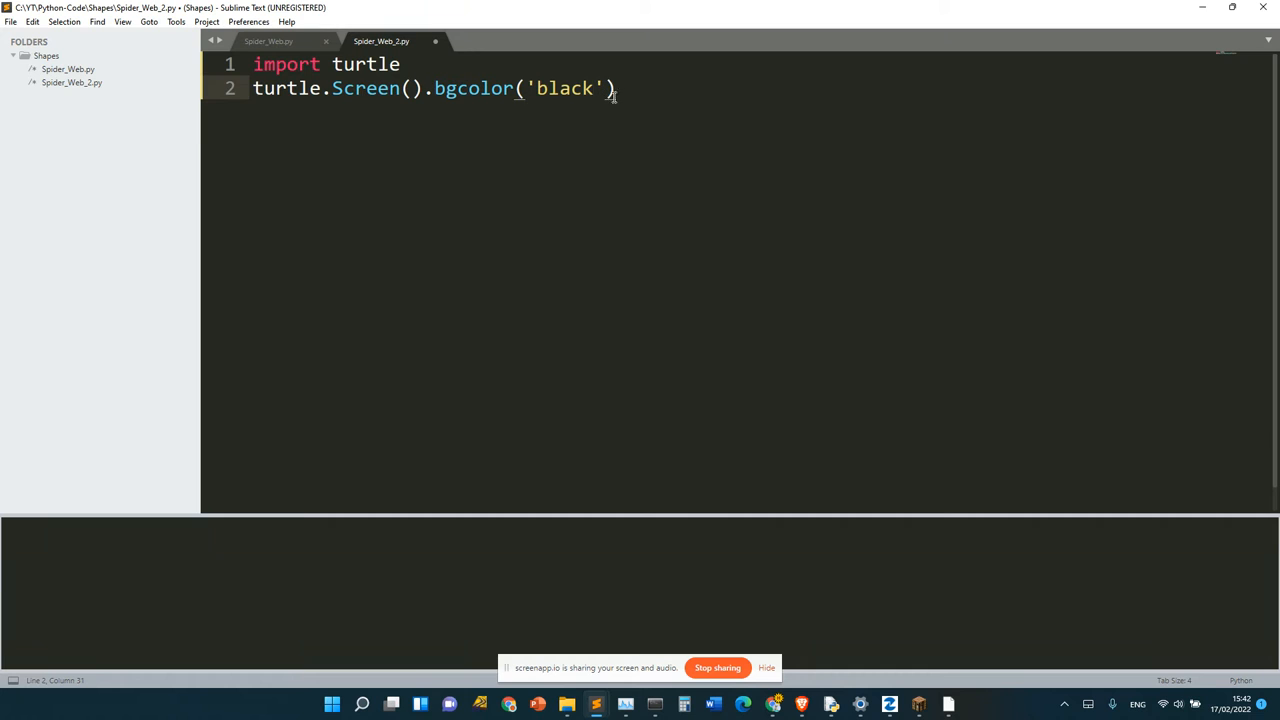
type("turtle.")
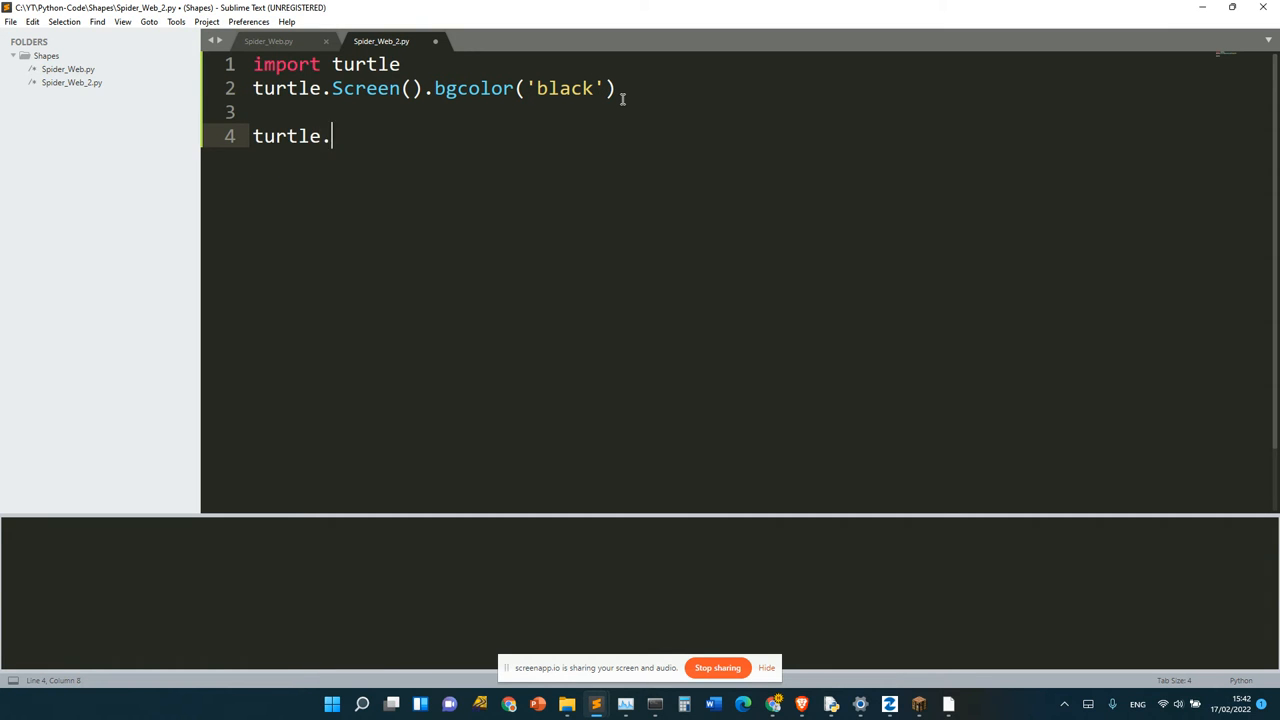
type("done()")
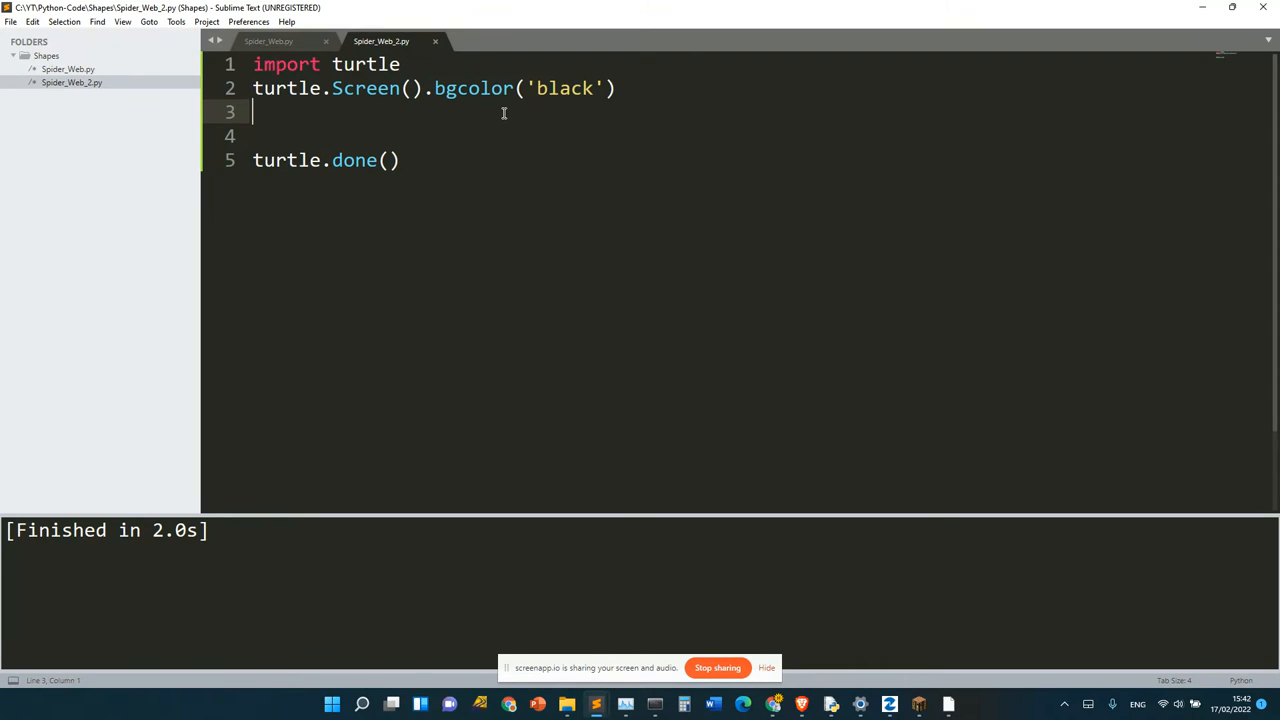
Add spider = turtle.Pen() with spider.speed(0) and spider.color('white').
type("spider = turtle.Pen(")
type("spider.speed(")
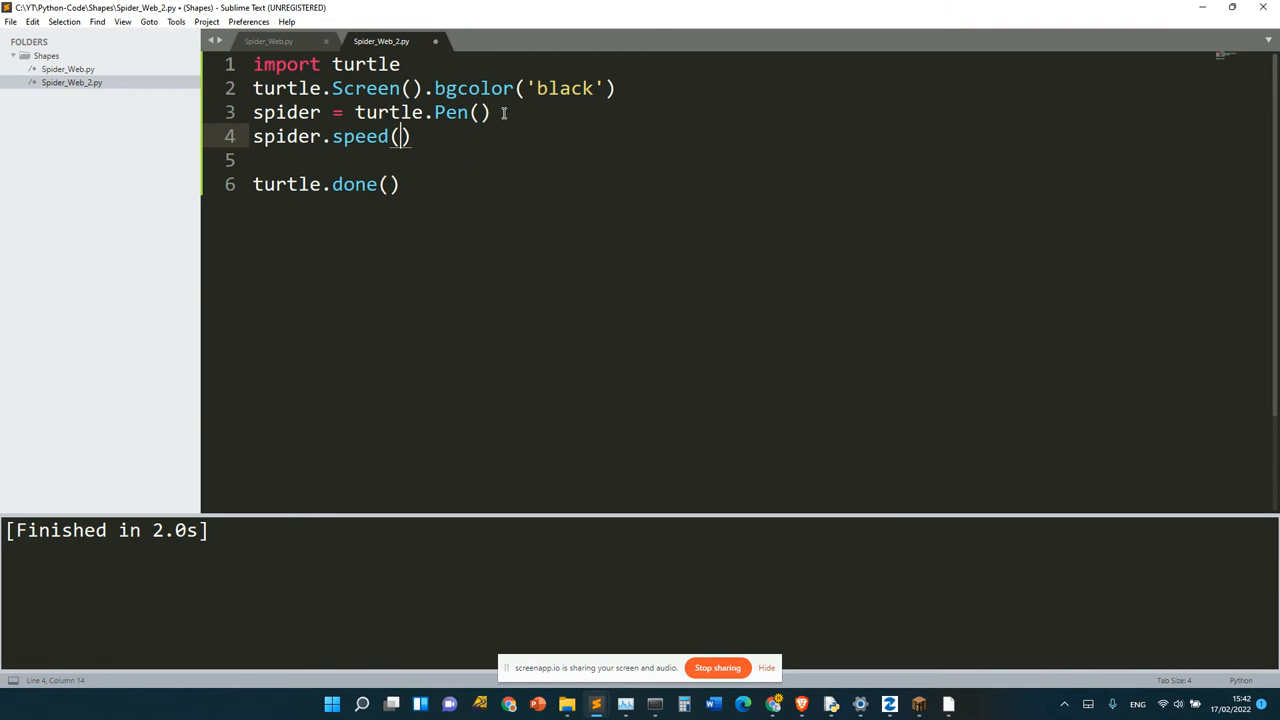
type("0")
type("spider.color")
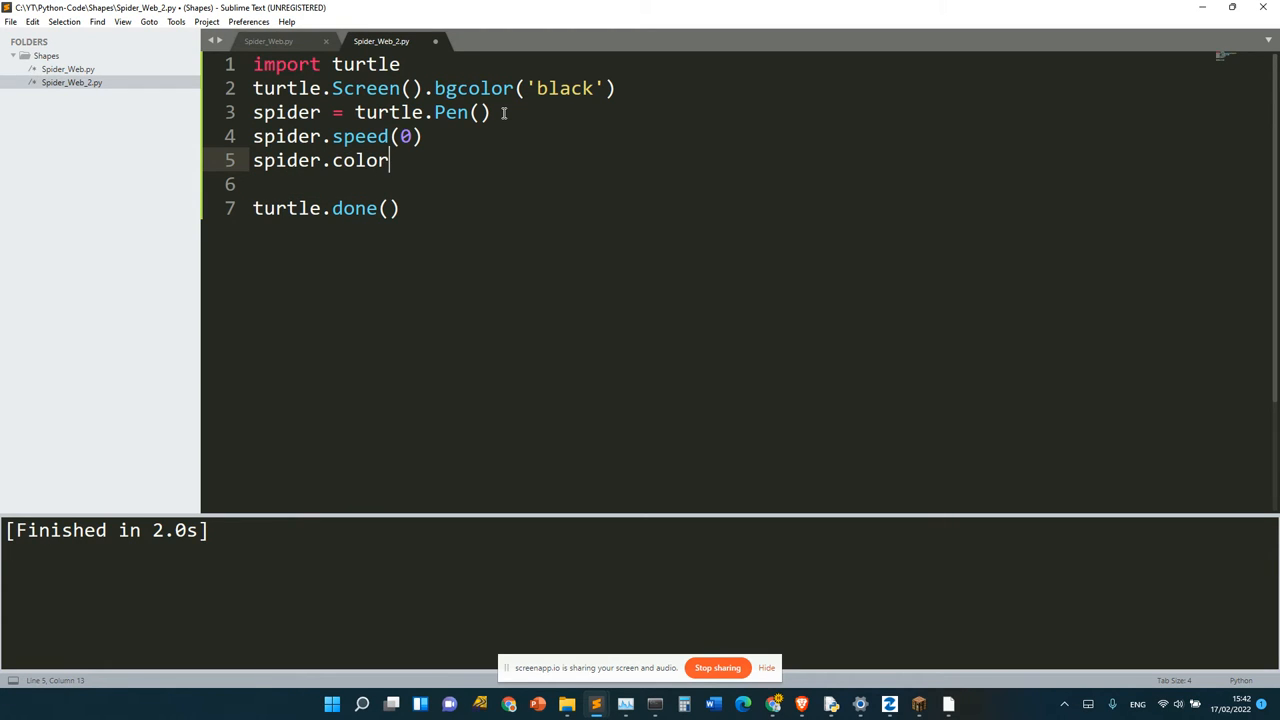
type("('white')")
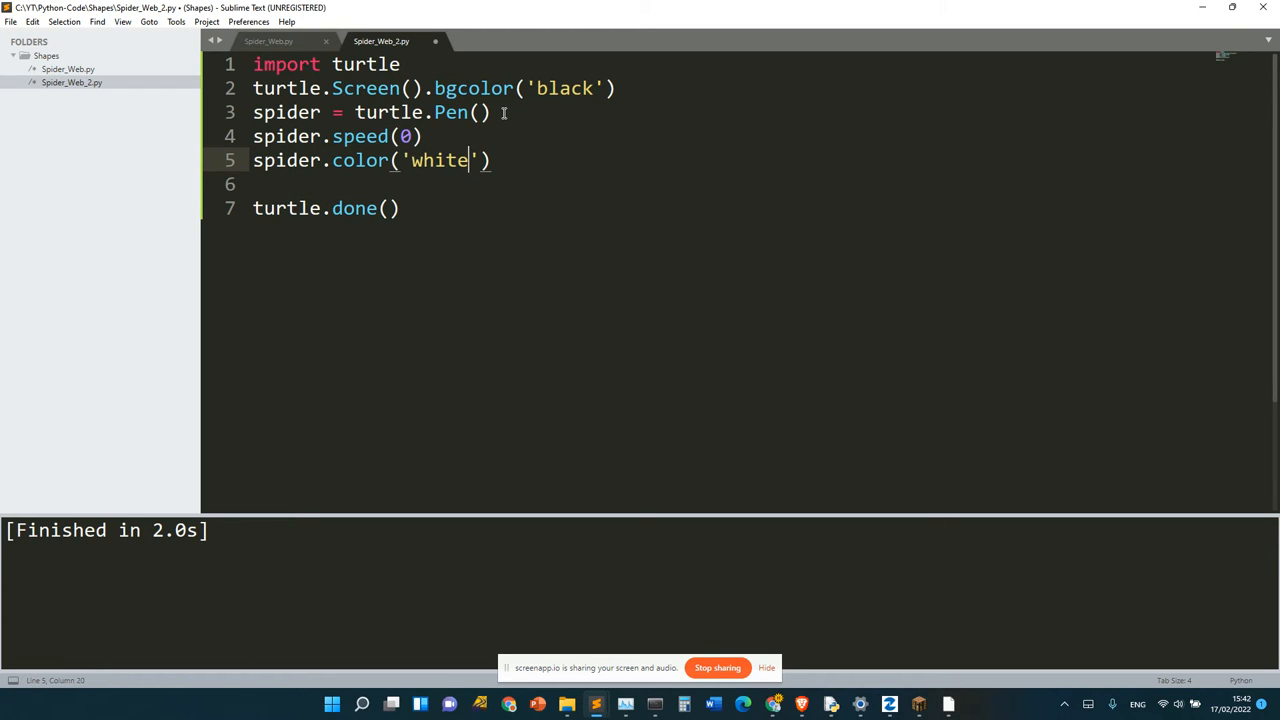
key("enter")
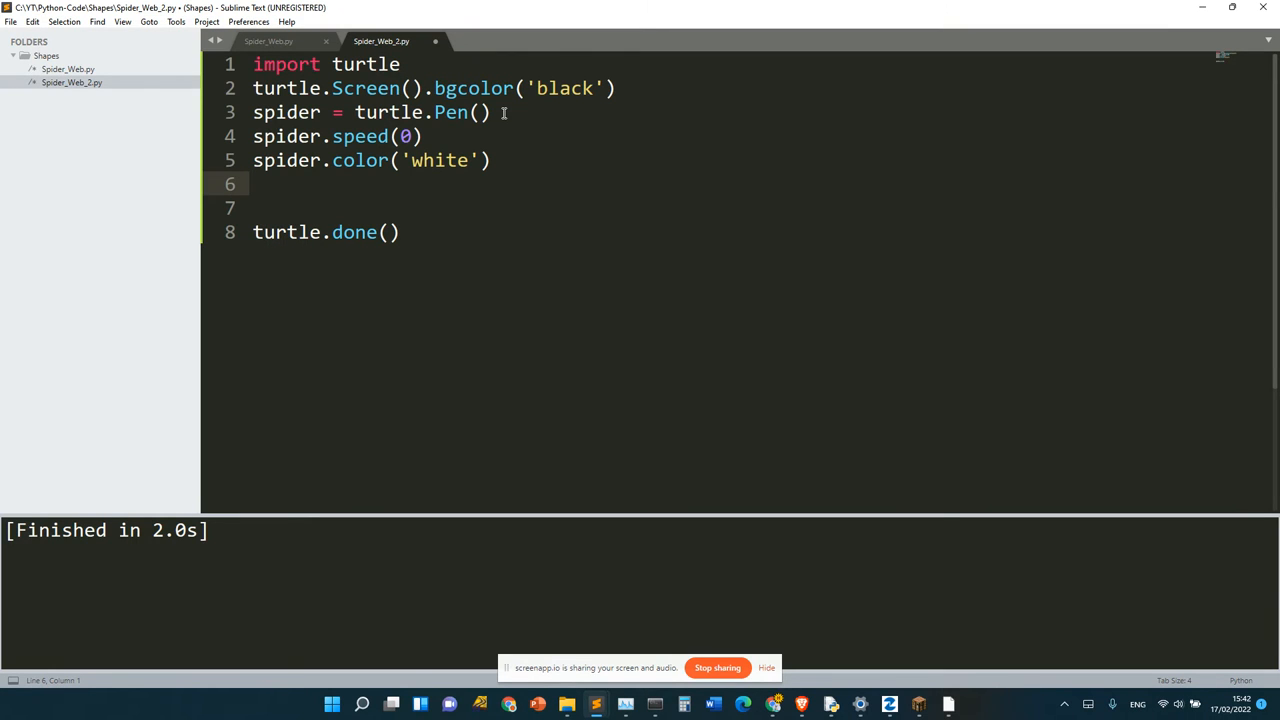
Write the nested loops over range(20) and range(8), removing an unfinished line.
type("for")
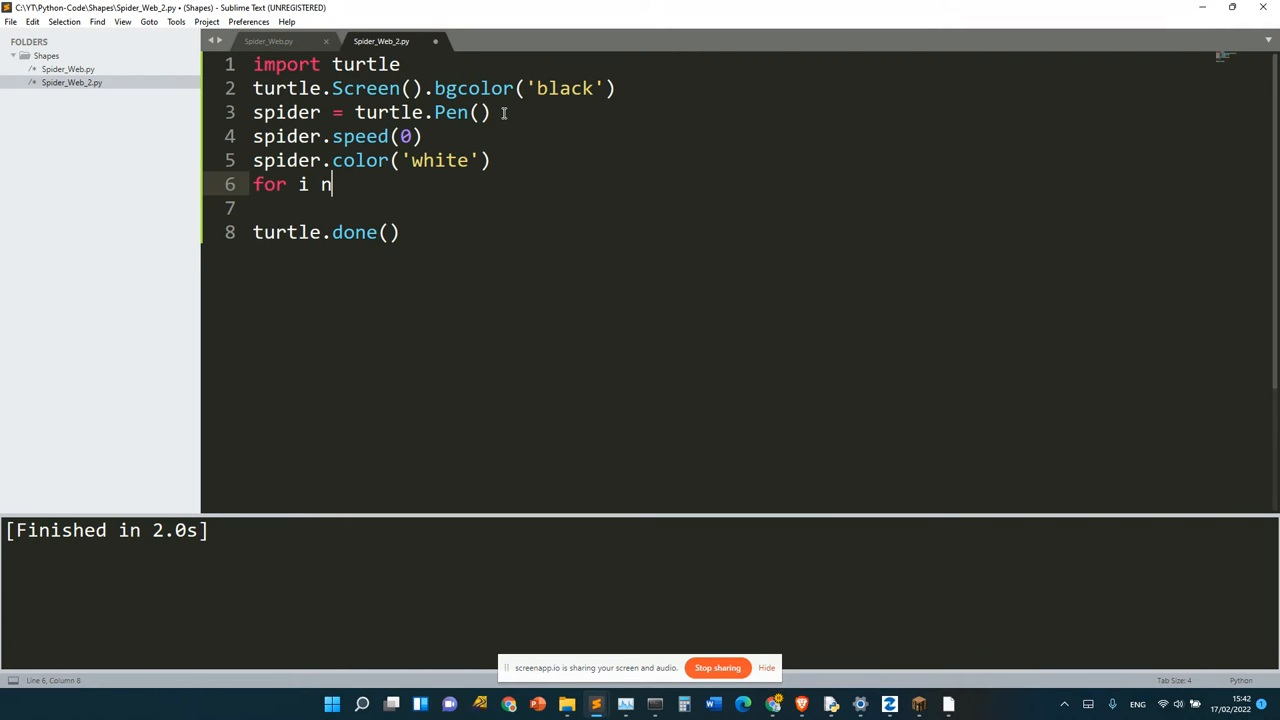
type("in")
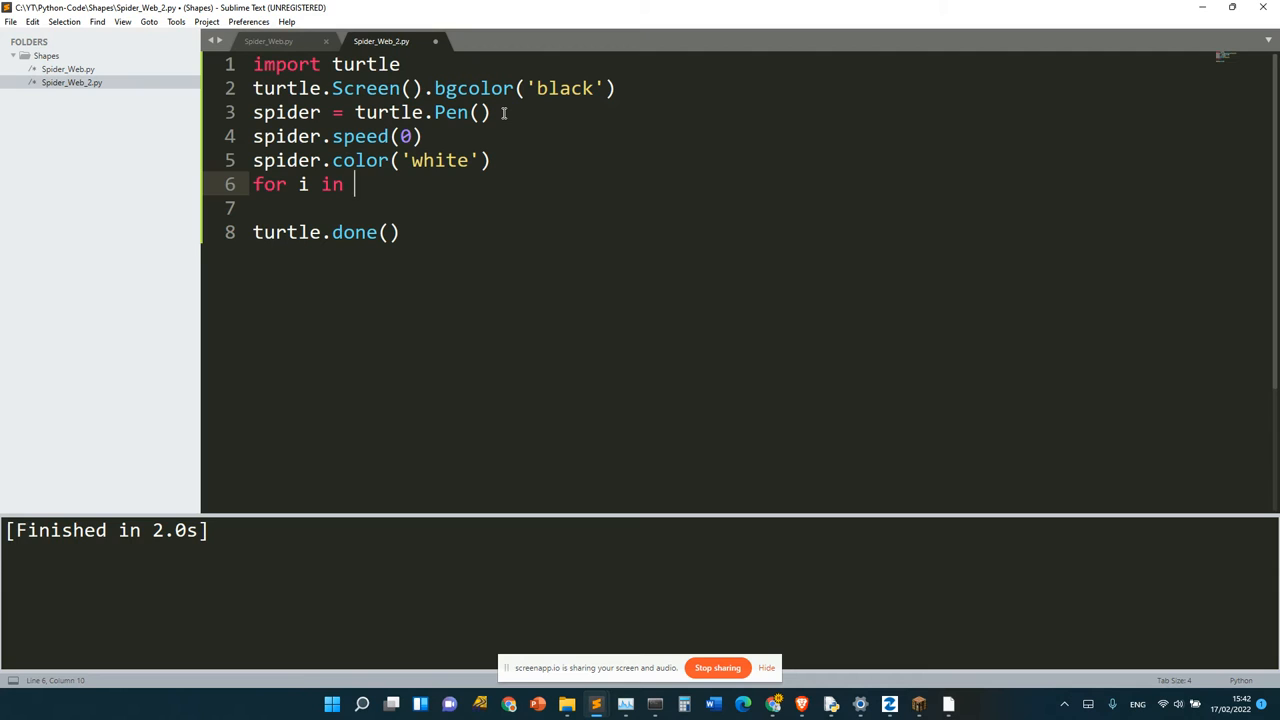
type("range")
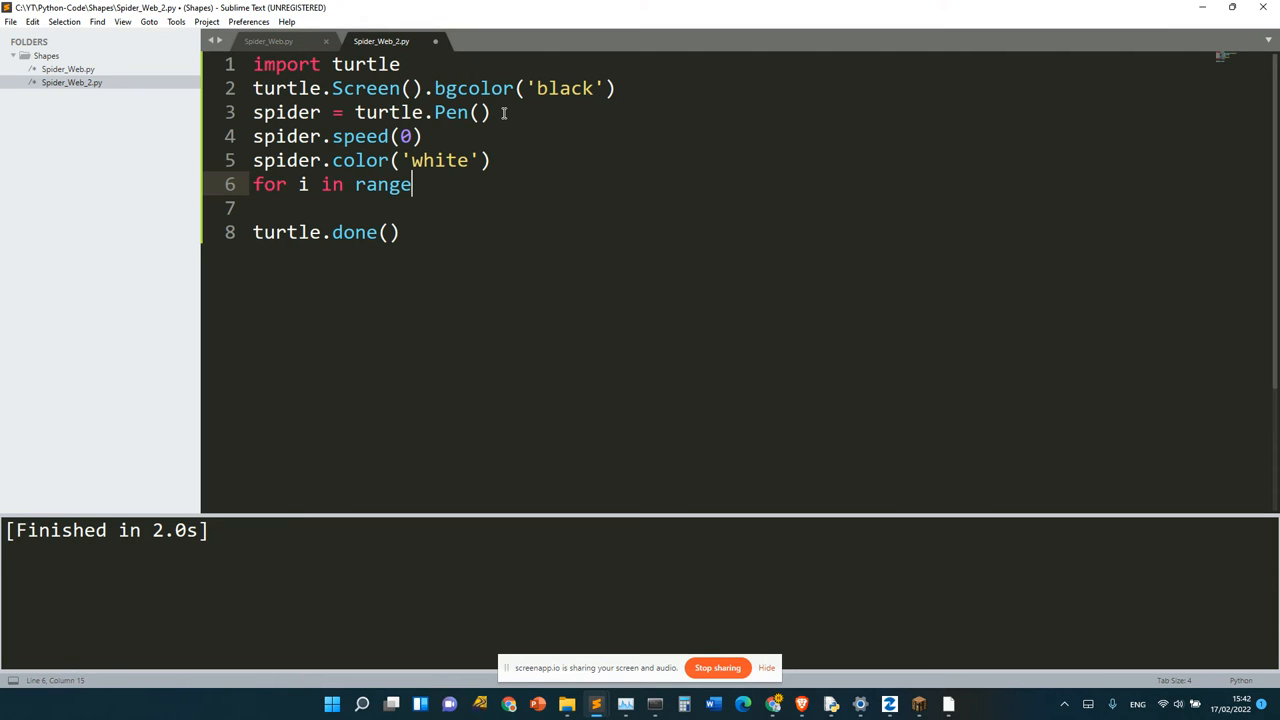
type("(20)")
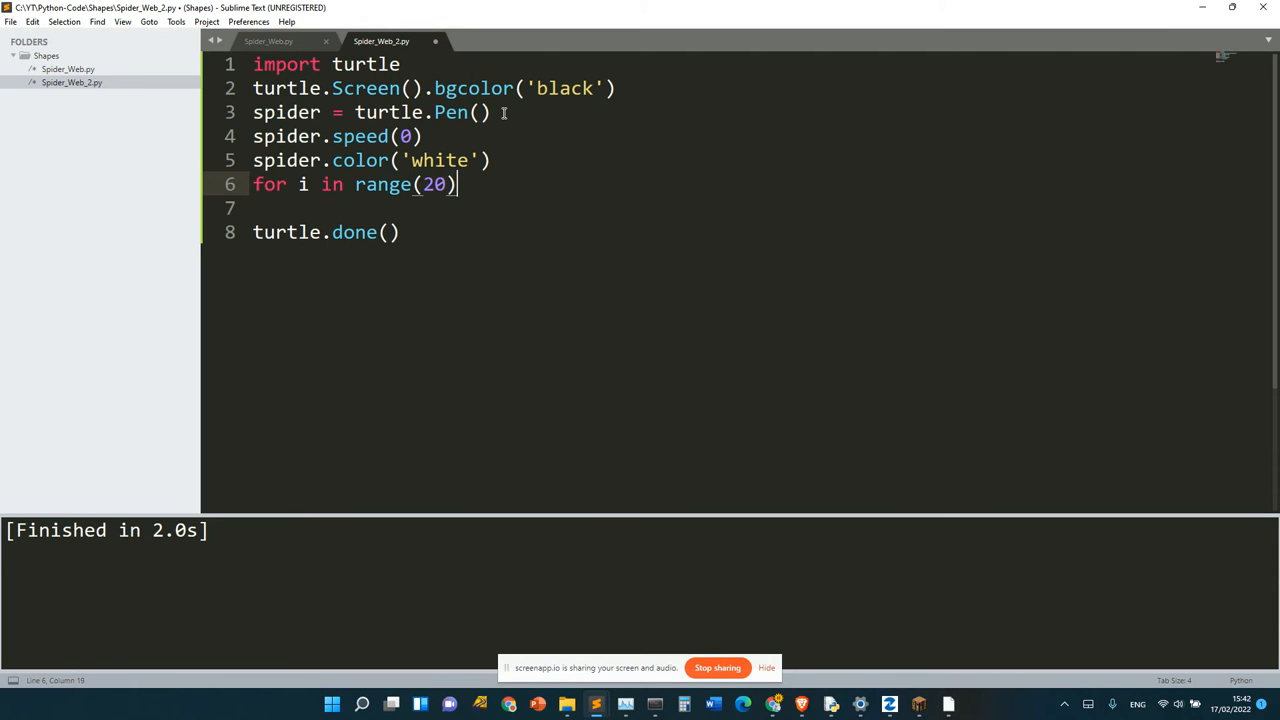
type(":")
left_click(761, 208)
type("for j in range")
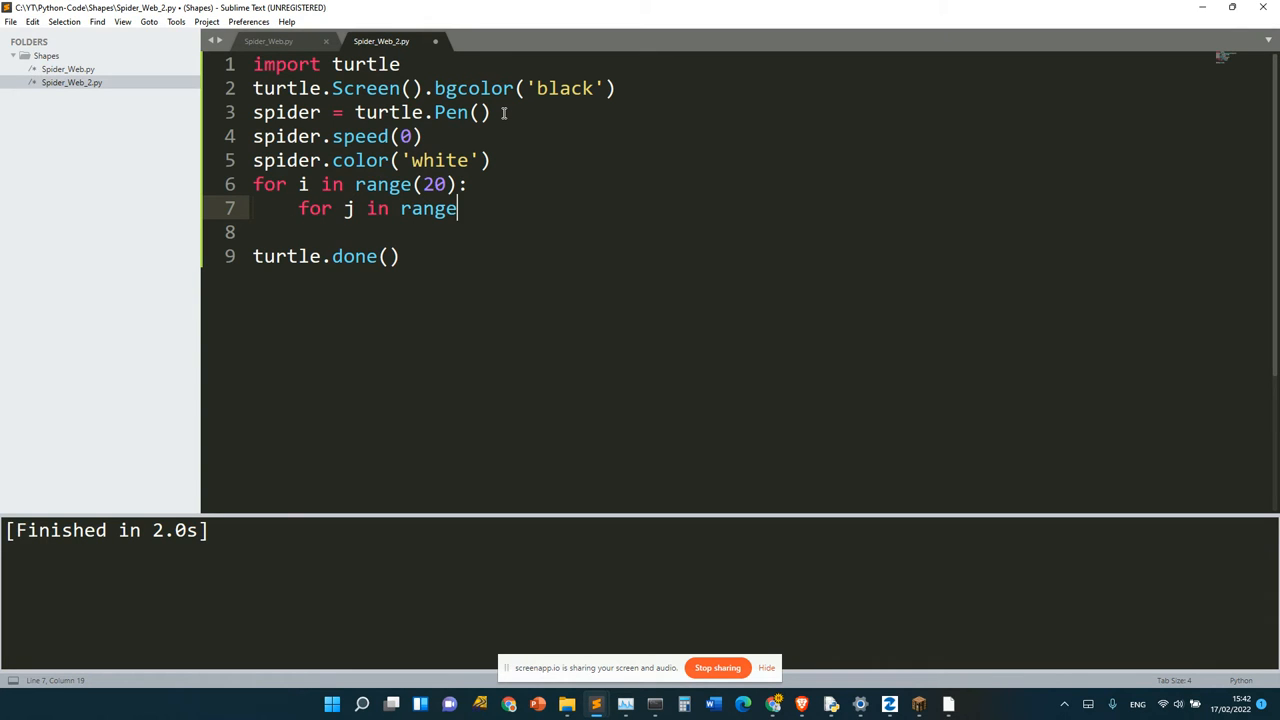
type("(8):")
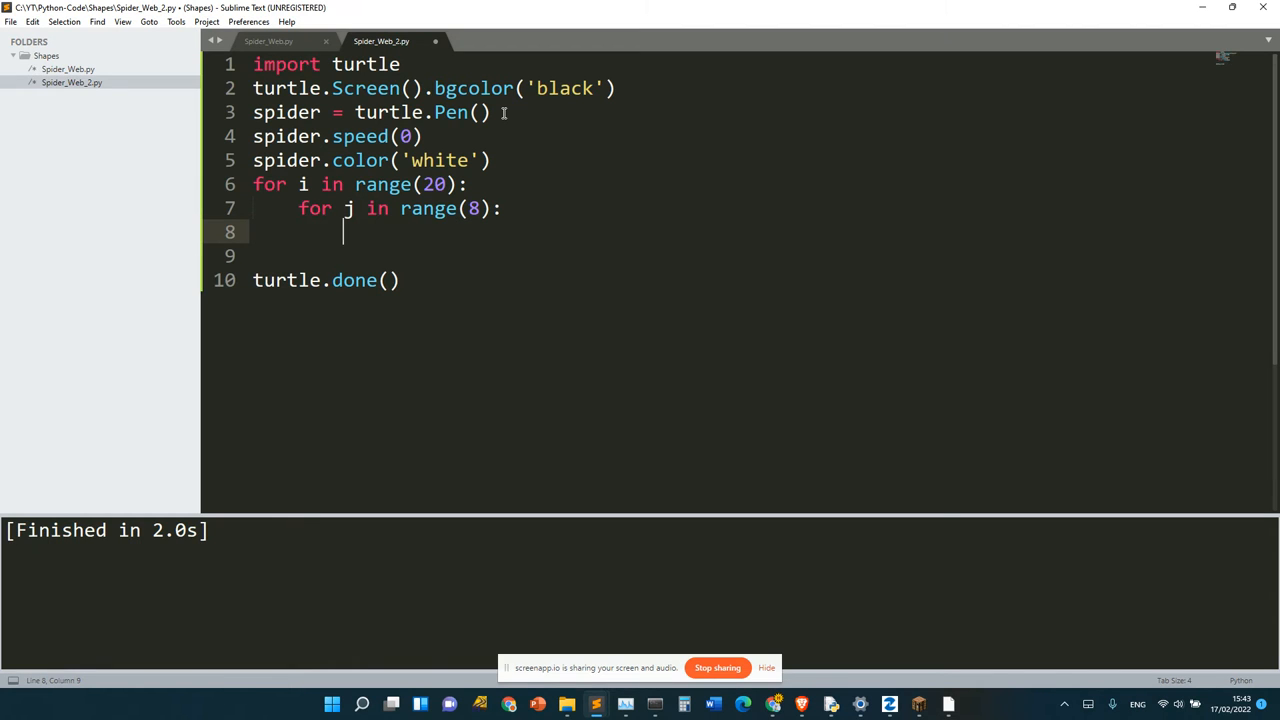
type("spider.forward")
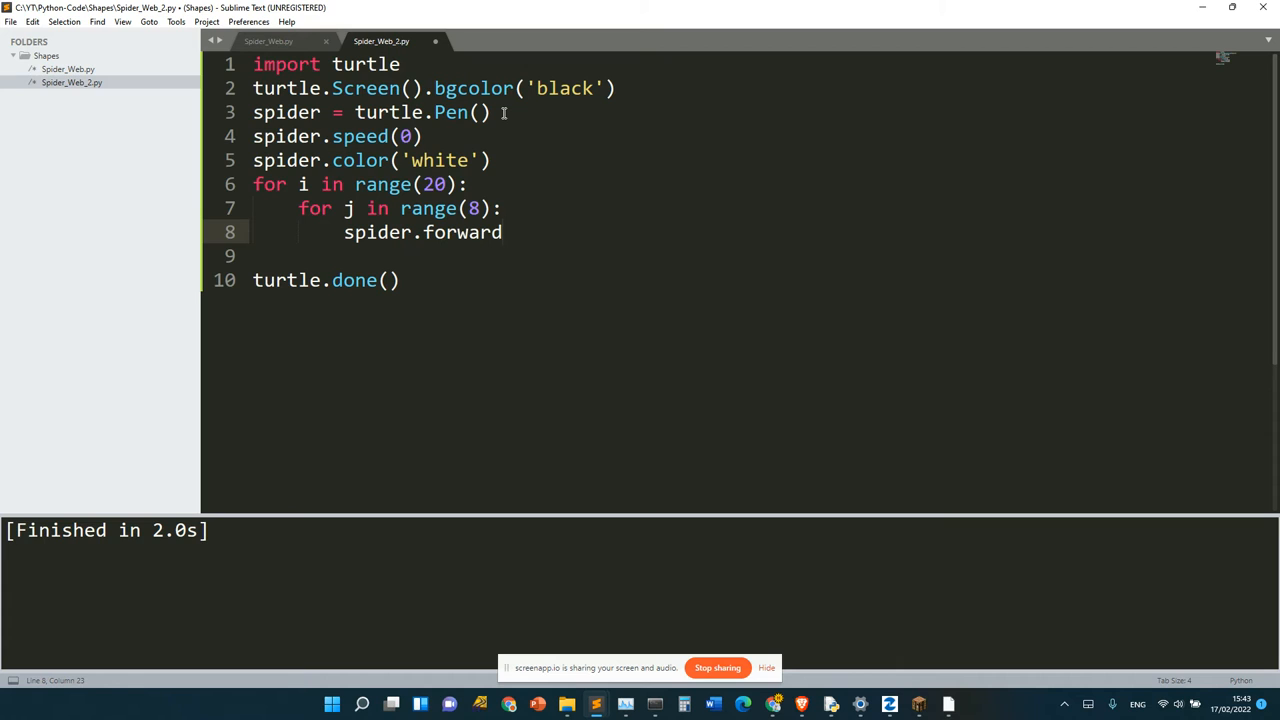
type("()")
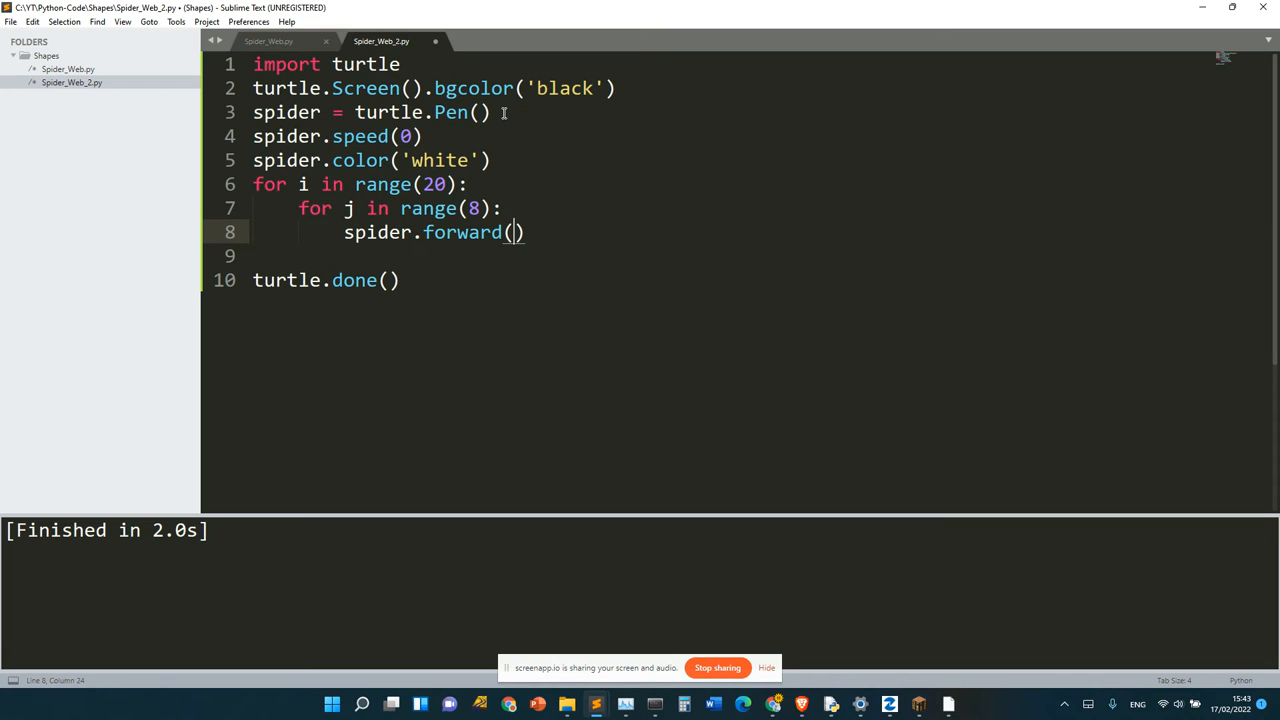
key("BackSpace")
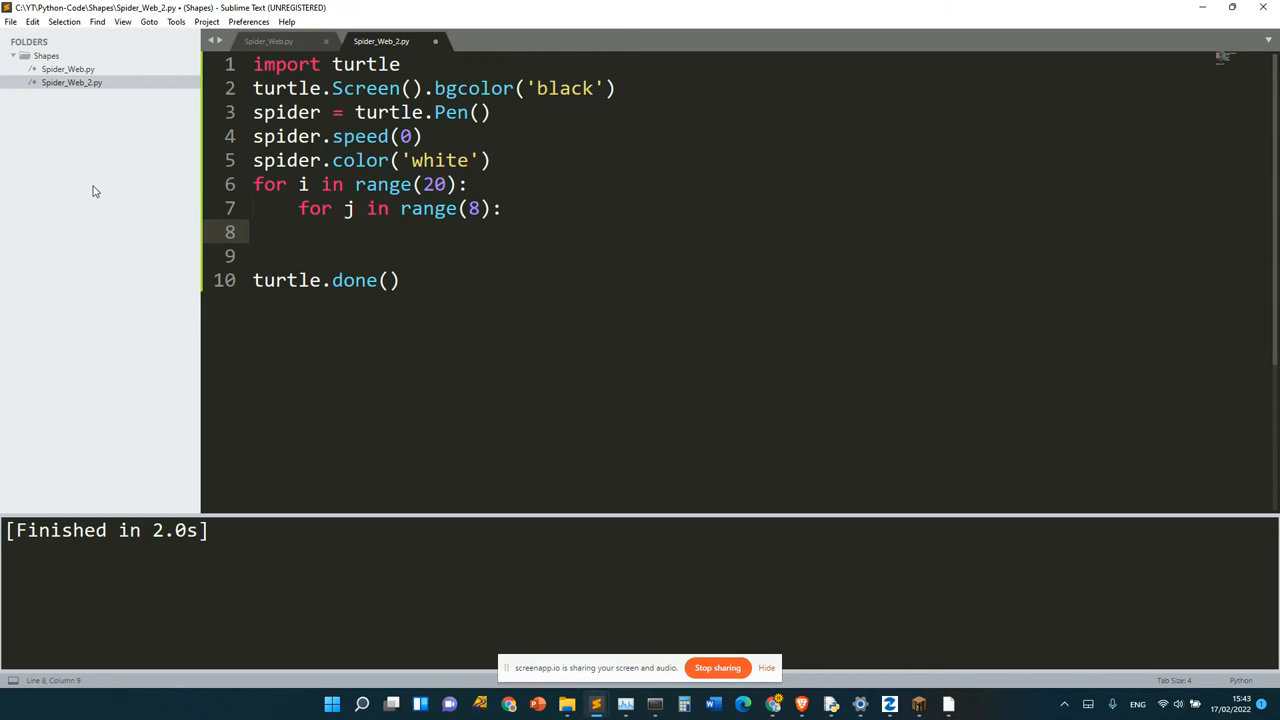
mouse_move(373, 212)
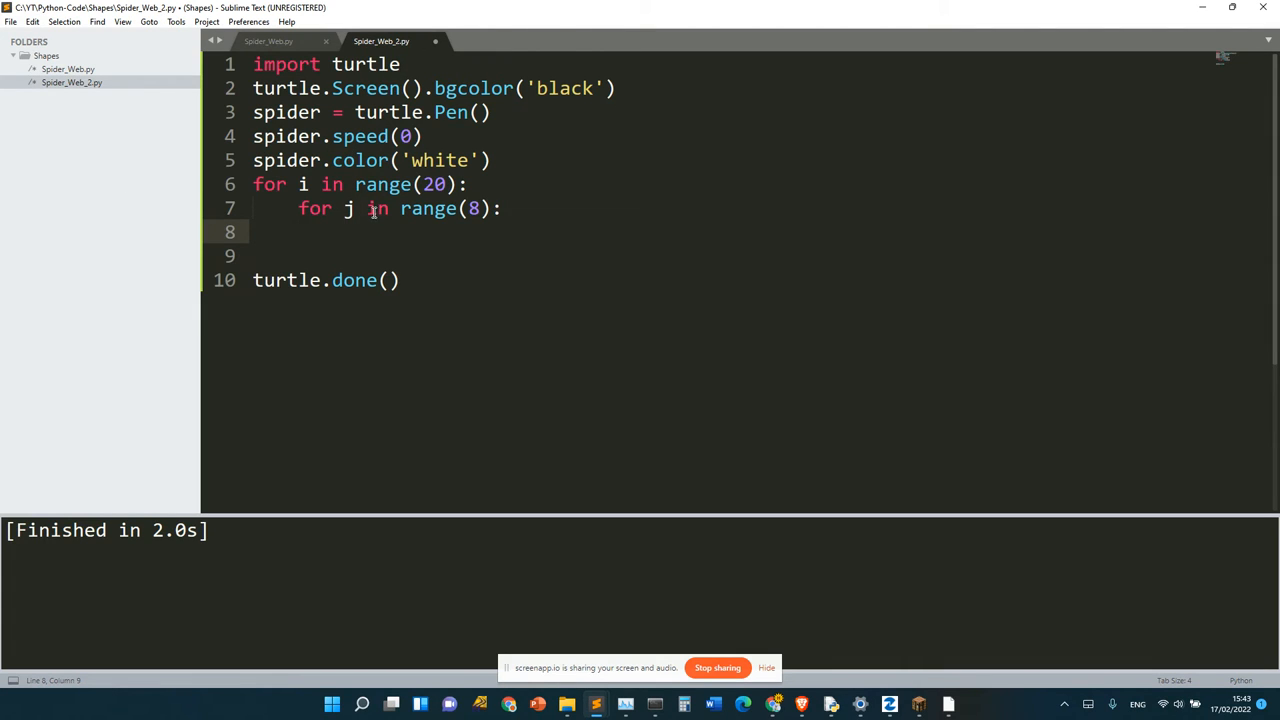
mouse_move(361, 228)
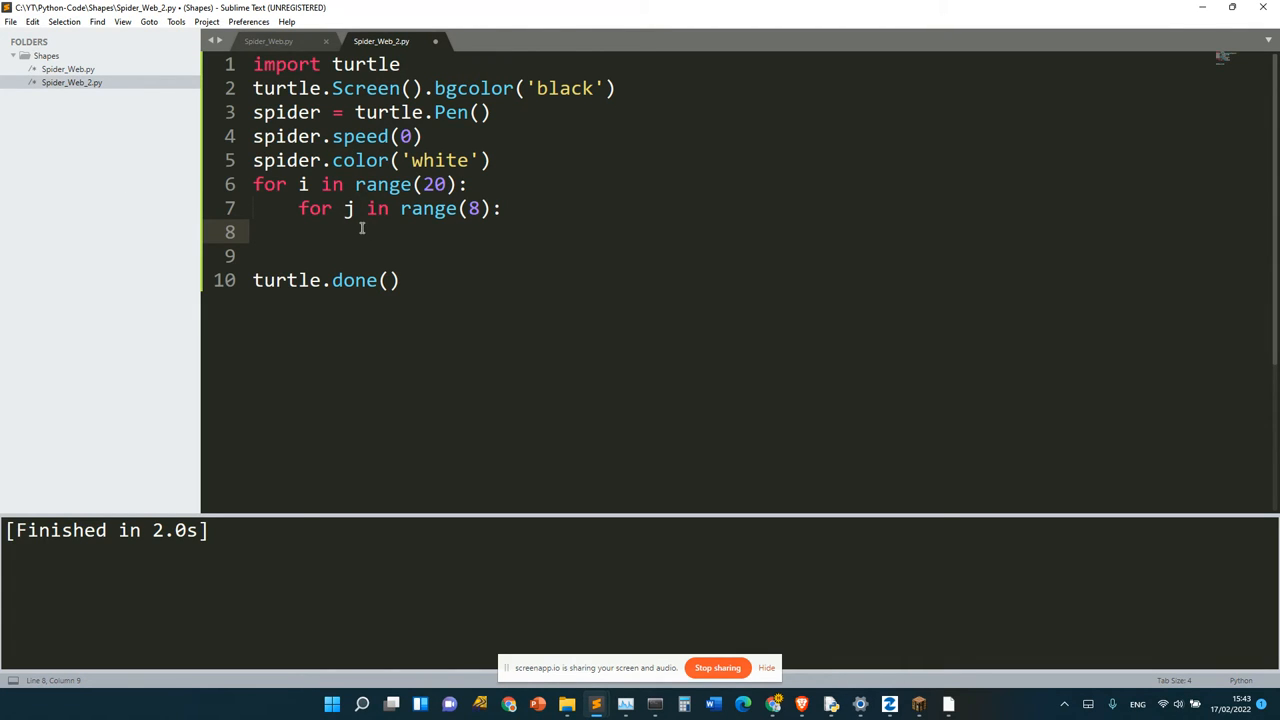
Fill the inner loop with spider.up(), forward(25), down() and left(180).
type("spider.up(")
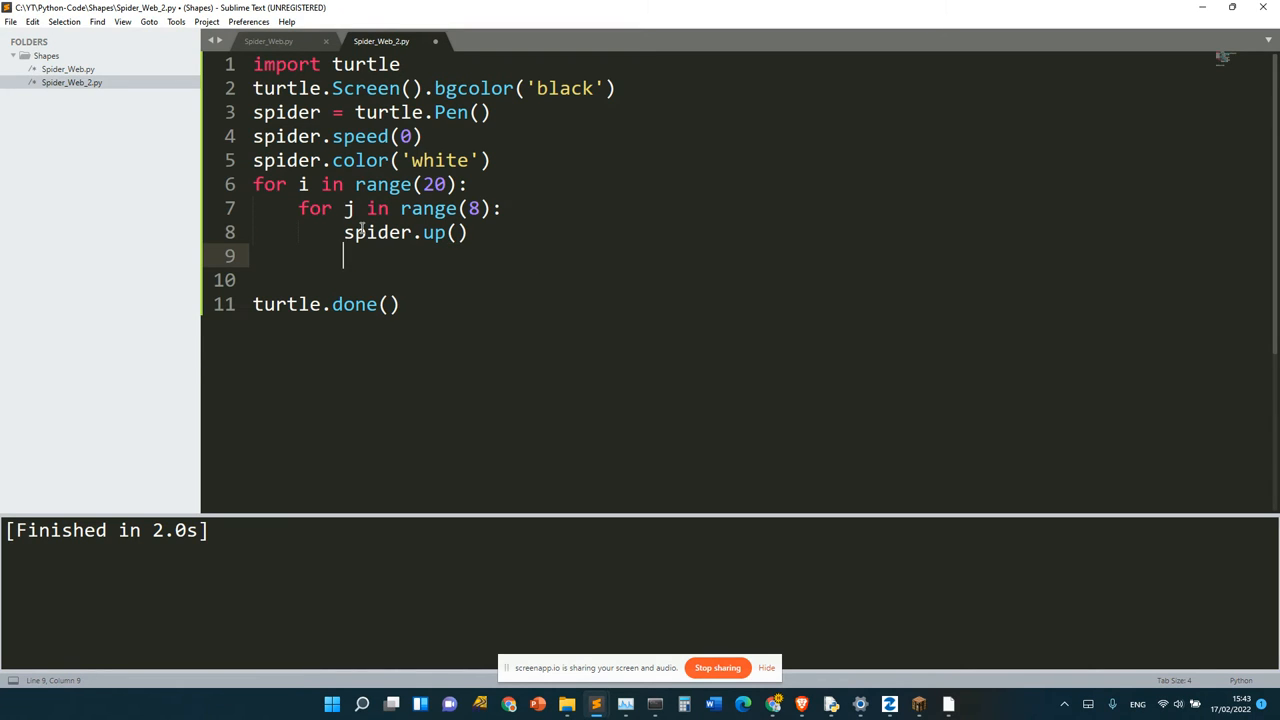
type("spider.forward")
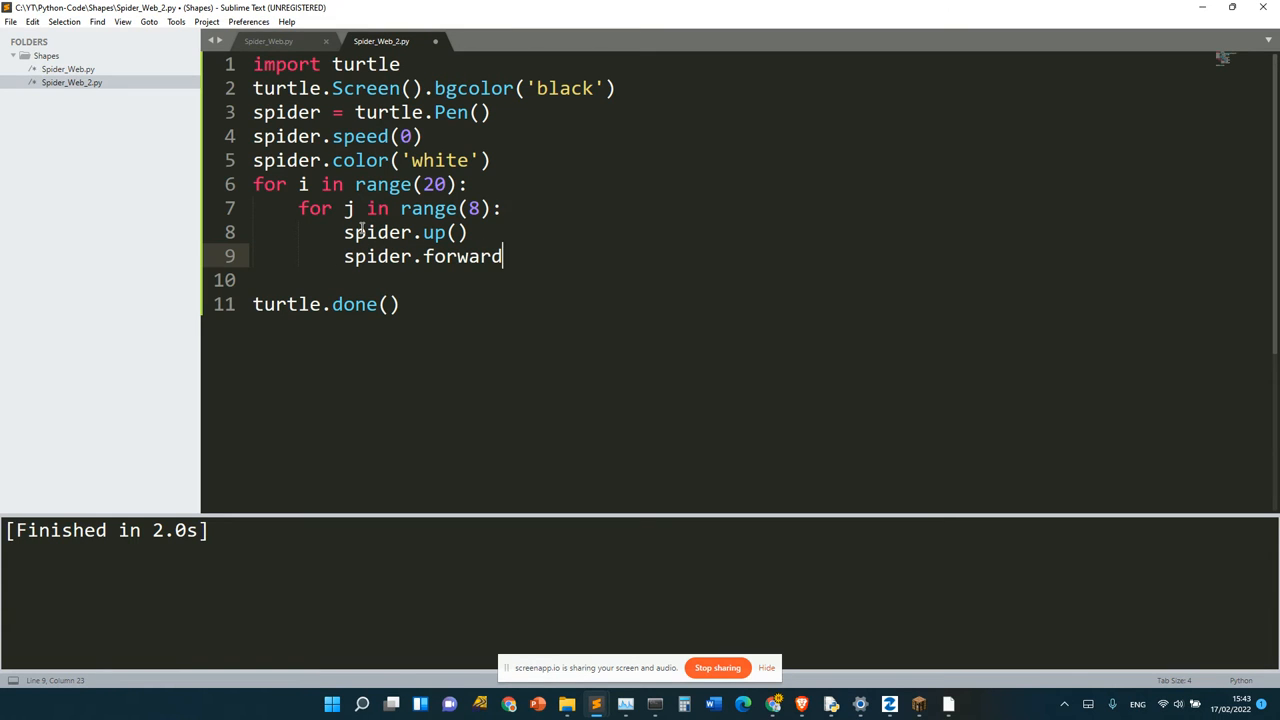
type("(20)")
left_click(476, 280)
type("s")
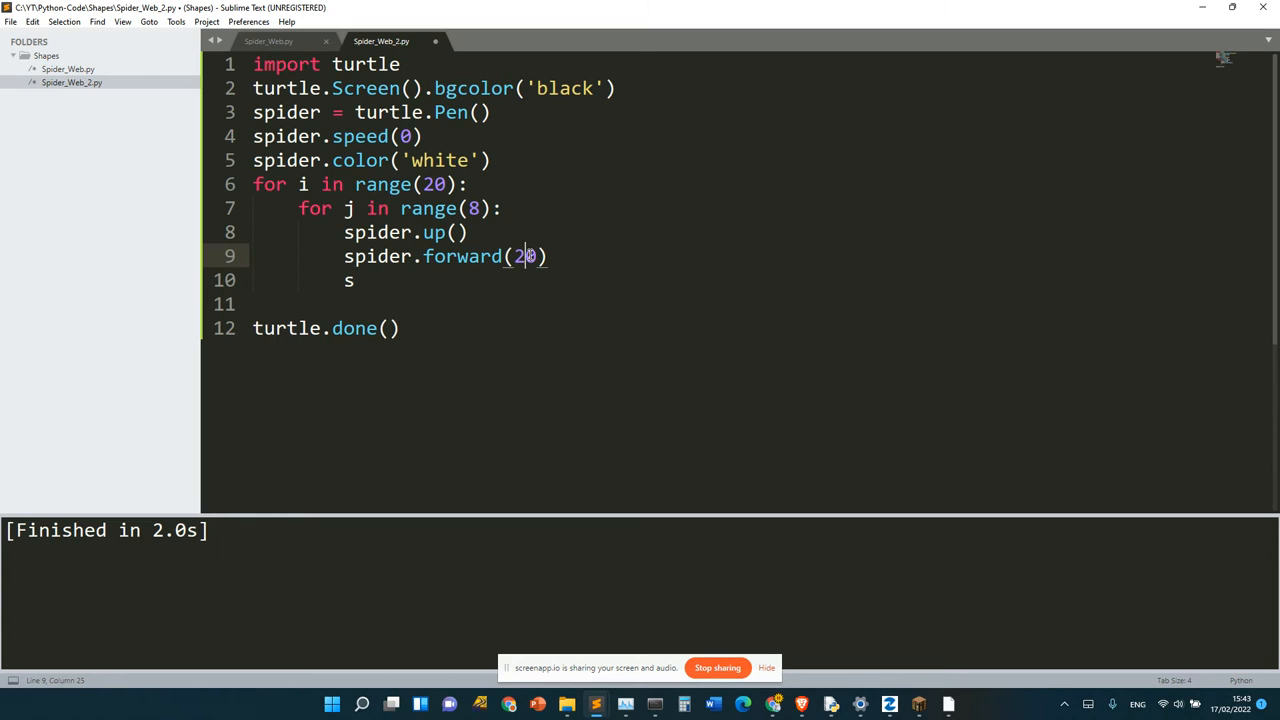
type("pider.down(")
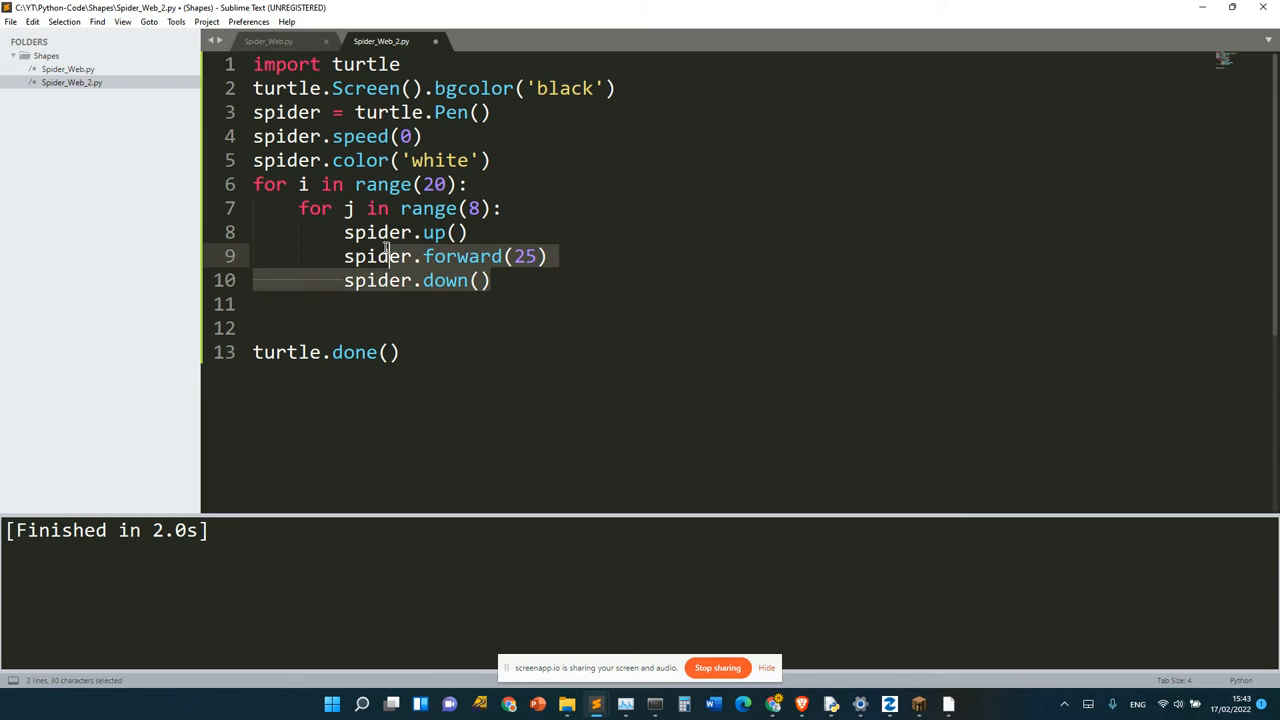
left_click(367, 232)
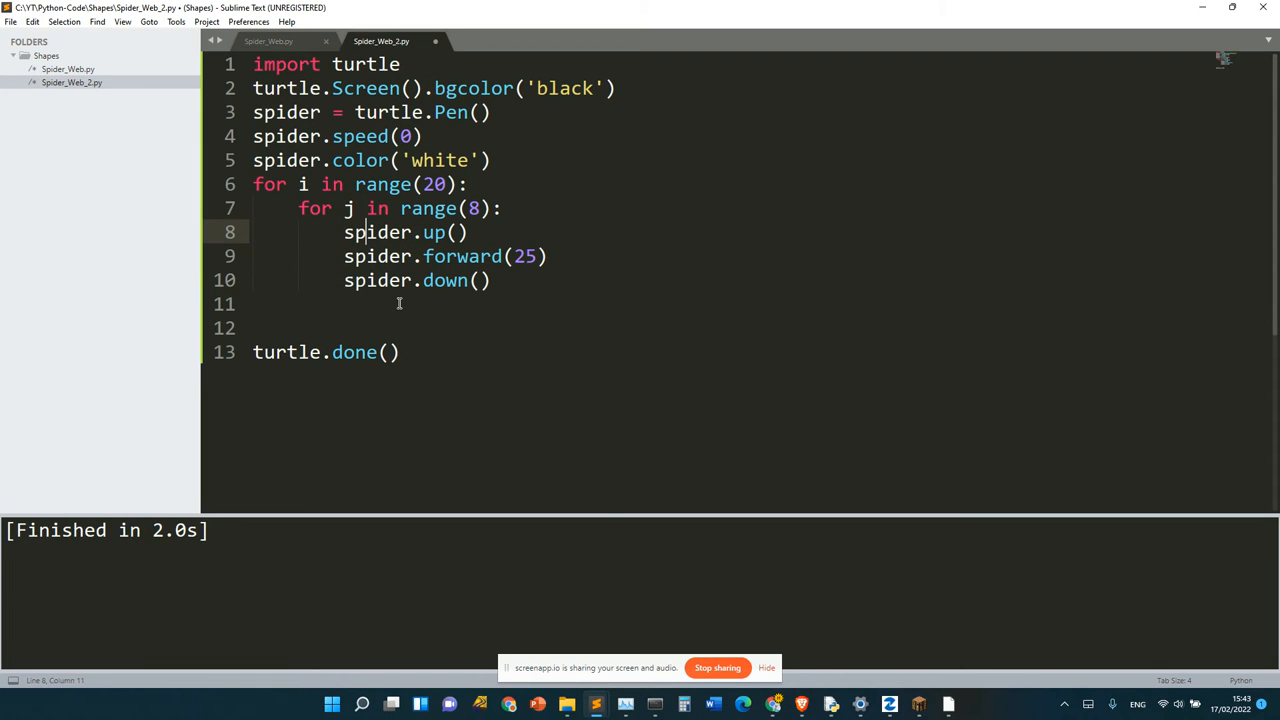
type("p")
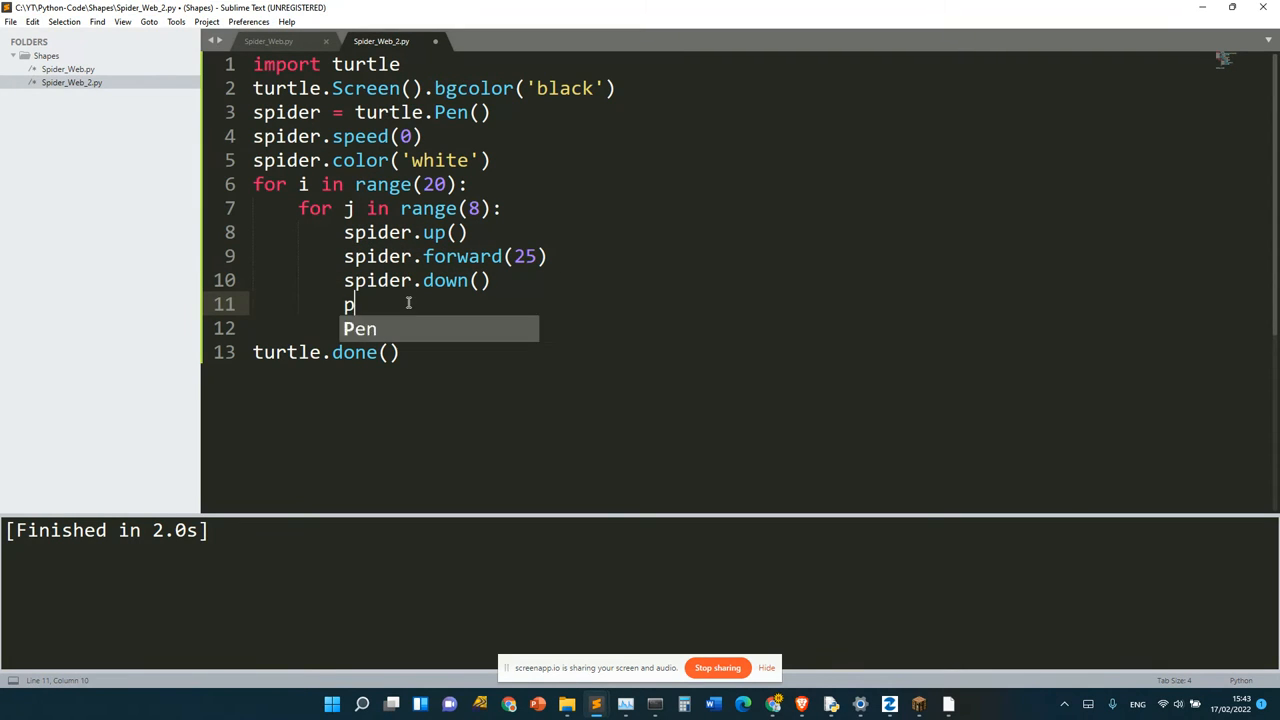
type("spider.")
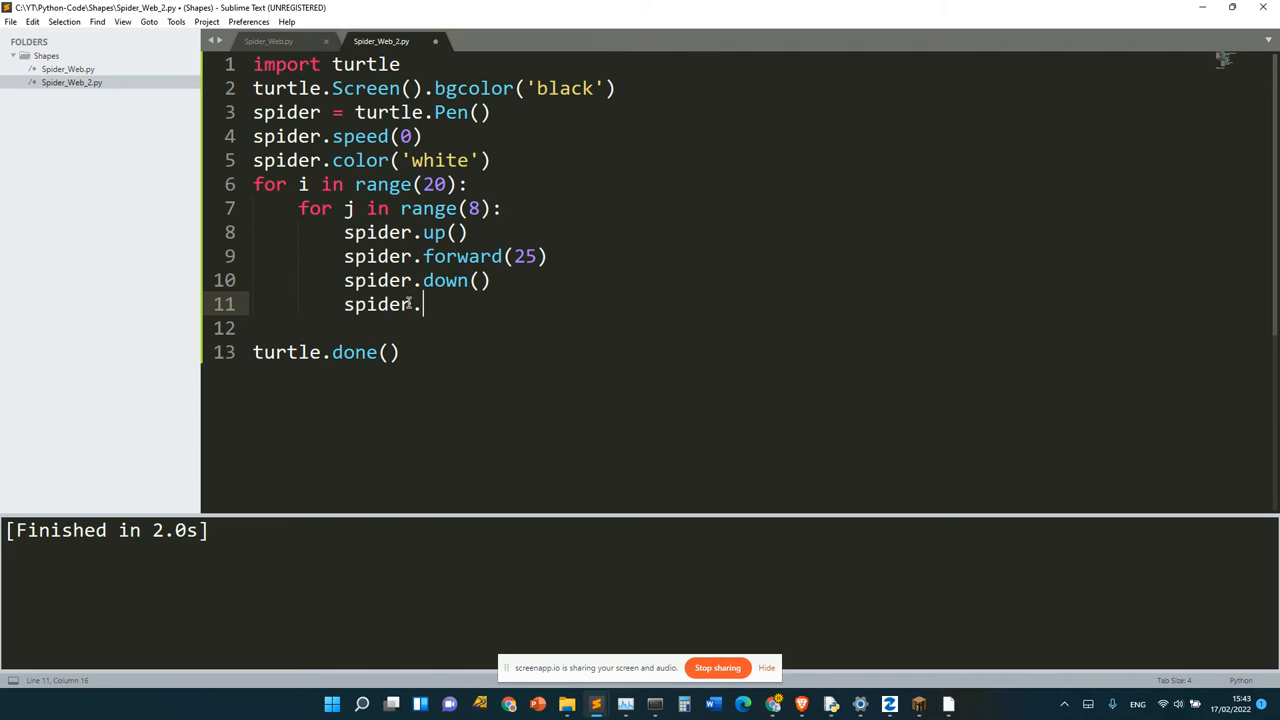
type("left")
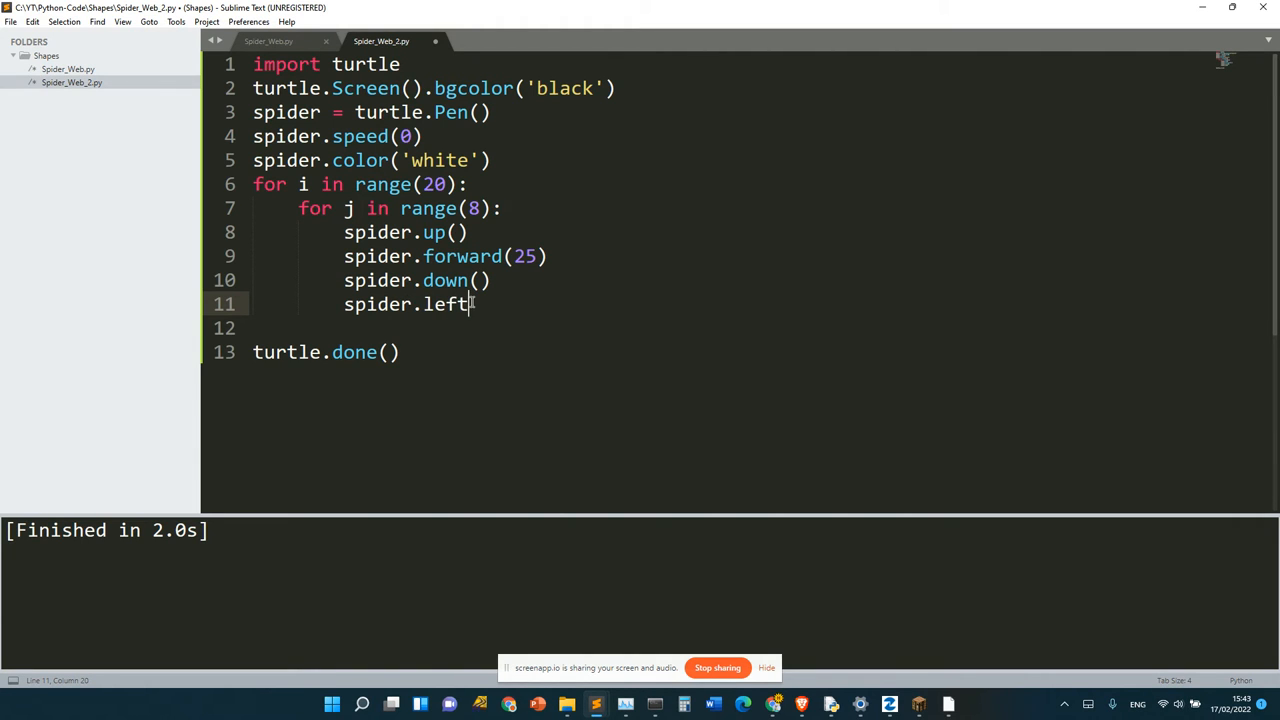
mouse_move(538, 305)
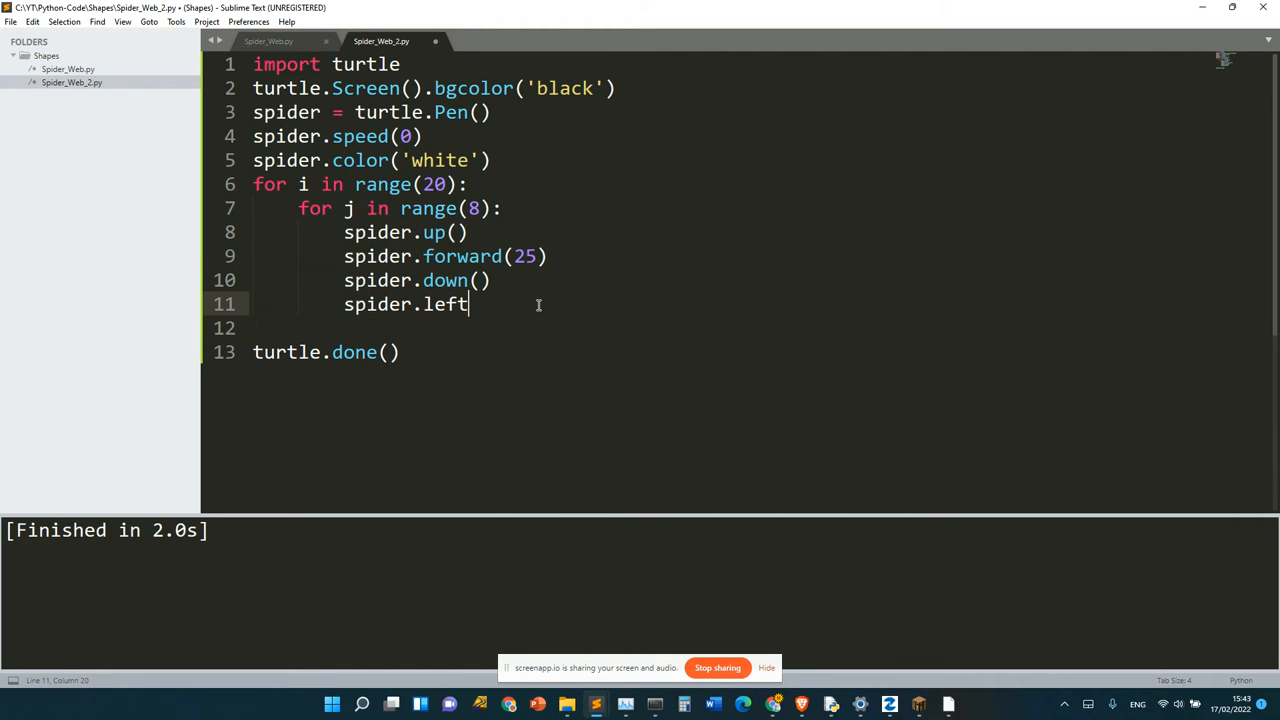
type("(19)")
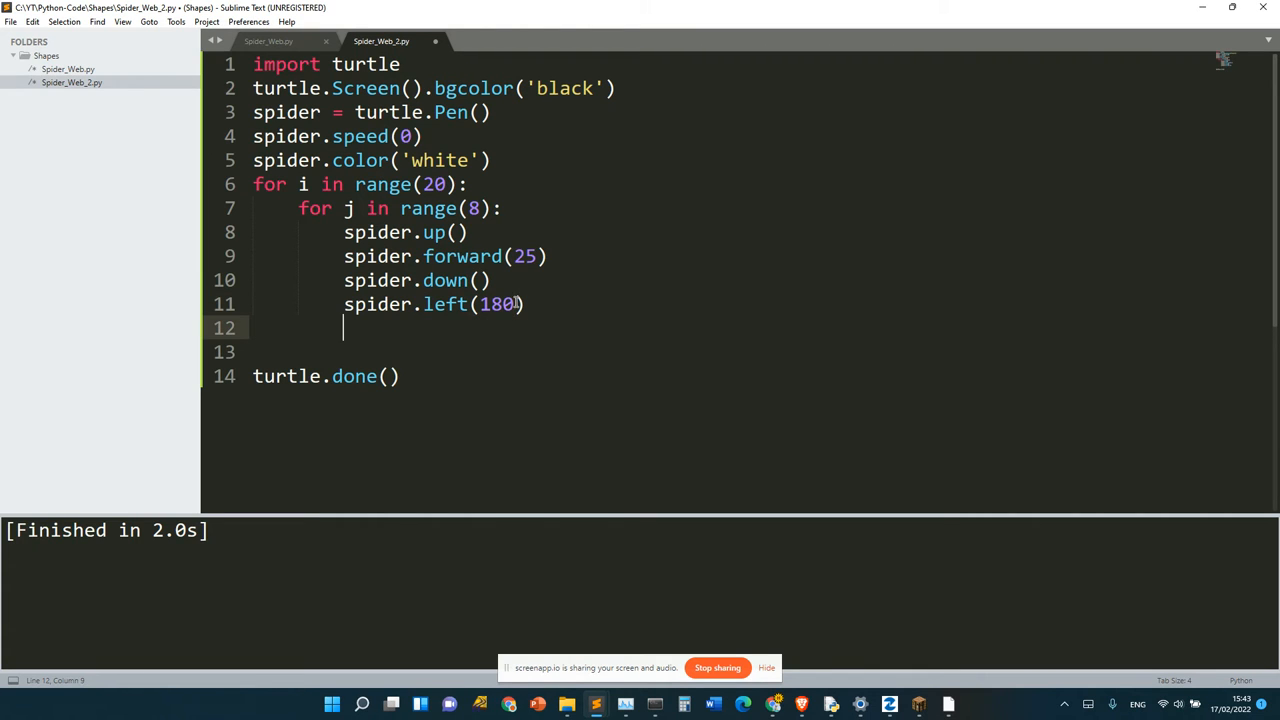
type("spider.")
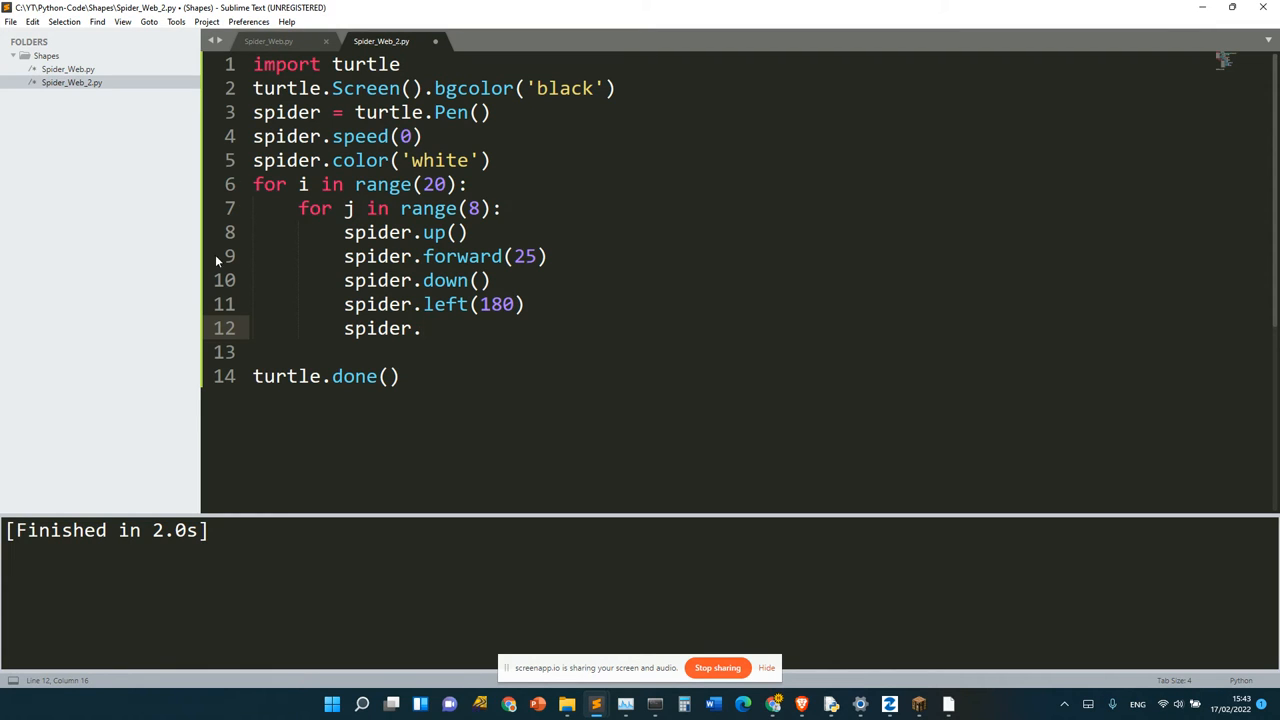
Rework the pen-up, forward and pen-down lines, leaving forward() empty.
left_click_drag(344, 232, 547, 256)
type("forwar")
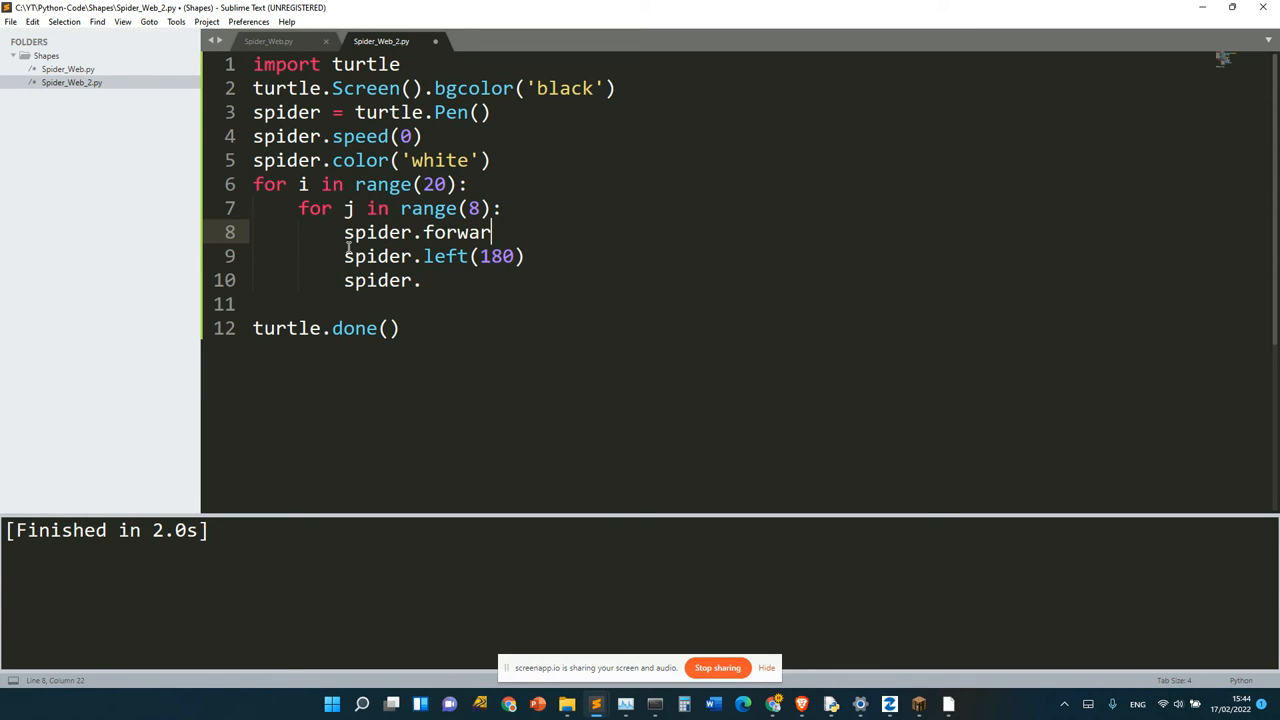
type("d()")
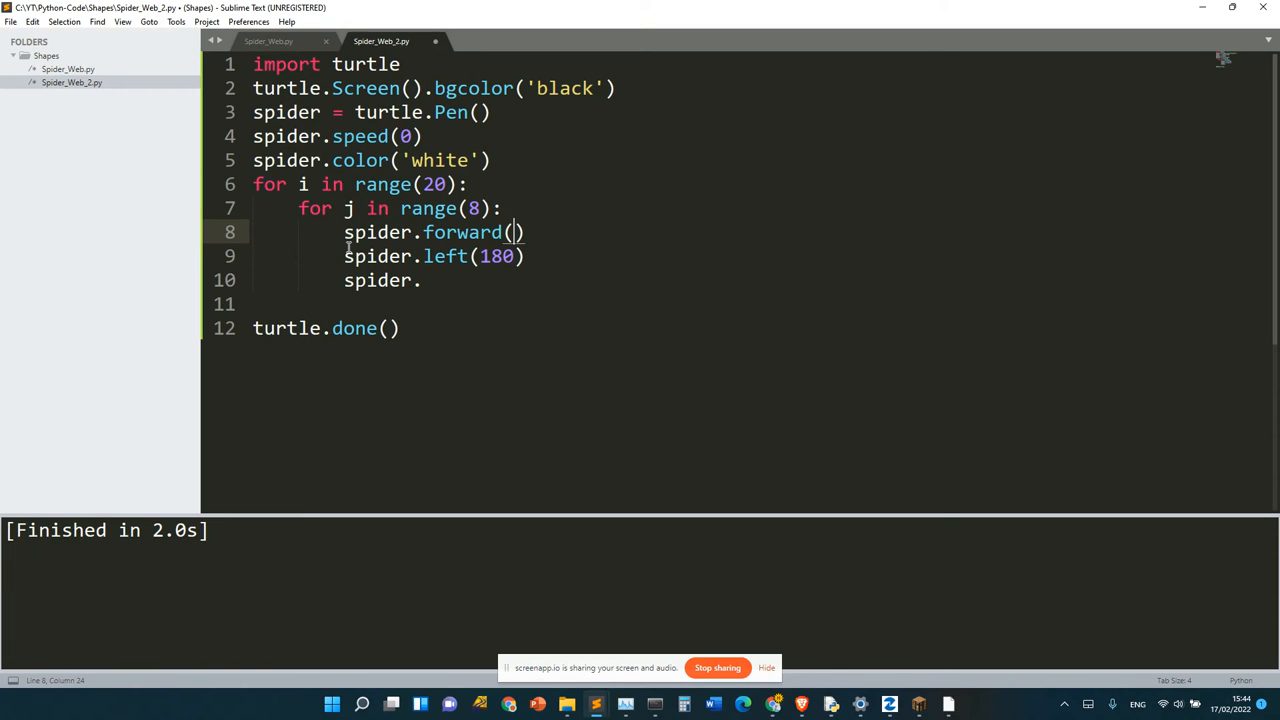
type("10")
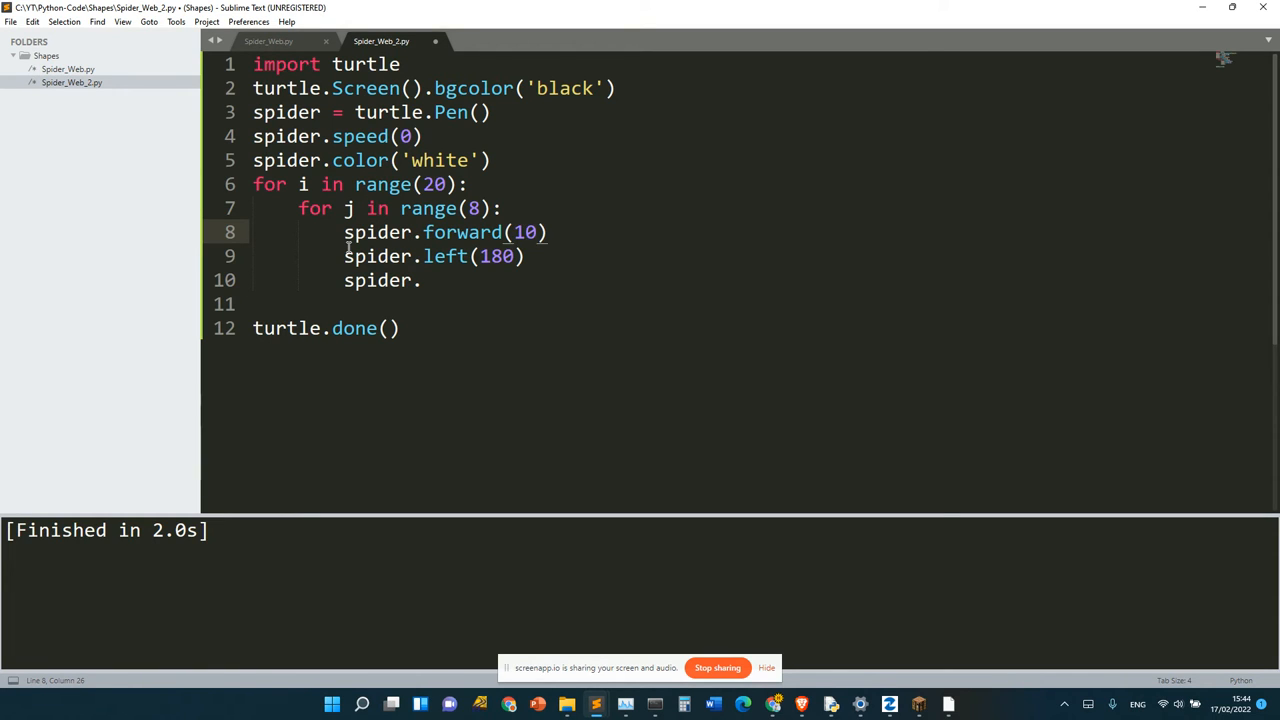
key("BackSpace")
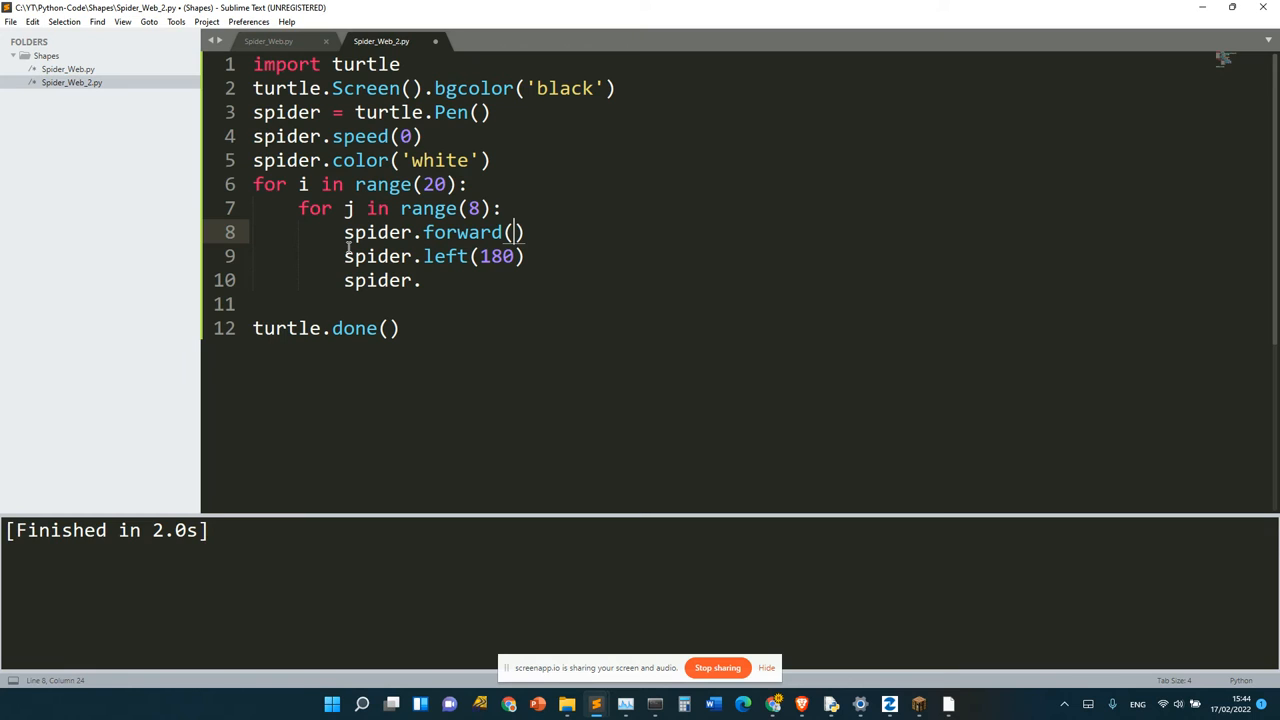
mouse_move(435, 328)
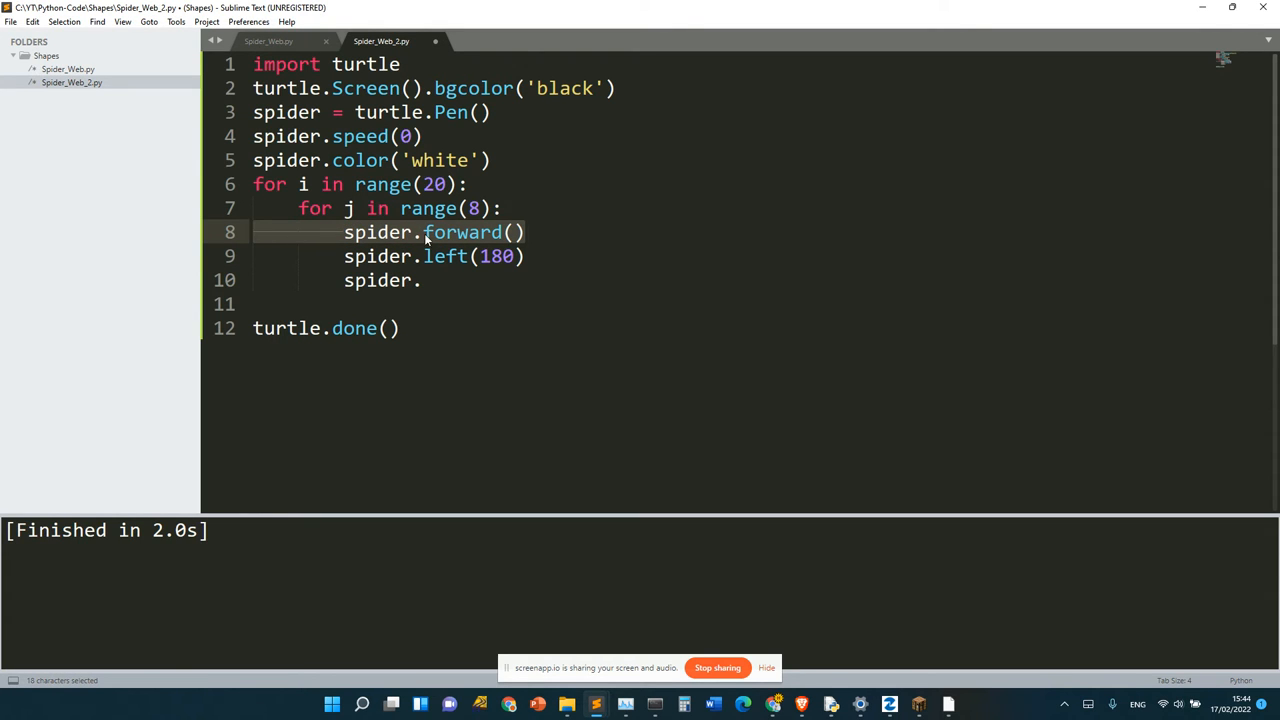
left_click(517, 232)
type("spider.up(")
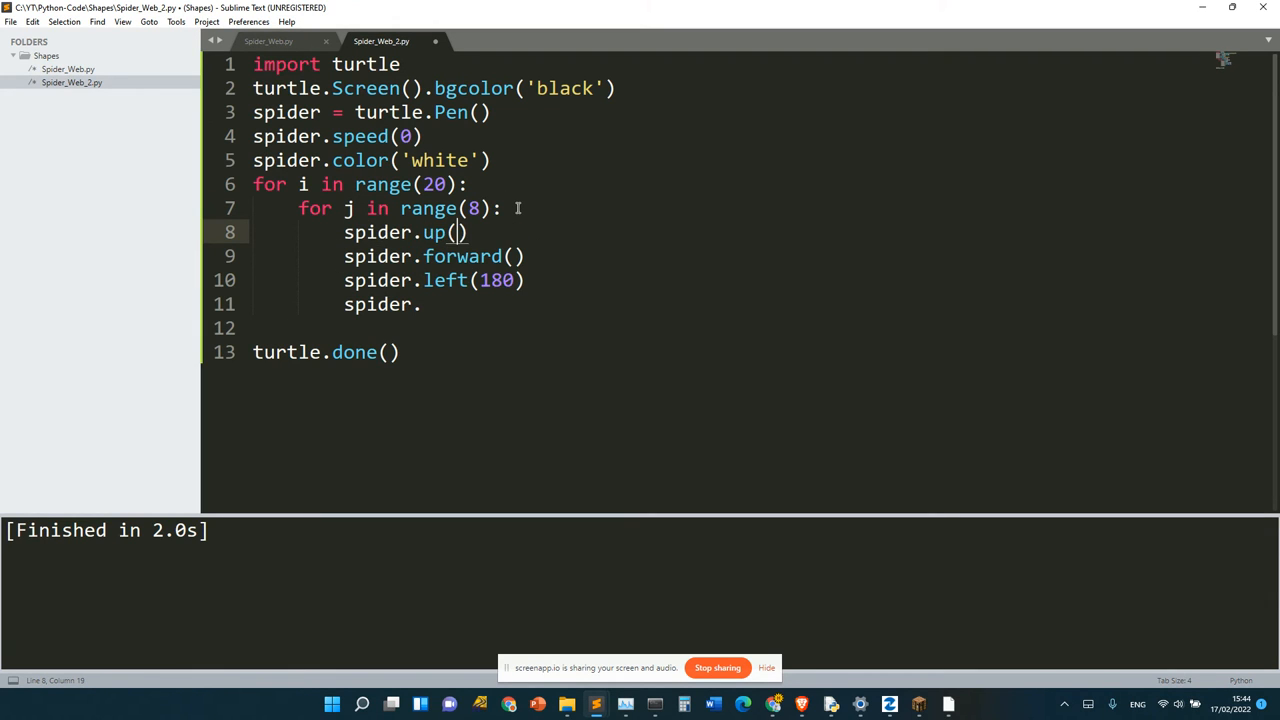
Set forward to 10 and add spider.left(180) and spider.down() lines.
type("10")
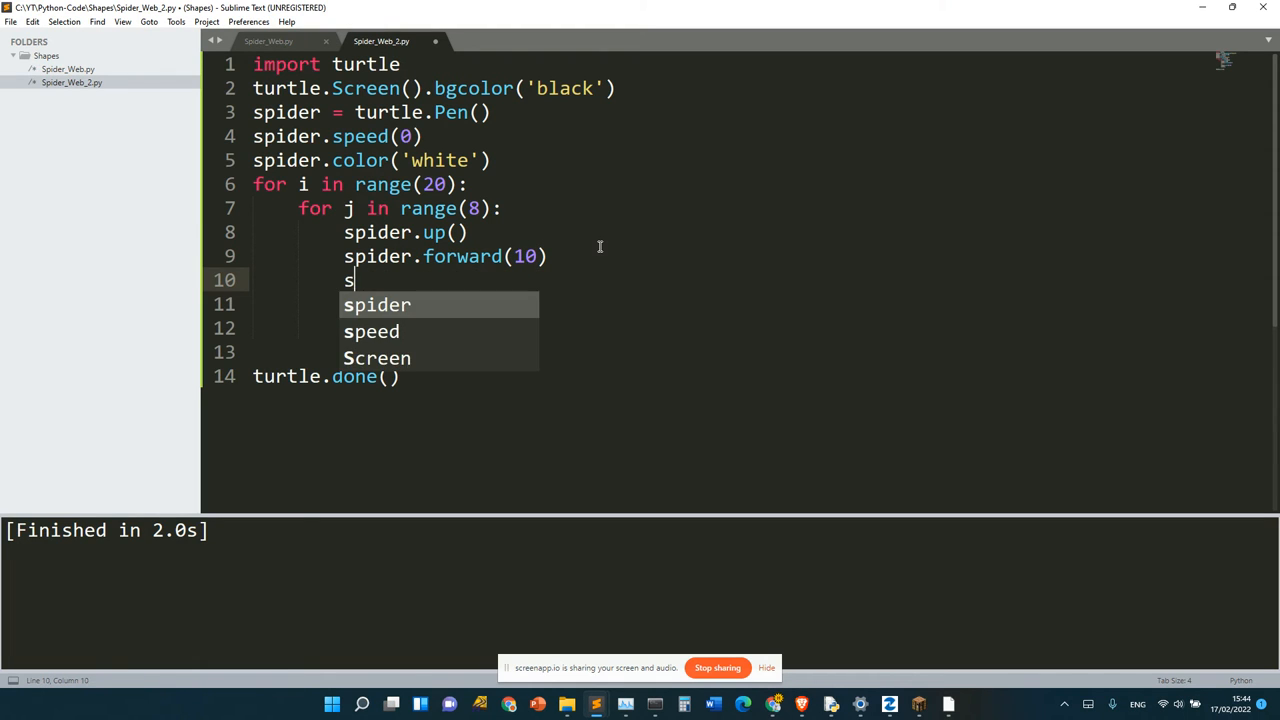
type("spider.left(180)")
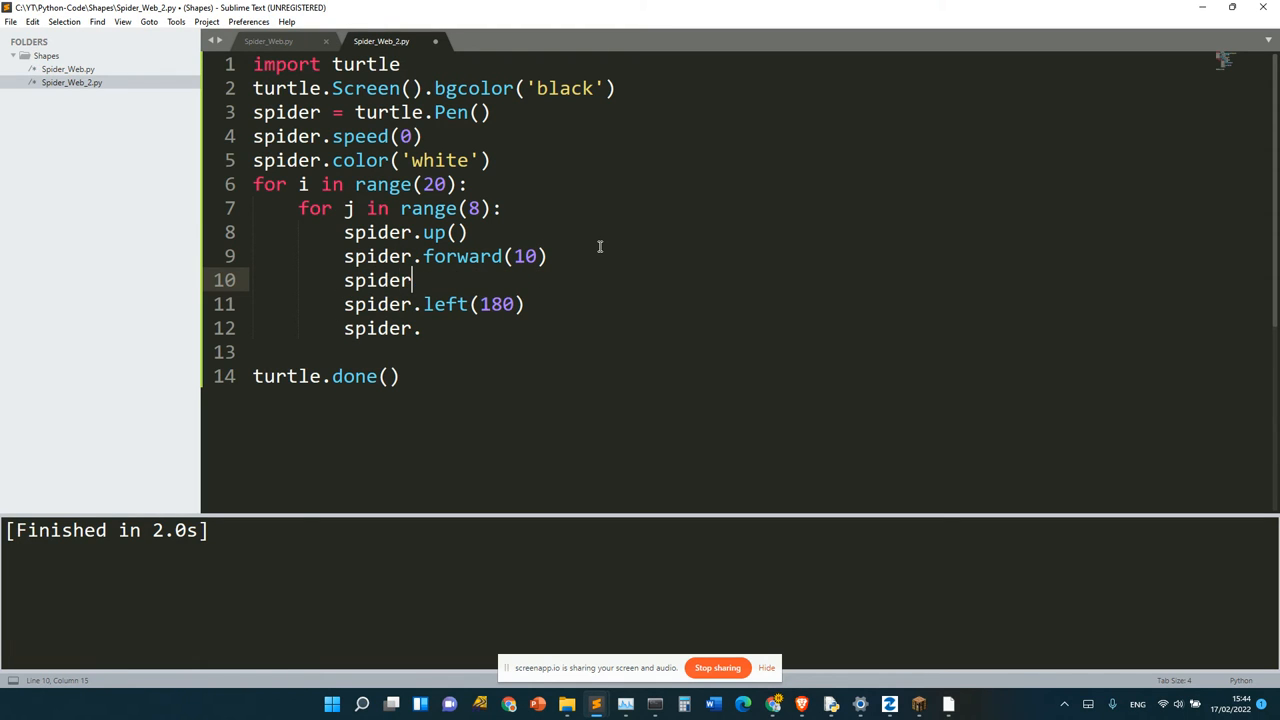
type(".down(")
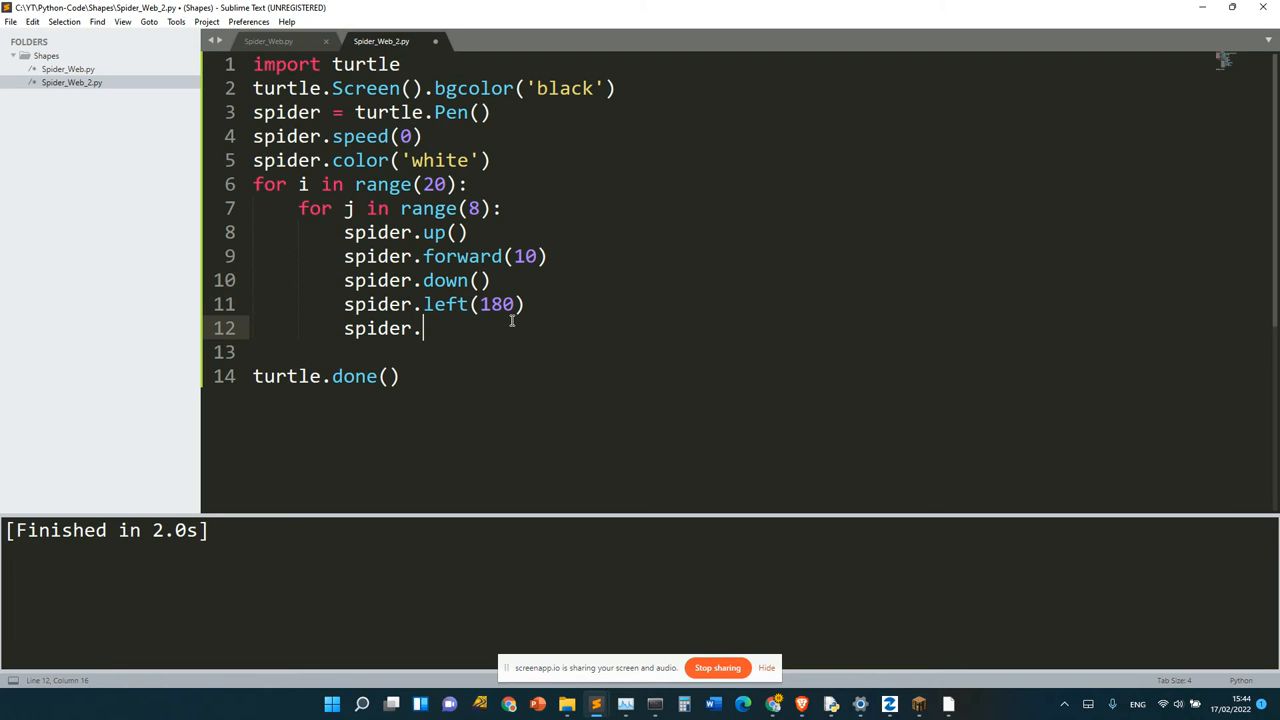
Add spider.circle(10+i*10, 135) to the inner loop and build the script.
type("circle")
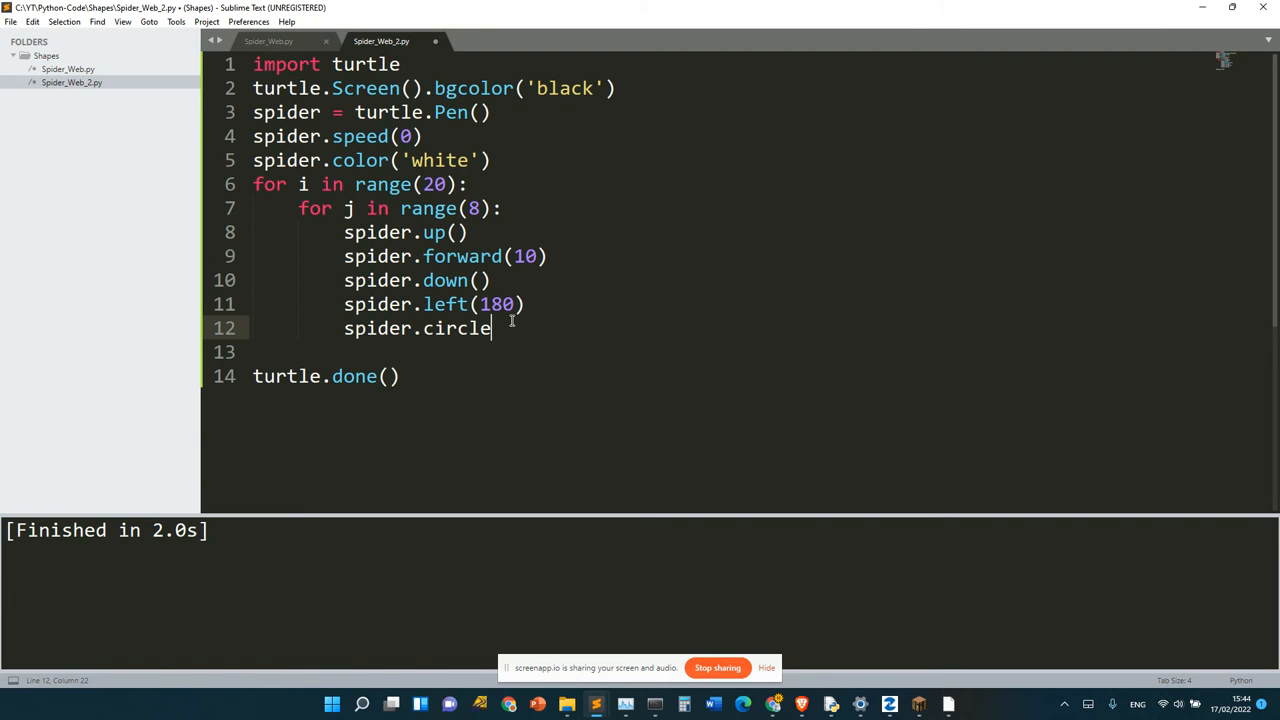
type("()")
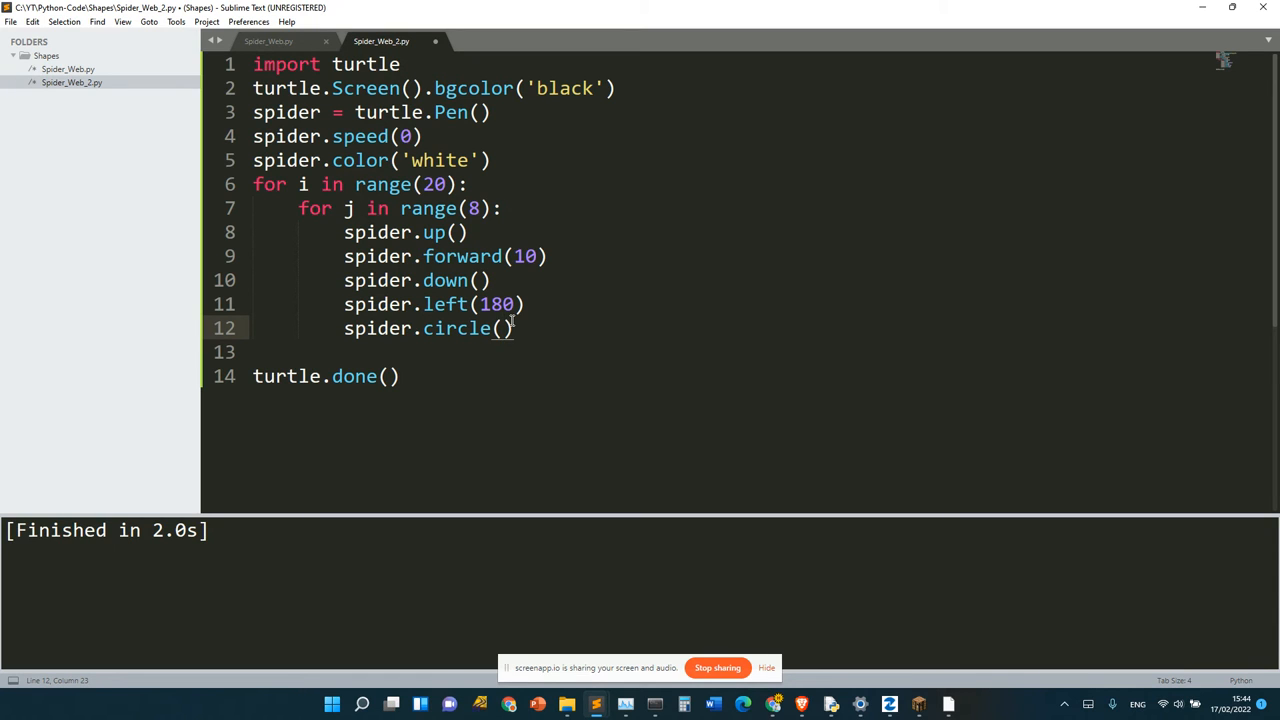
type("135")
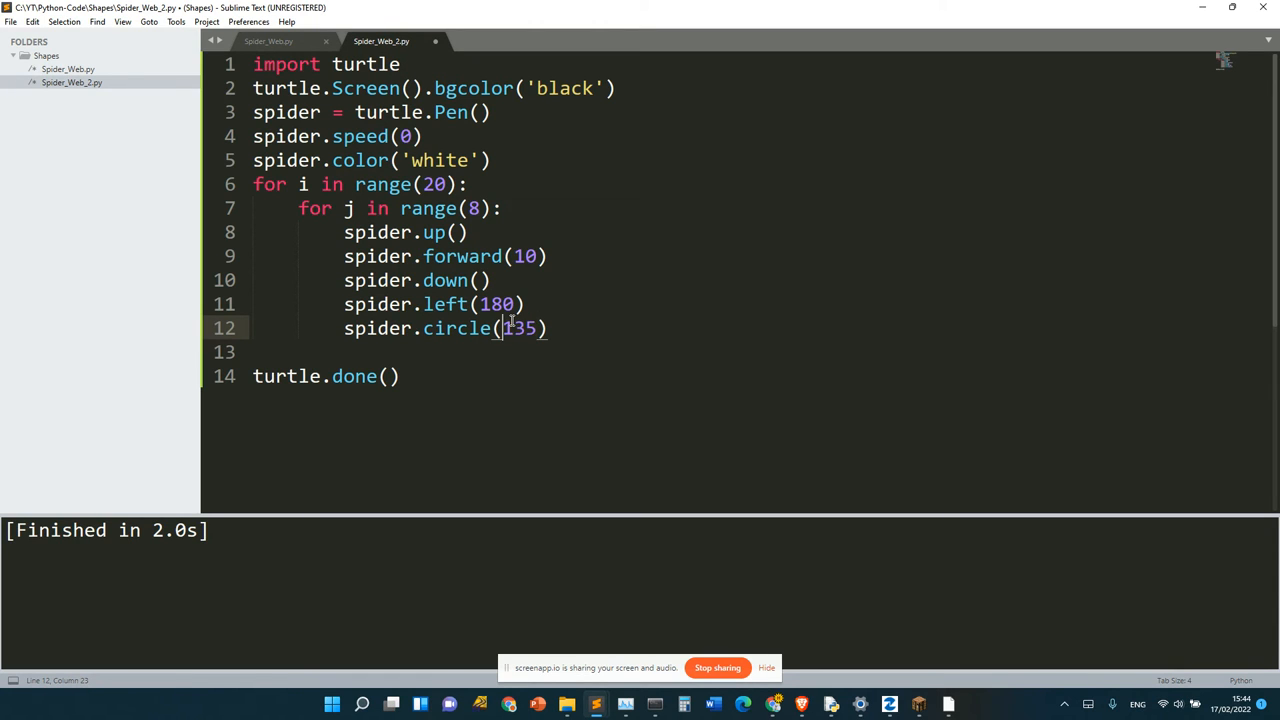
type("101")
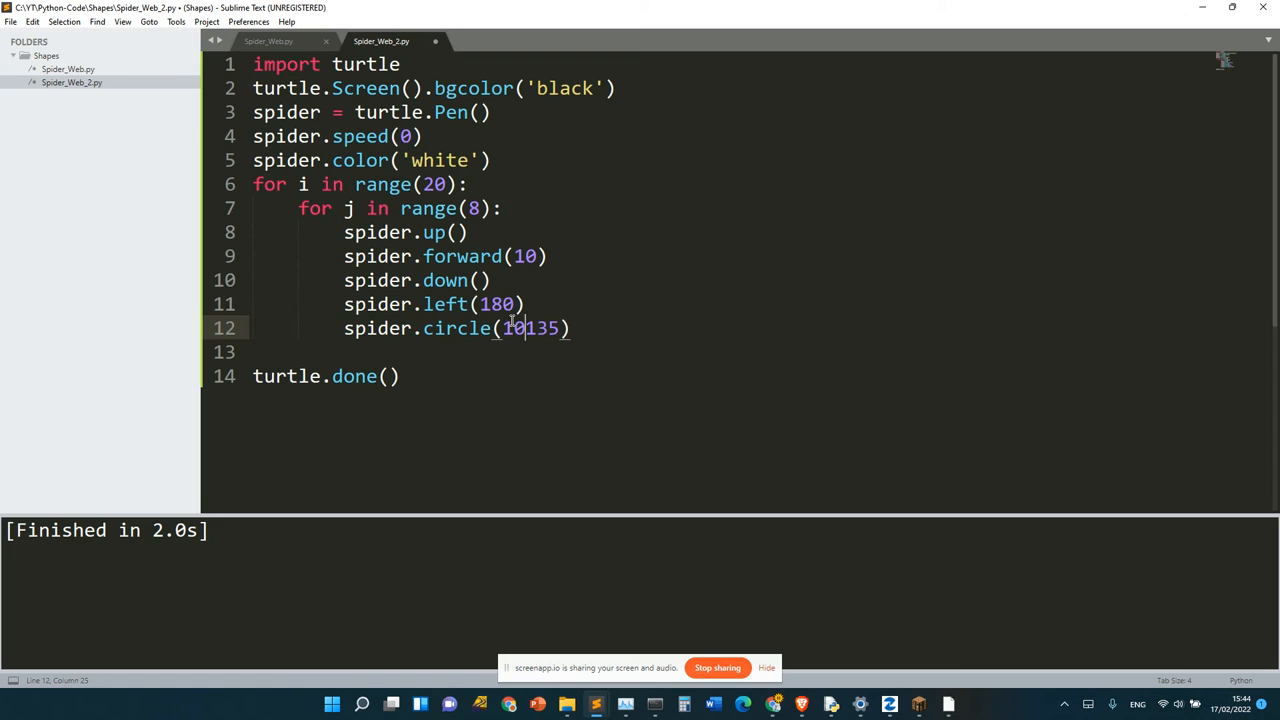
type("+")
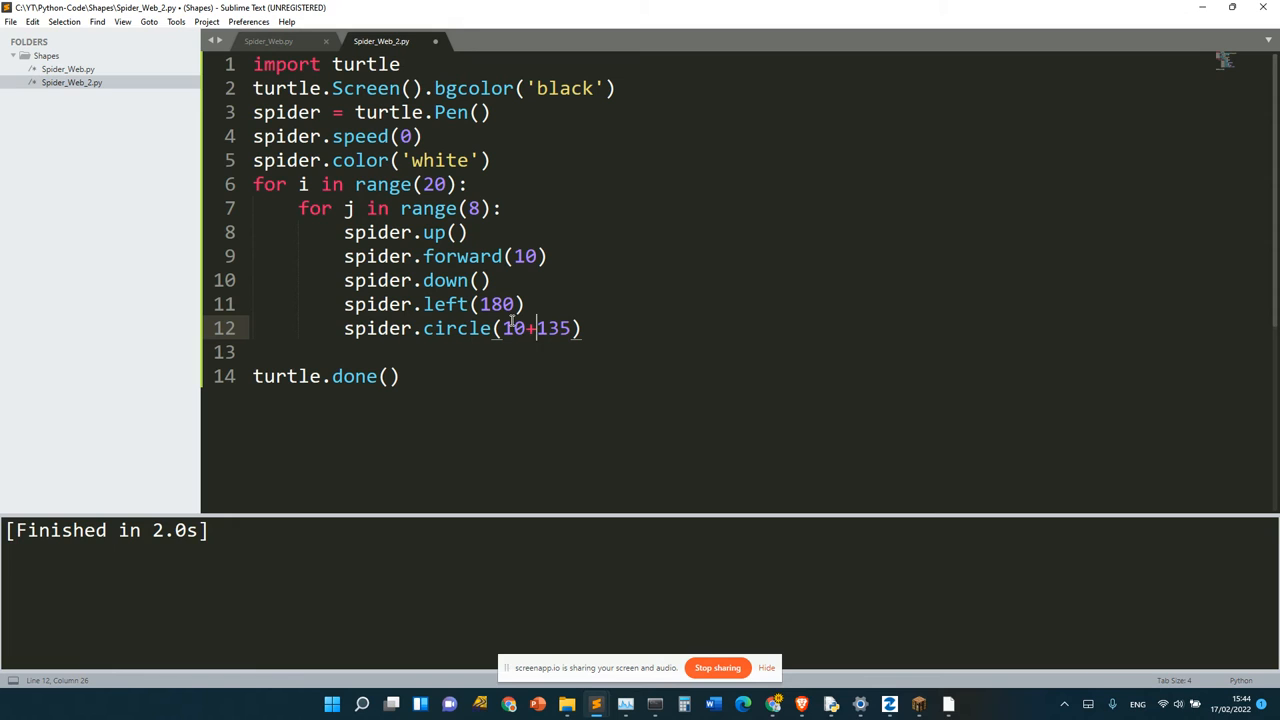
type("i*")
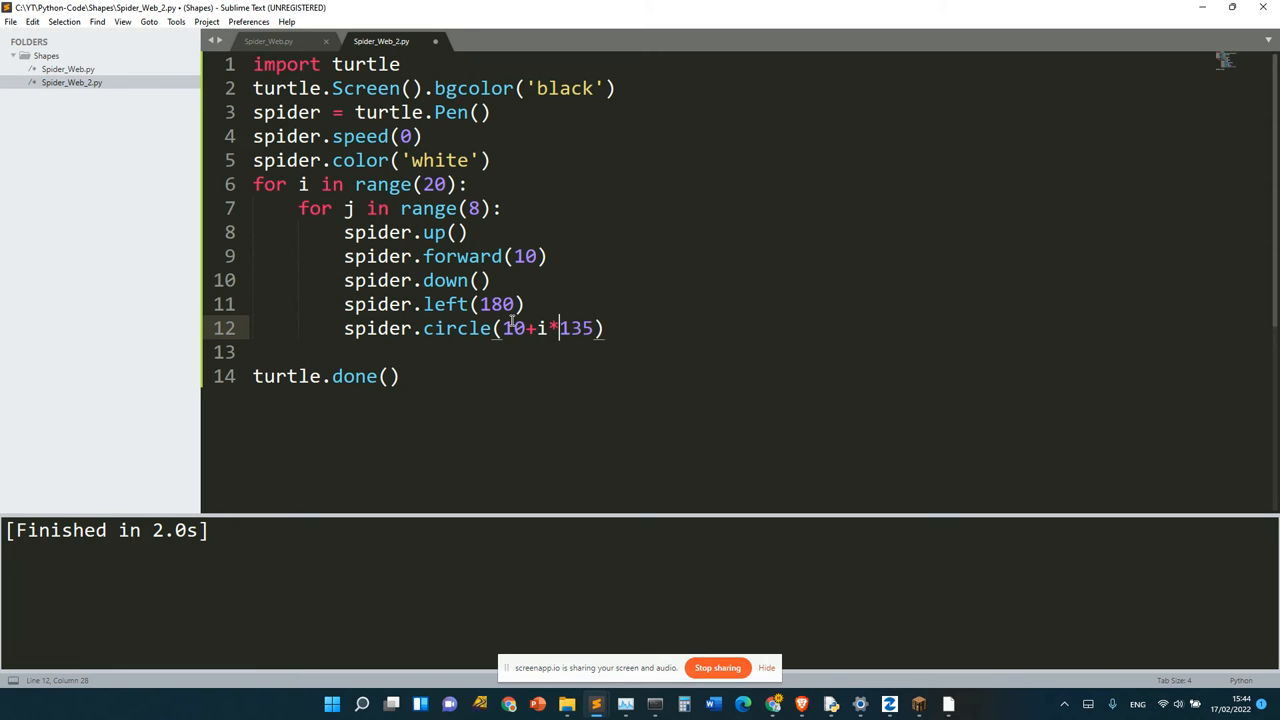
type(",10")
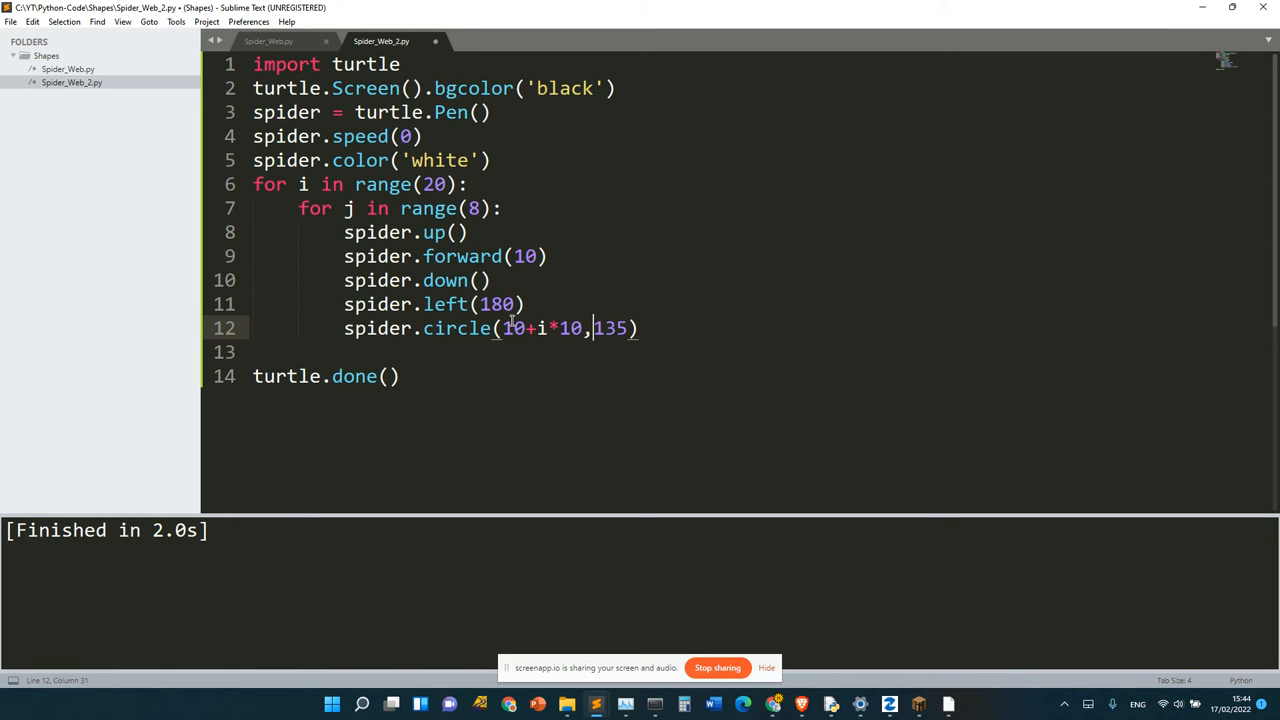
key("ctrl+b")
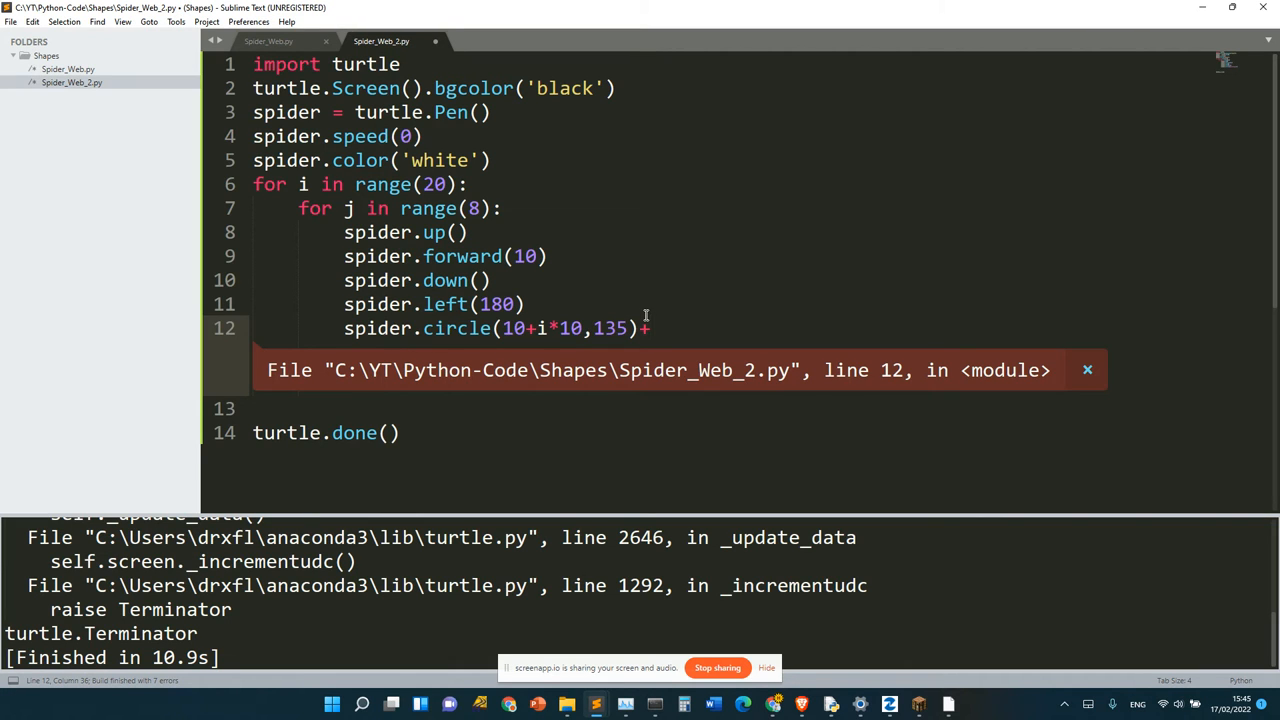
Add spider.forward(25) to the outer loop, run it, and close the web window.
type("s")
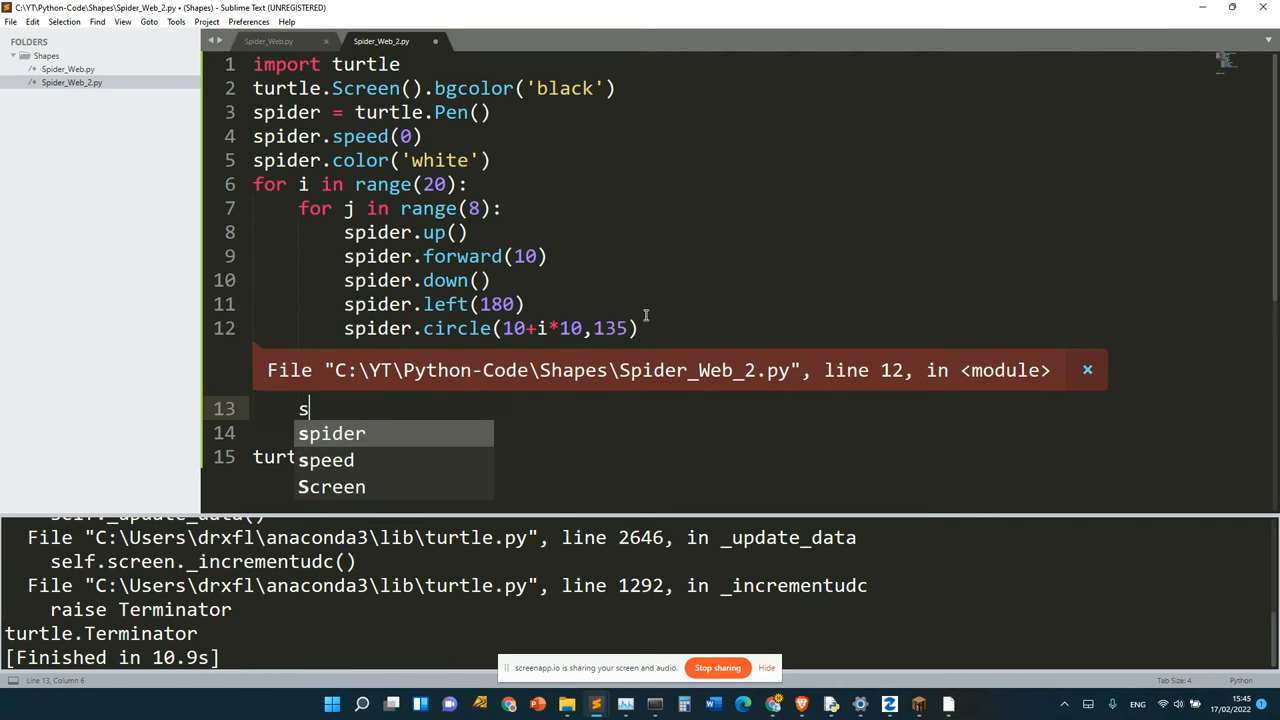
type("pider.forward")
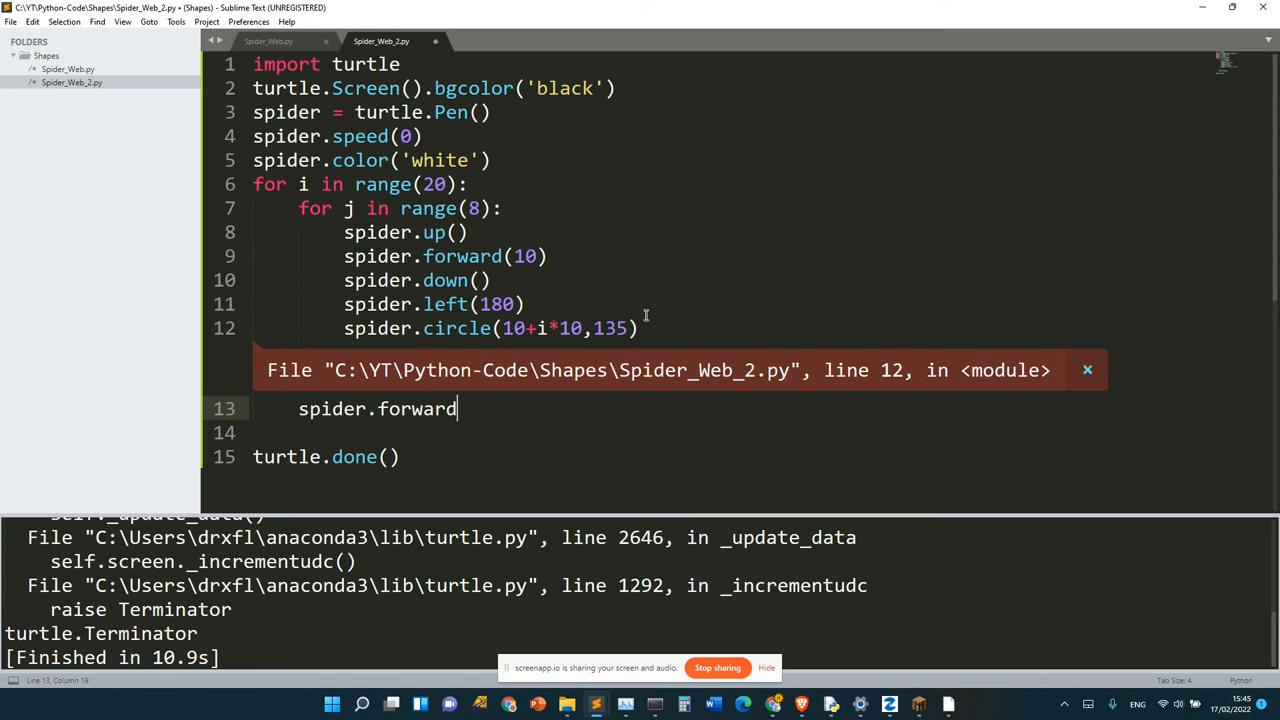
type("(25")
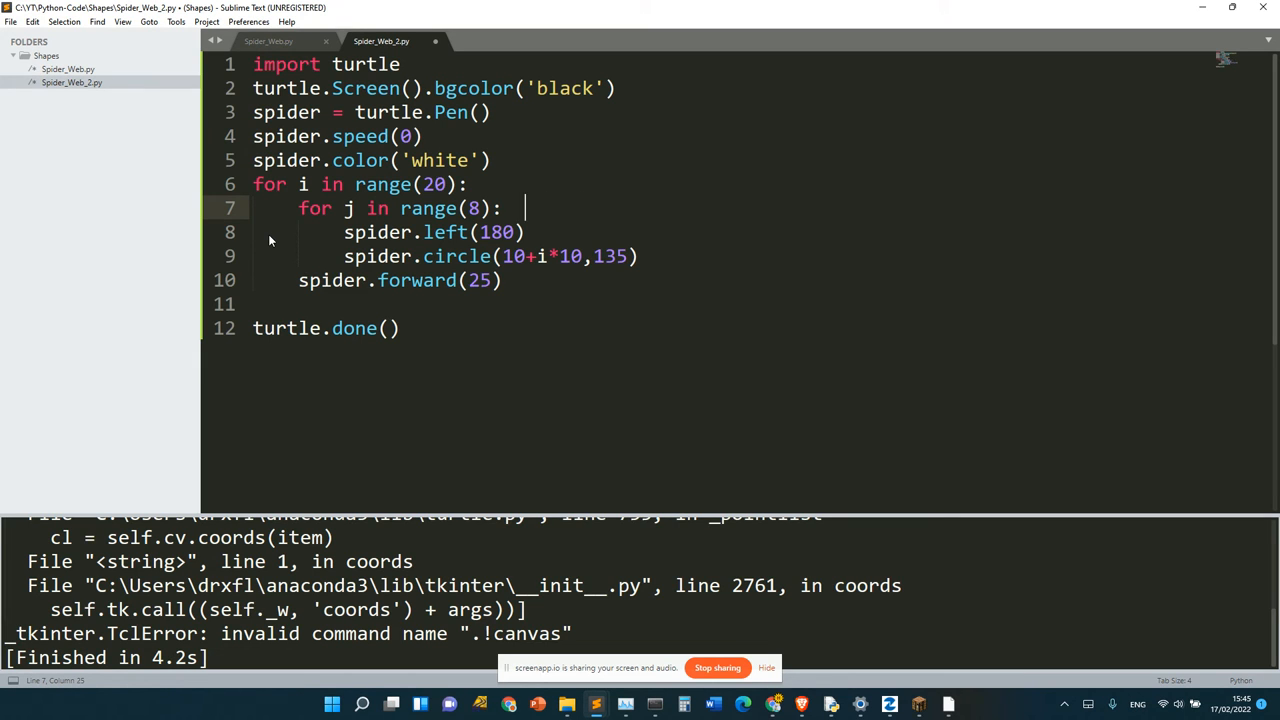
key("ctrl+b")
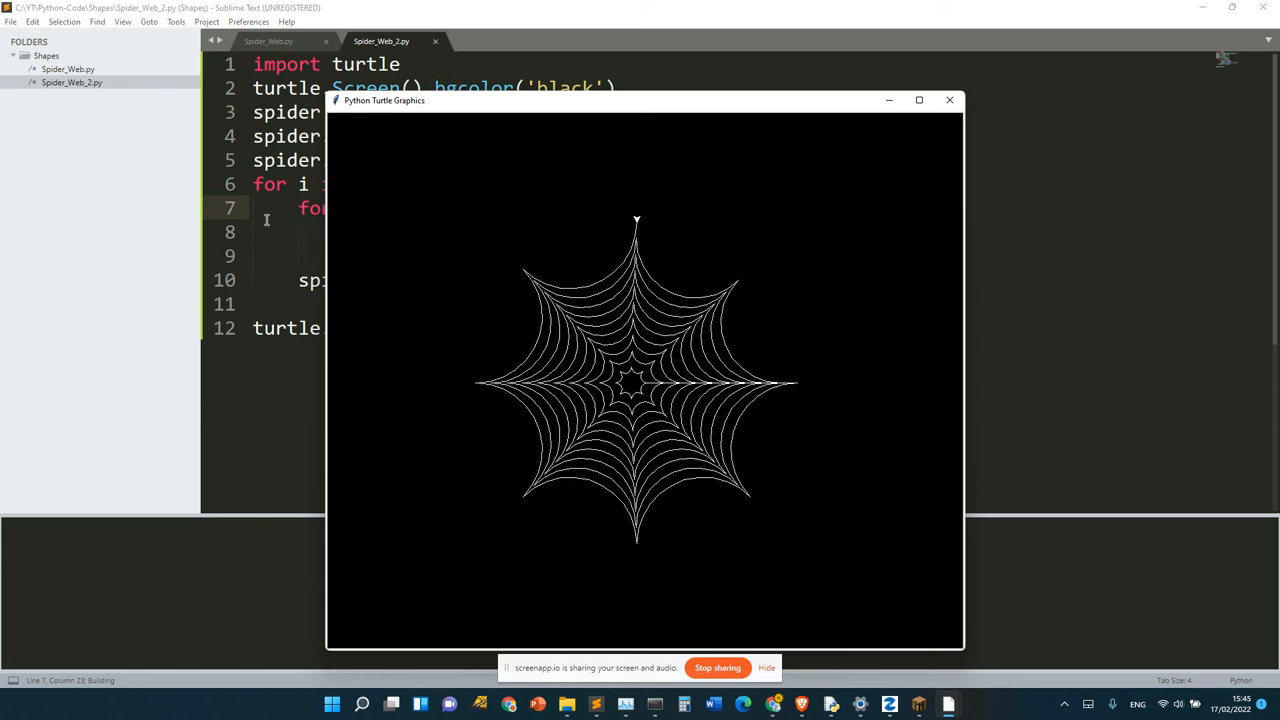
left_click(918, 100)
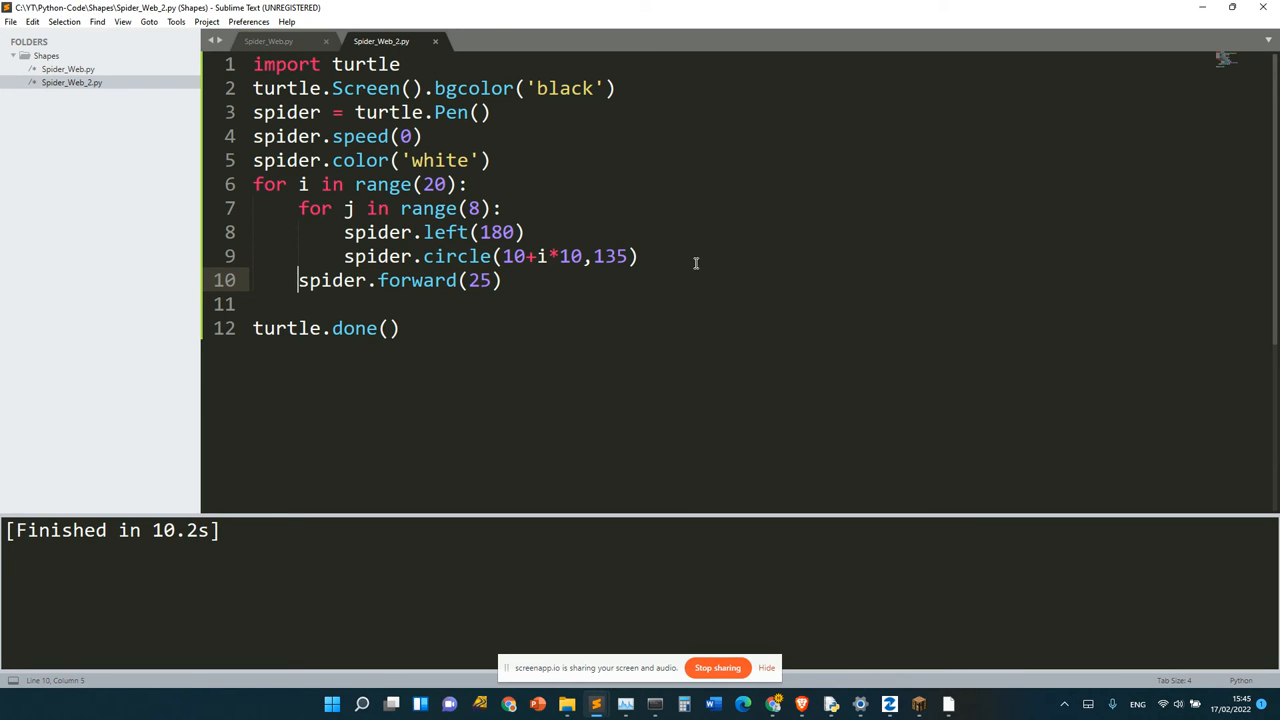
Add an if i > 0 block calling spider.back() after the arc line, then rerun.
left_click(503, 280)
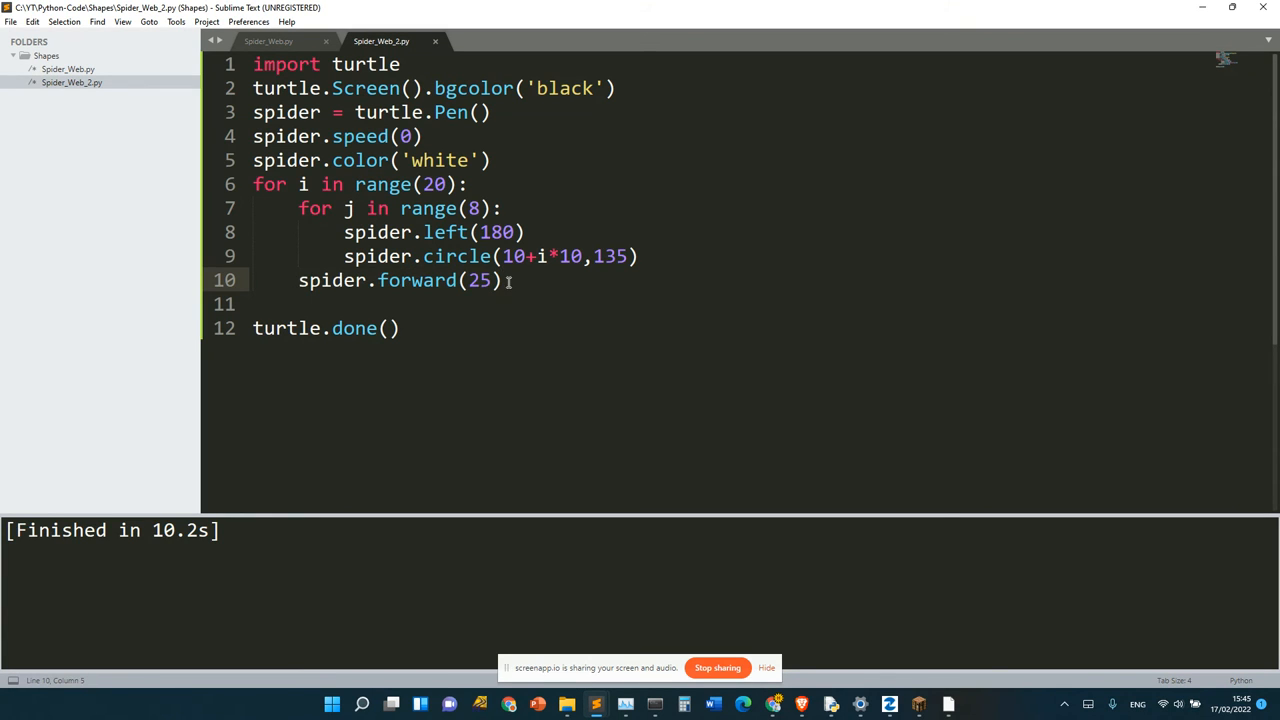
triple_click(400, 280)
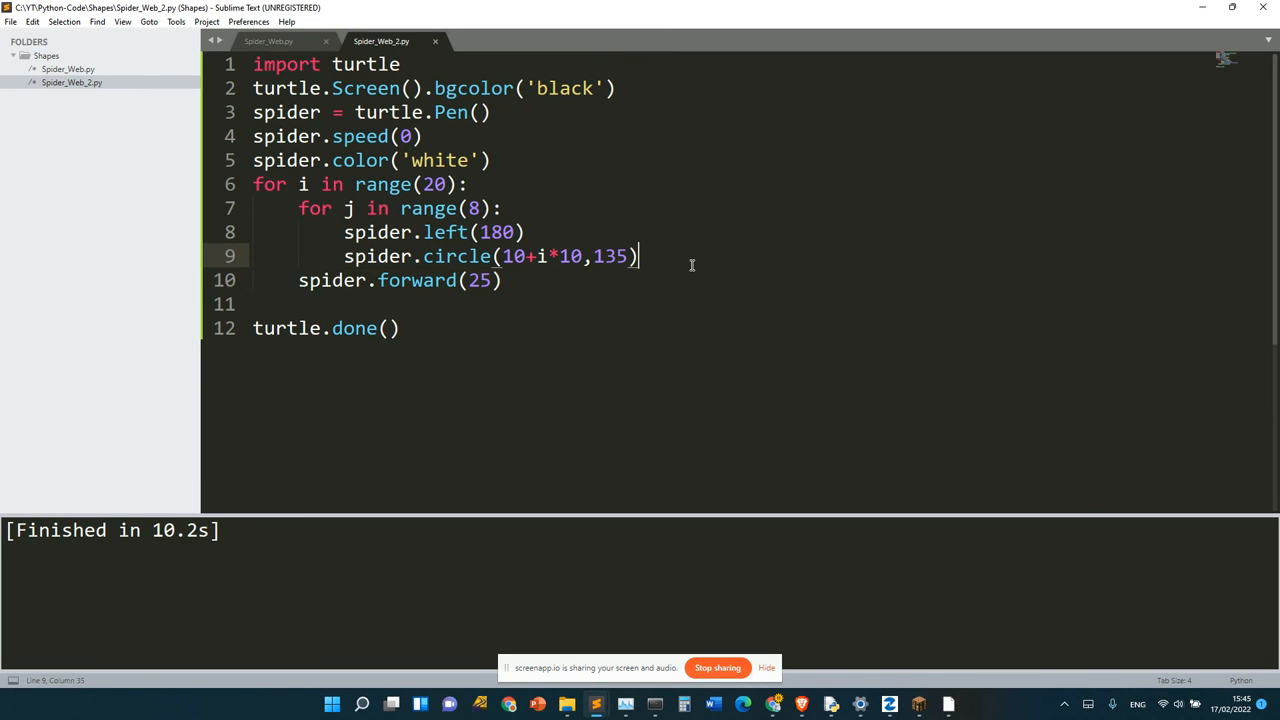
type("if")
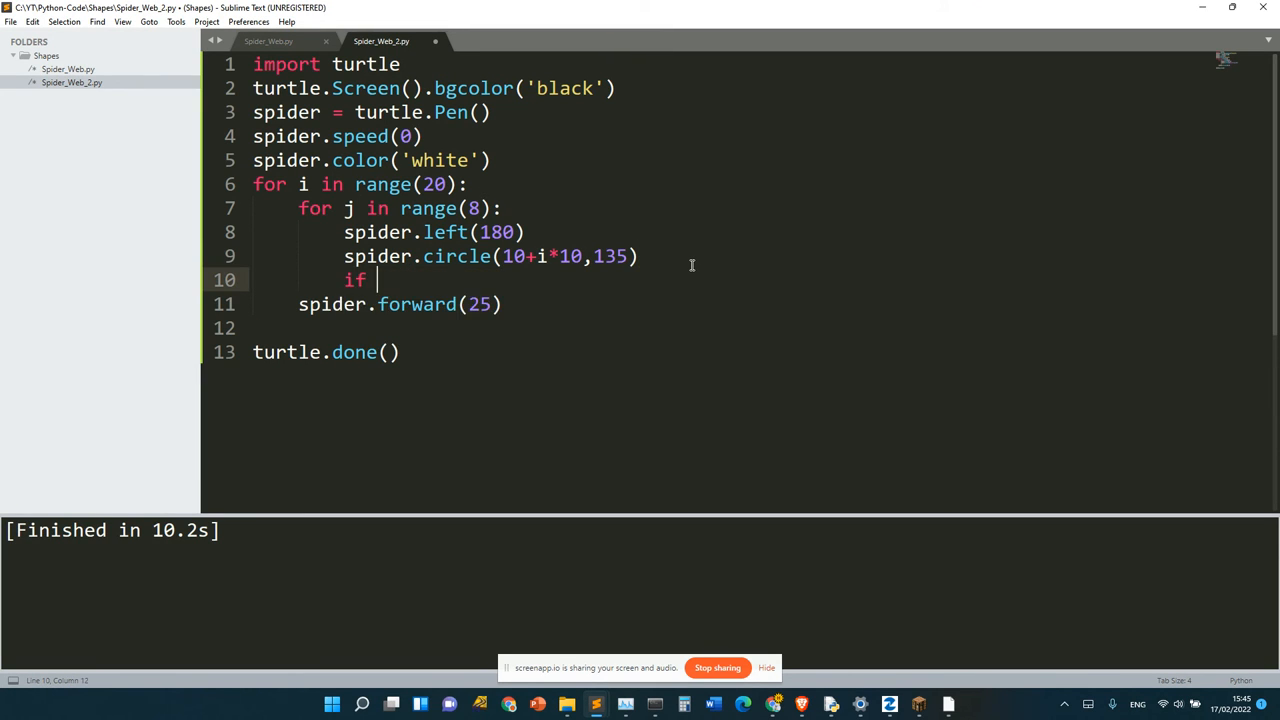
type("spider.")
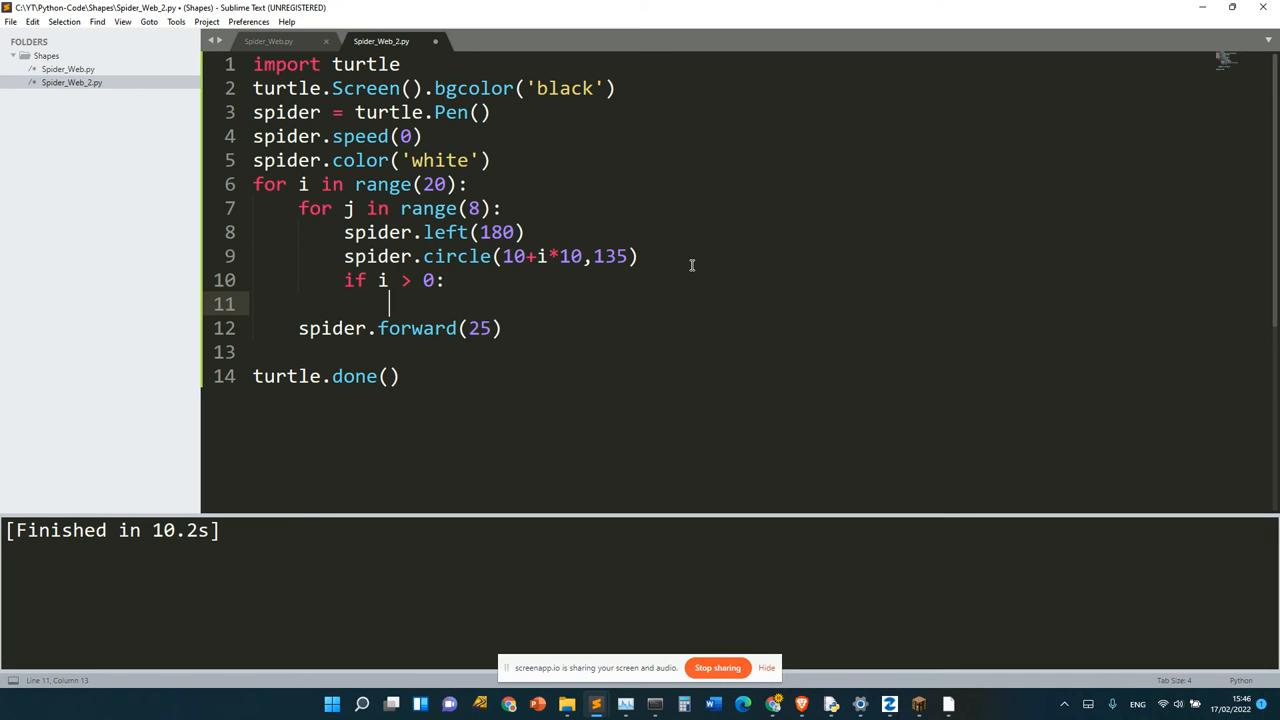
type("spider.back()")
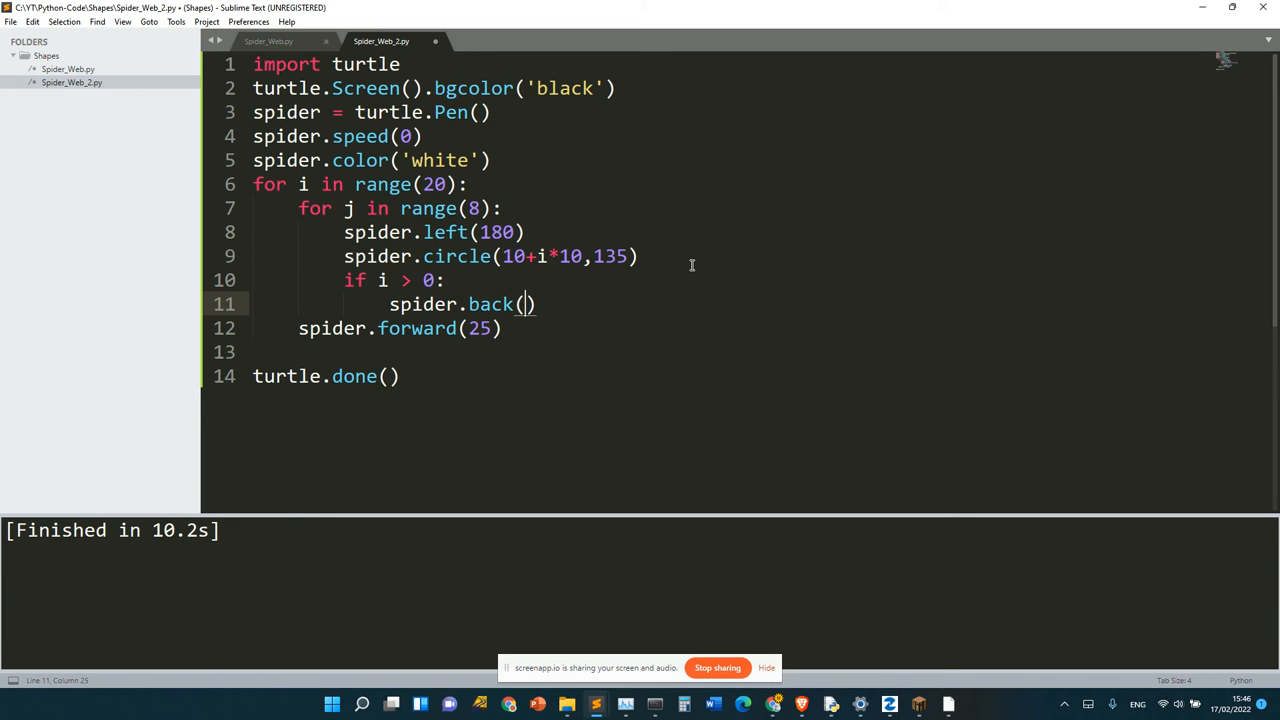
type("1")
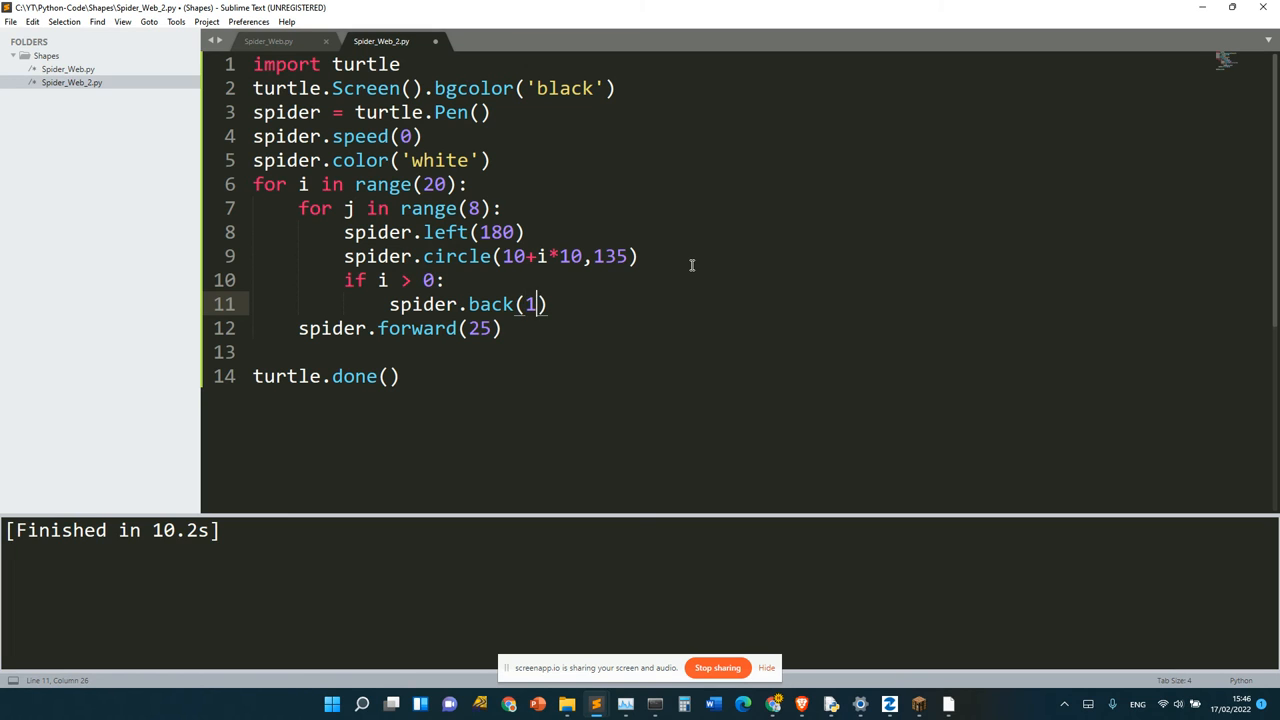
key("backspace")
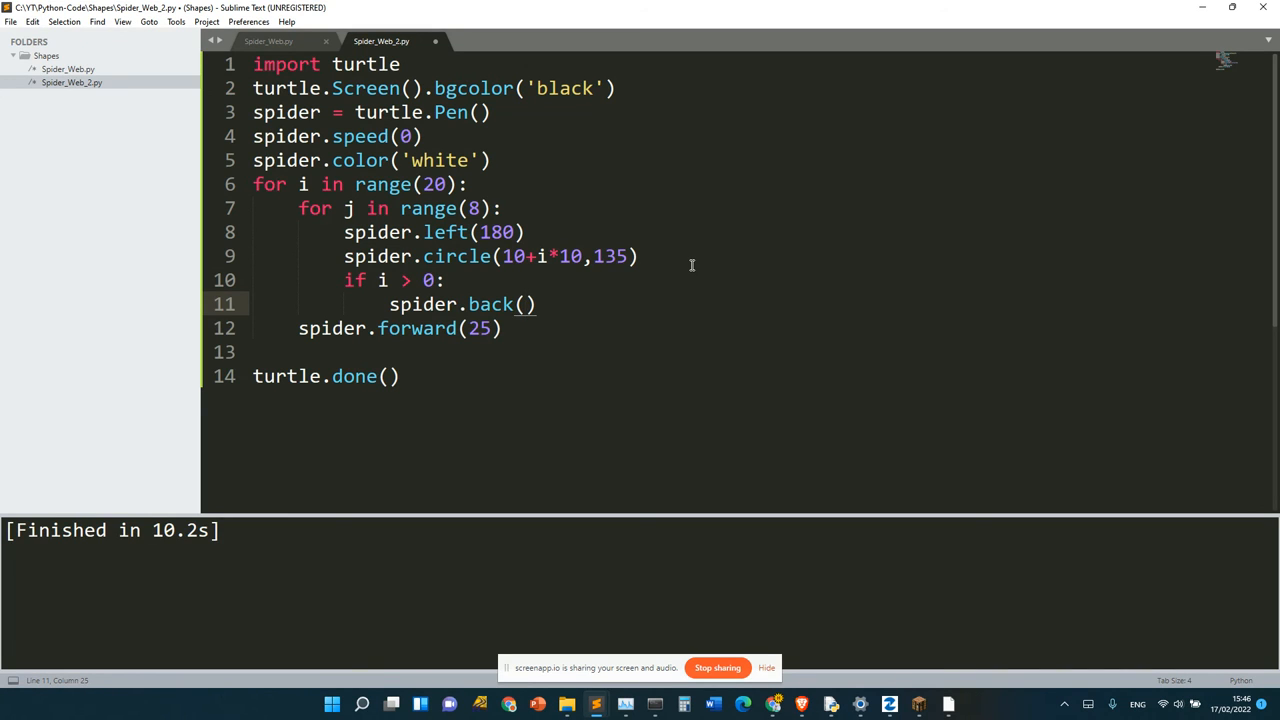
key("ctrl+b")
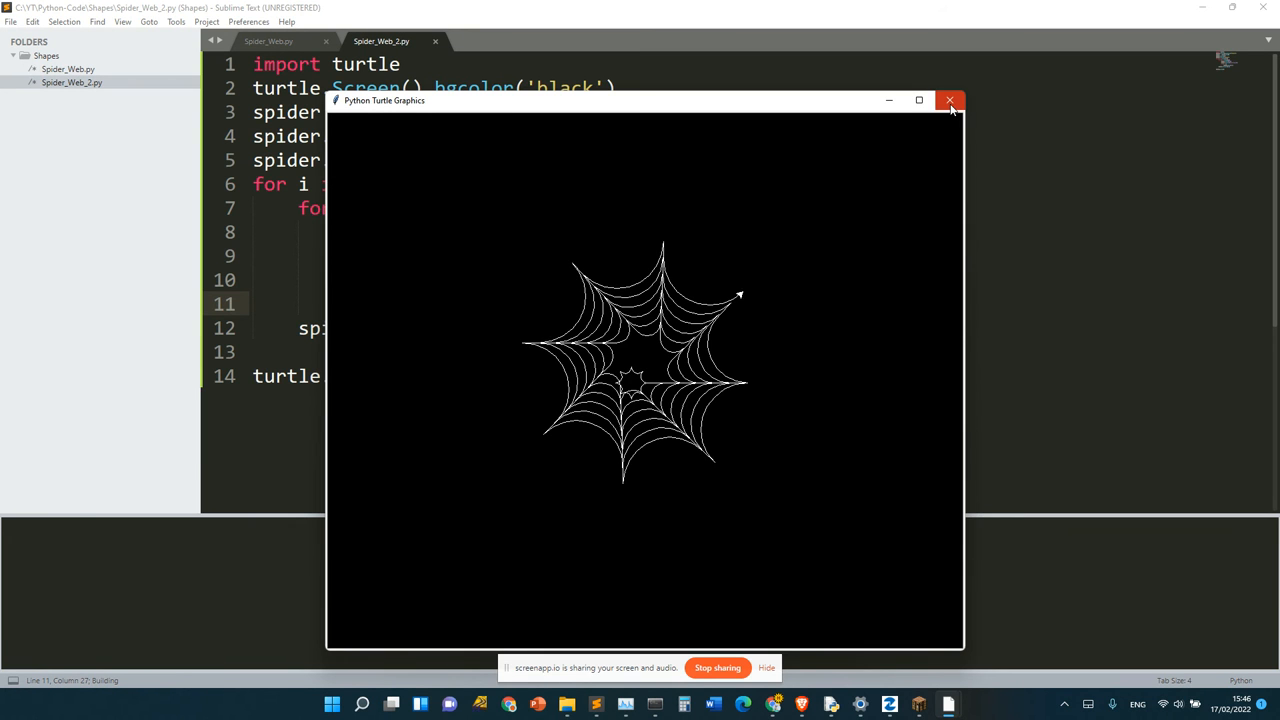
Add spider.forward(25) in the if block and close the redrawn web windows.
left_click(949, 100)
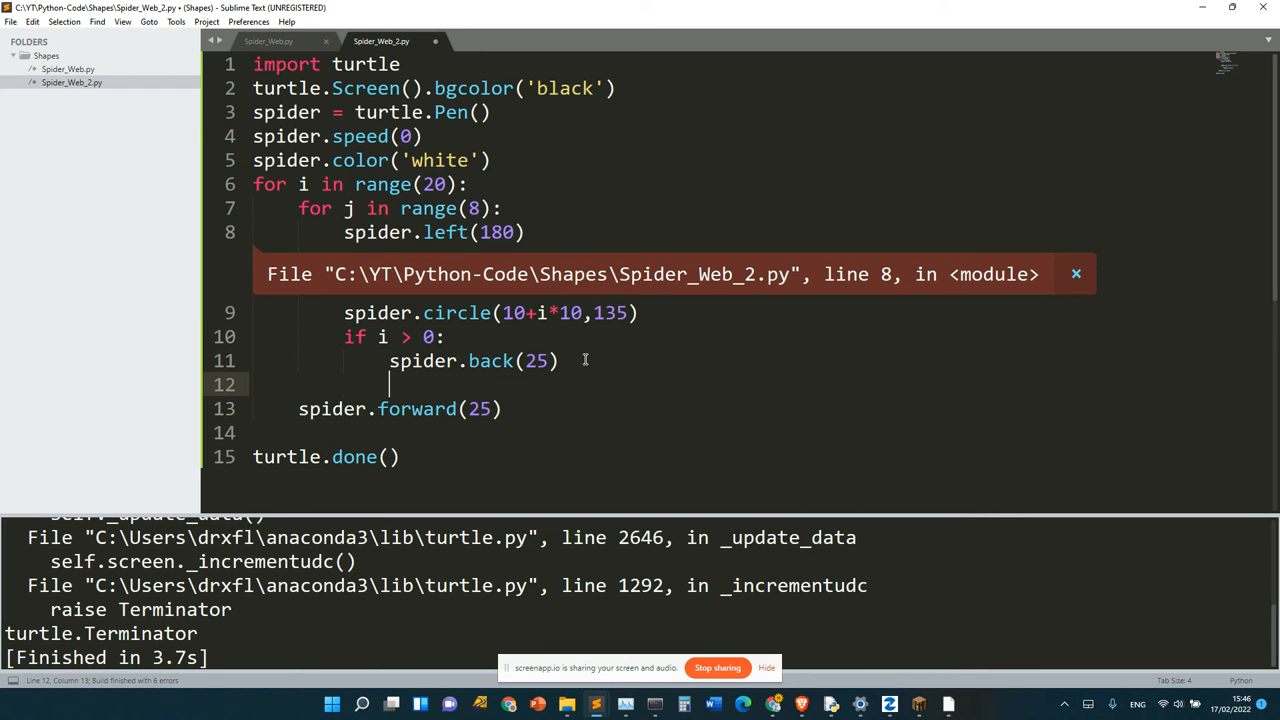
type("spider.forwr")
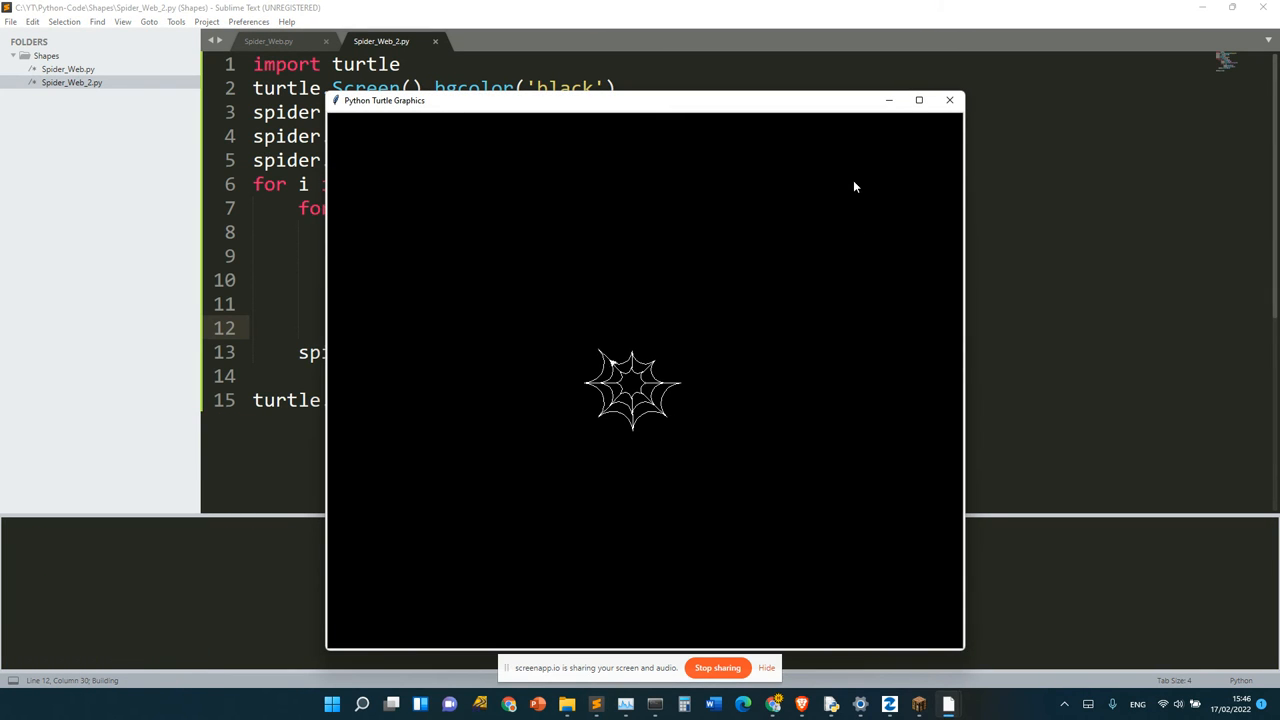
left_click(919, 100)
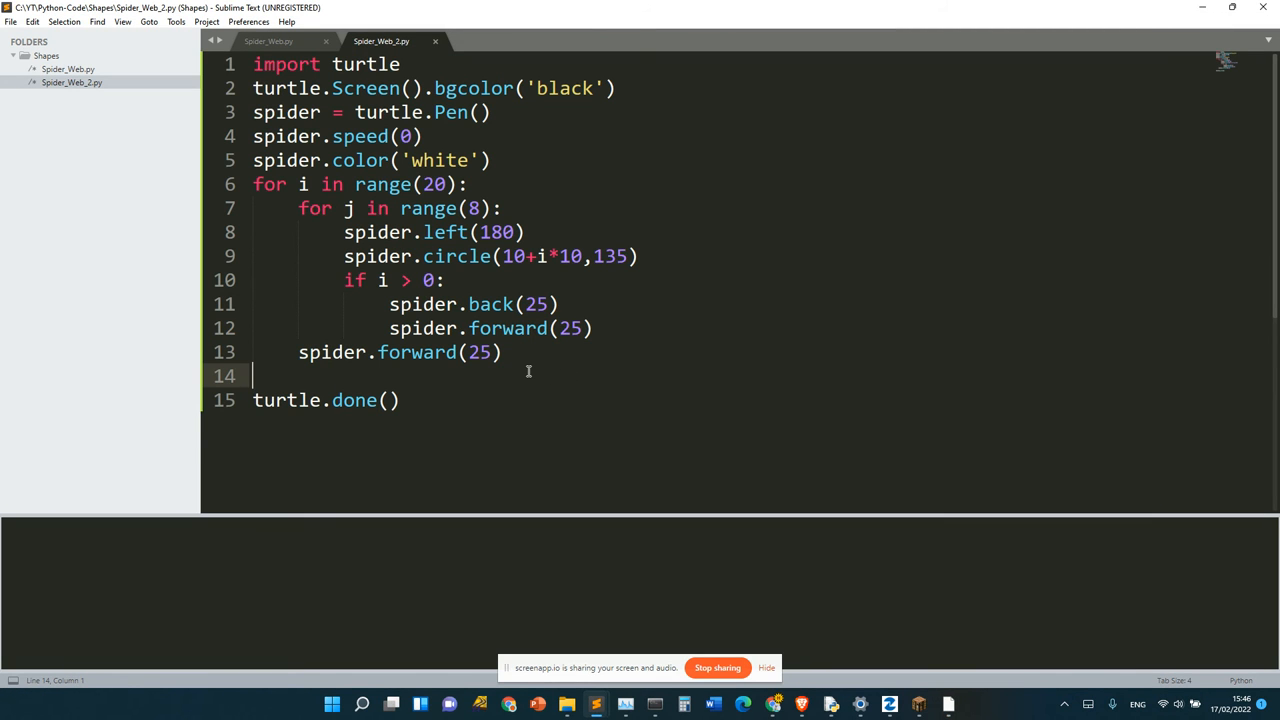
Add spider.goto(0,0) to return to the centre and set spider.shape('turtle').
type("spider.got")
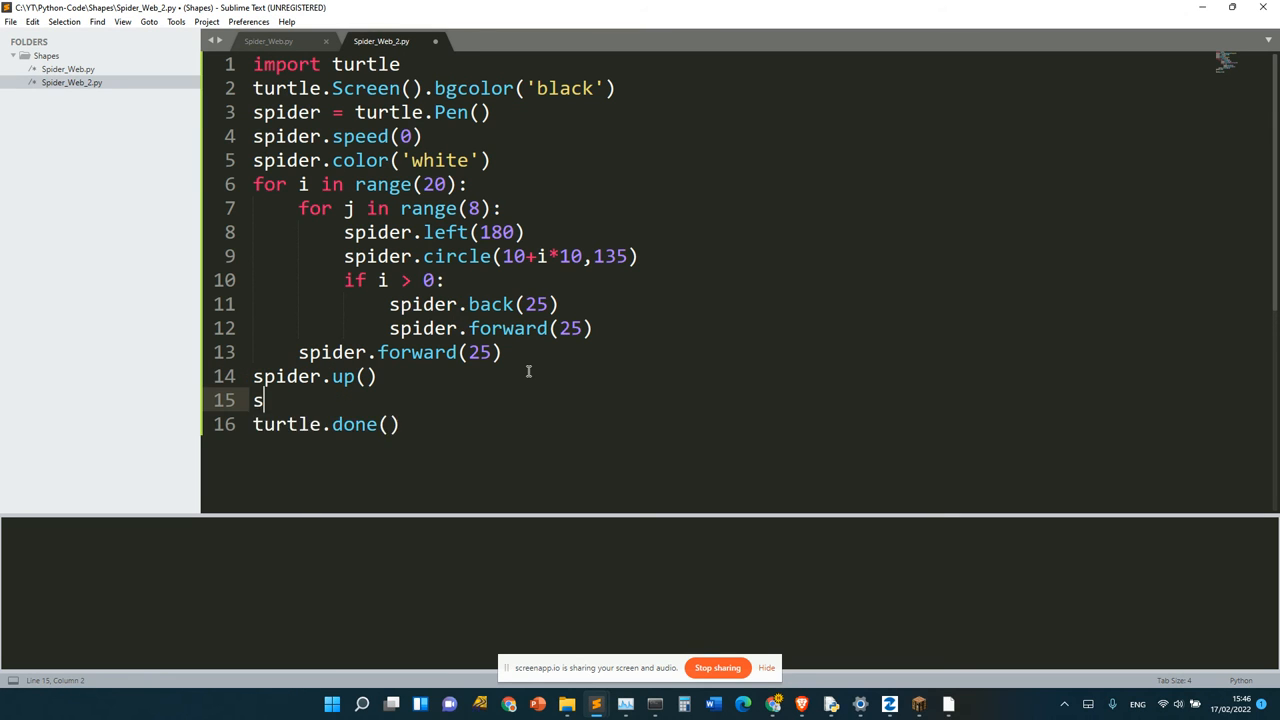
type("pider.goto")
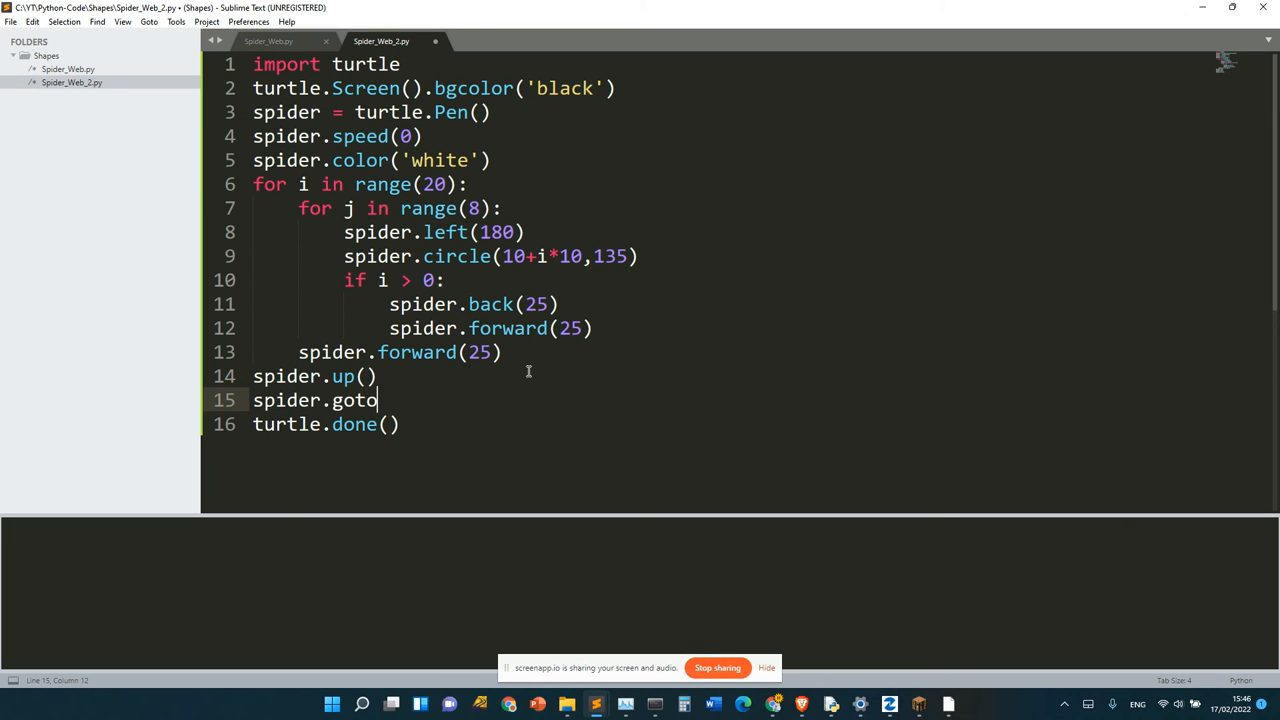
type("(0)")
type("spider.down(")
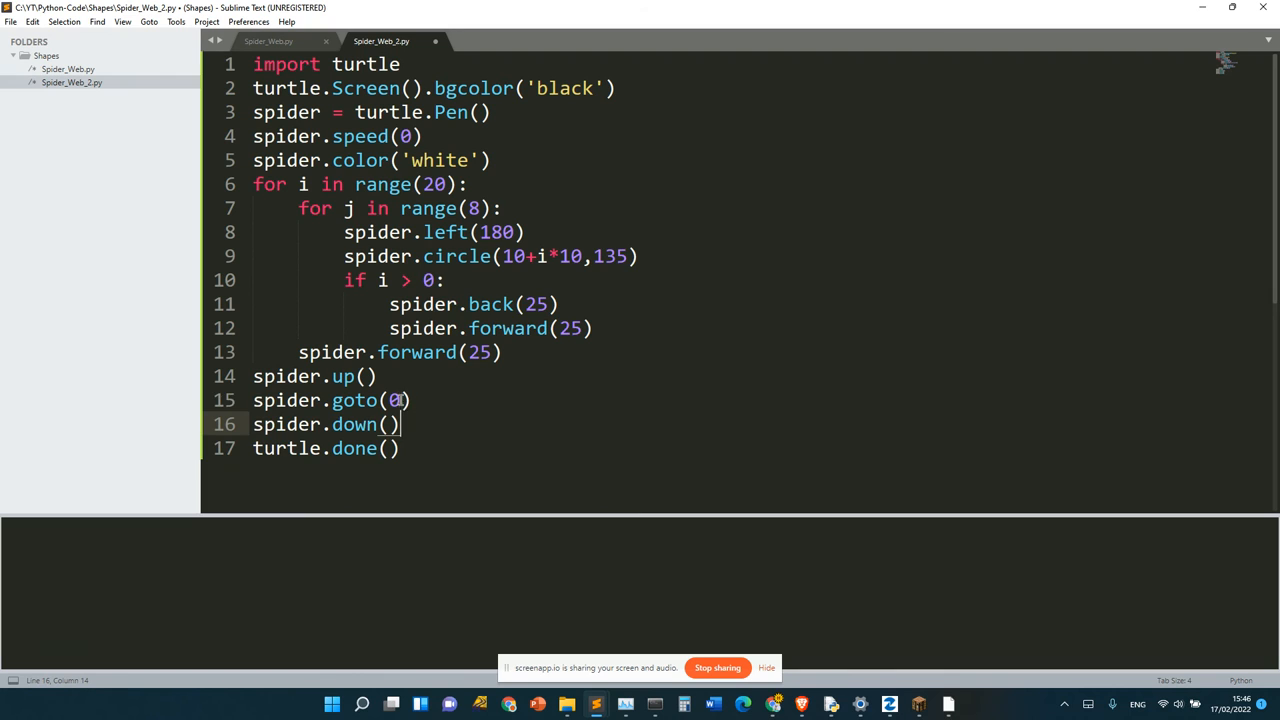
type(",0")
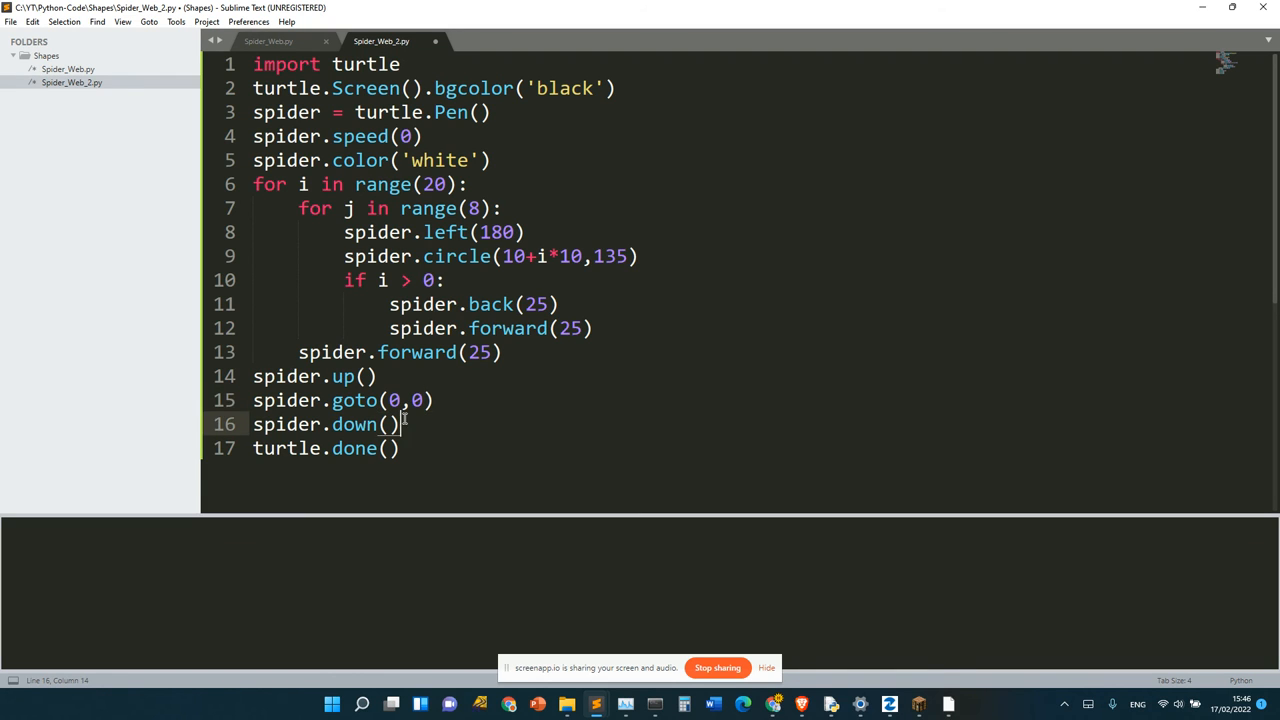
type("s")
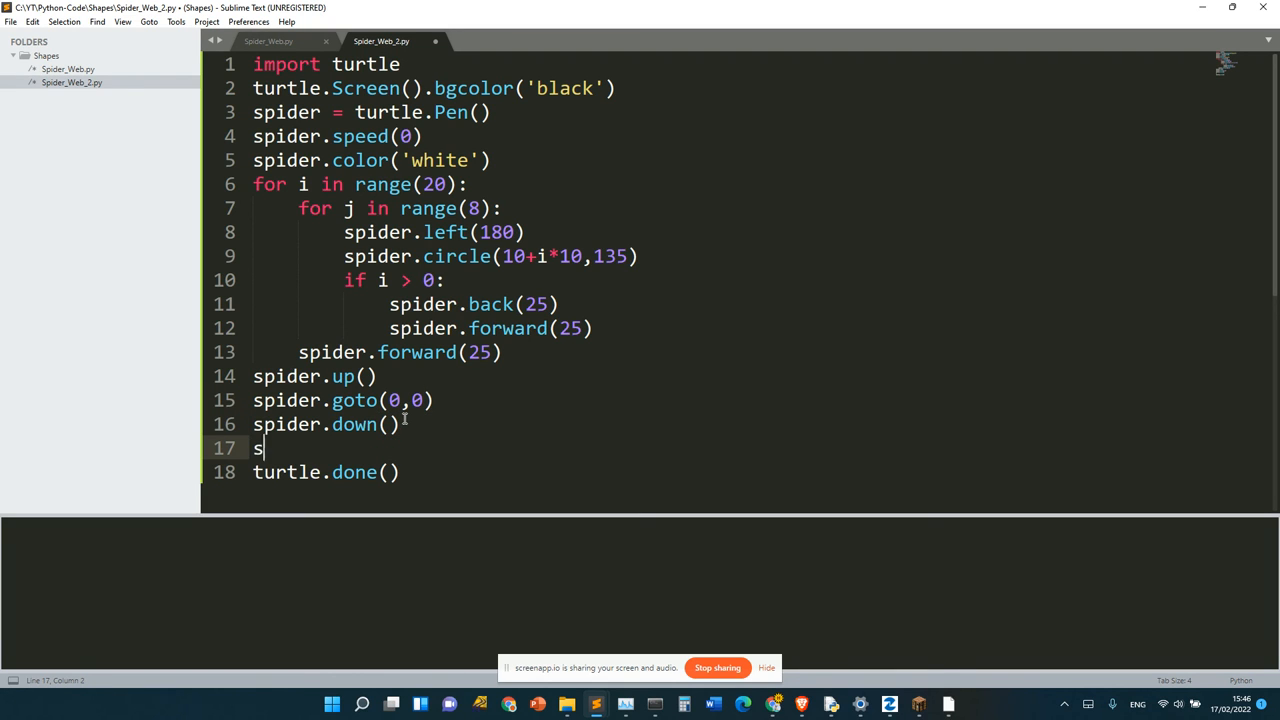
type("pider.sha")
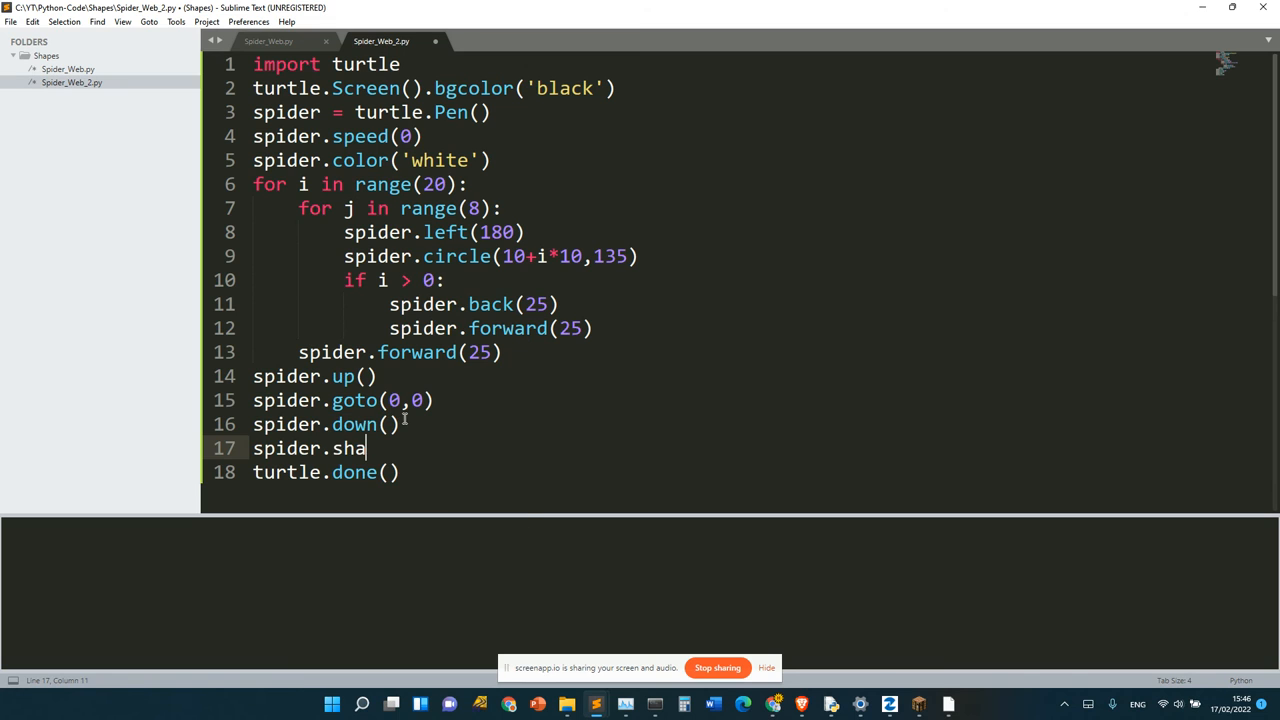
type("pe(turtle)")
type("spider.")
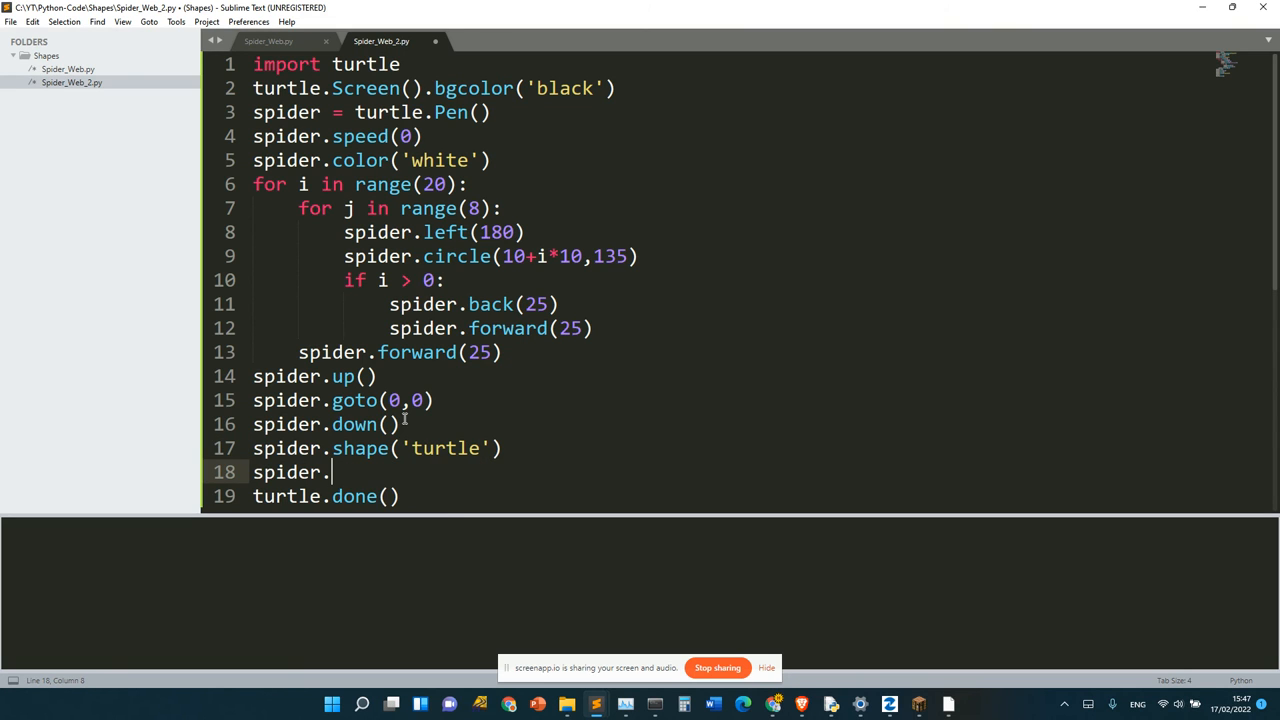
Stretch the turtle shape five times with shapesize(stretch_wid=5, stretch_len=5) and run the script.
type("s")
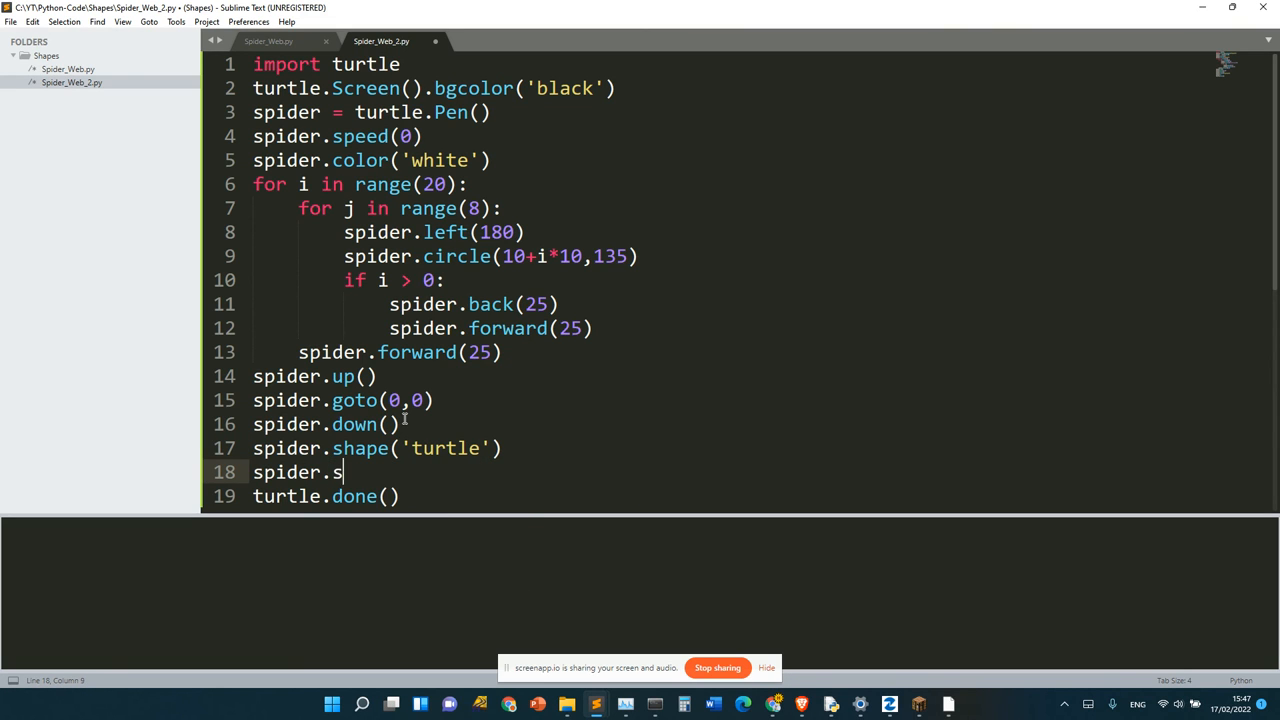
type("ize()")
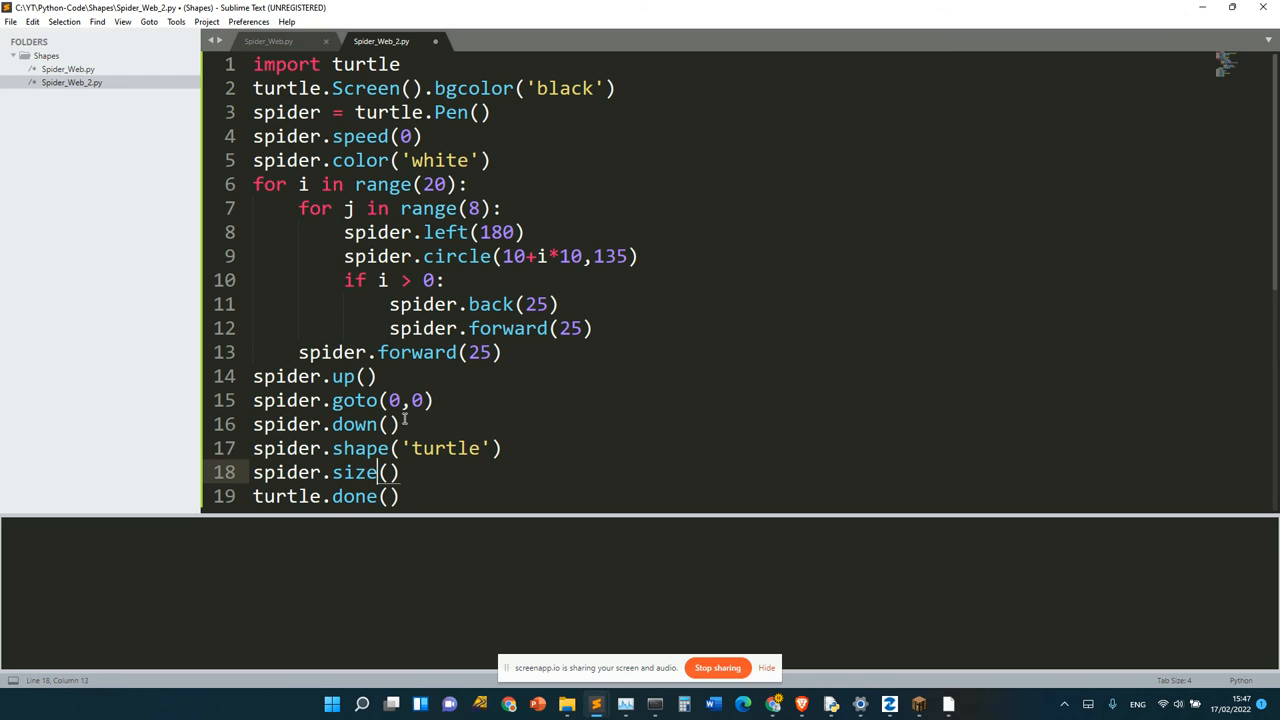
type("shapes")
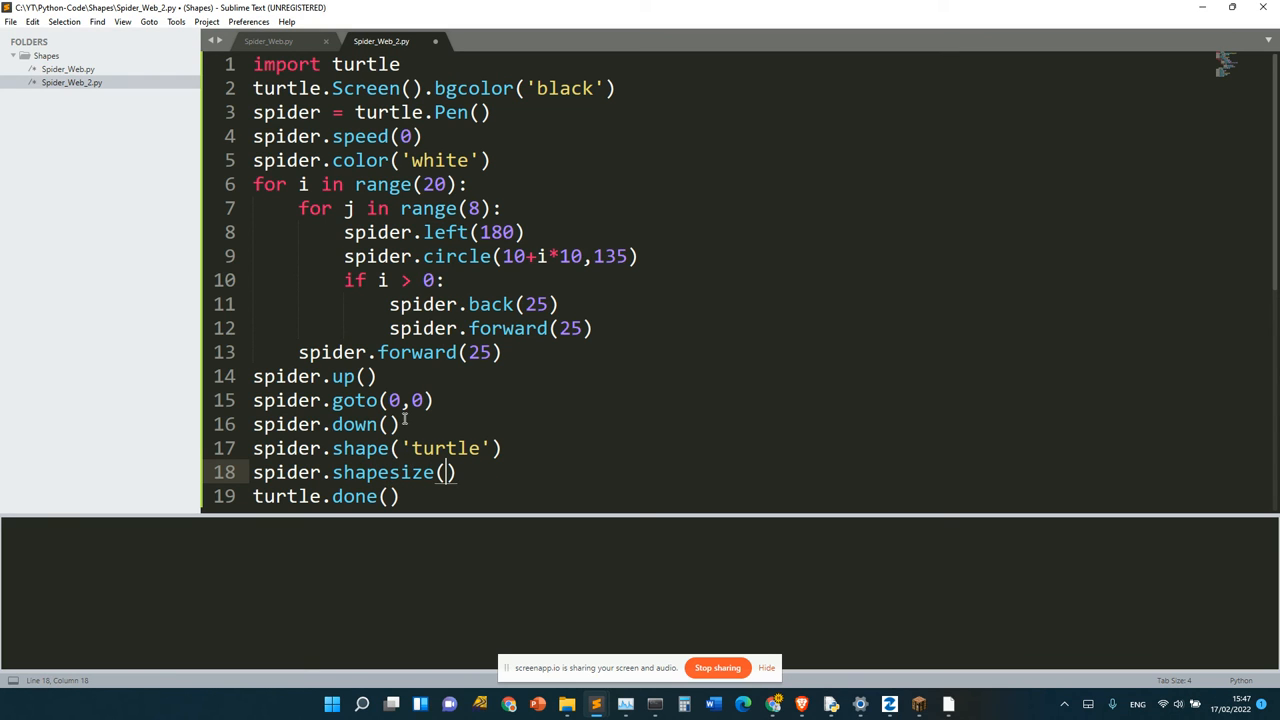
type("stretch")
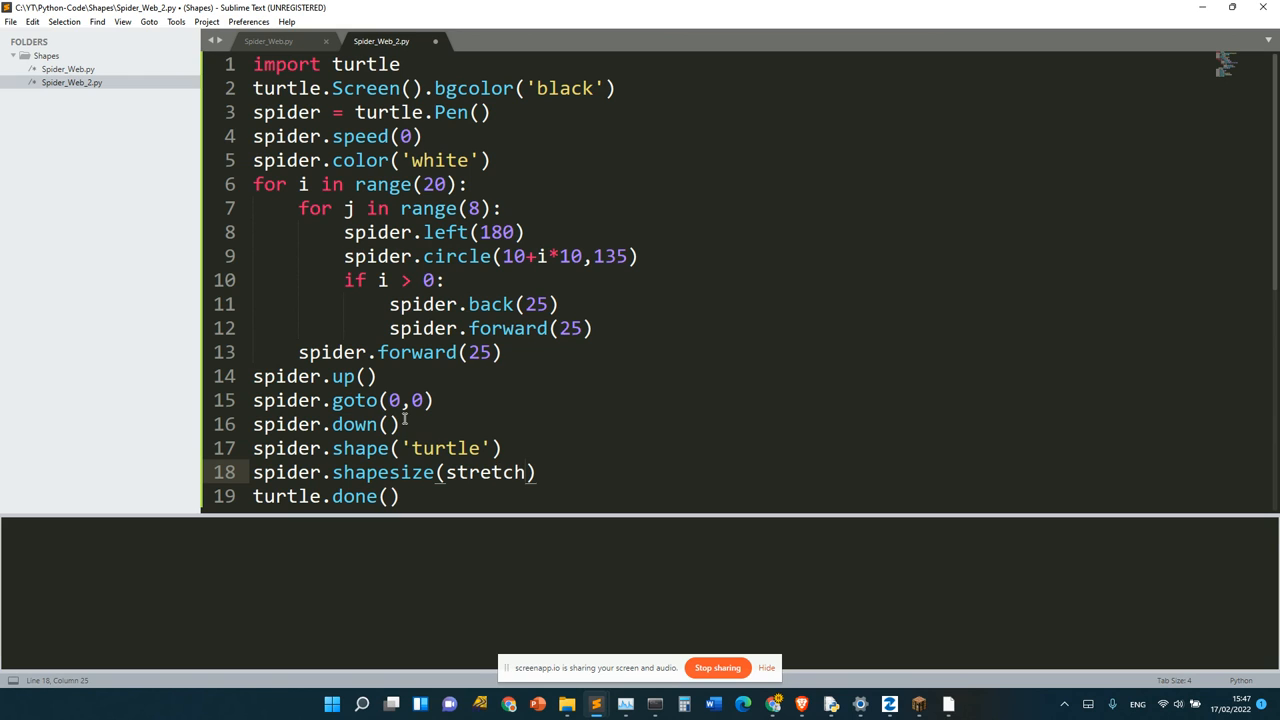
type("_wid=5")
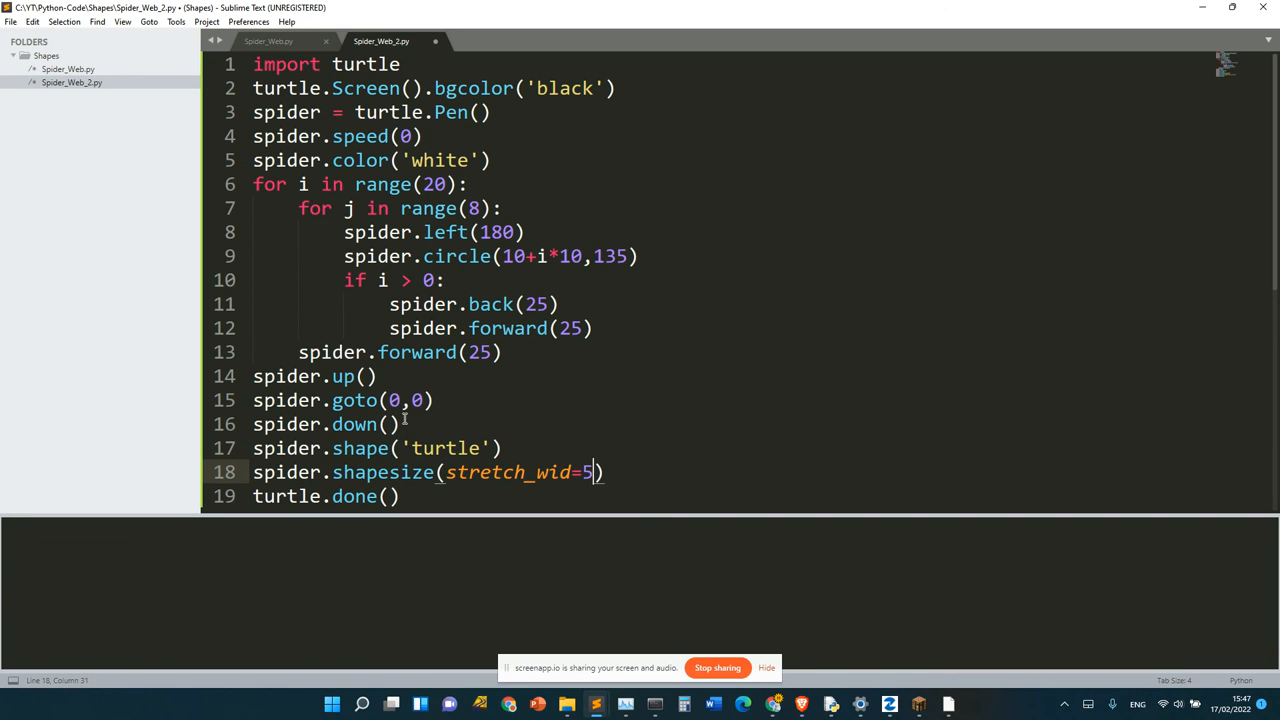
type(",stretch_wid")
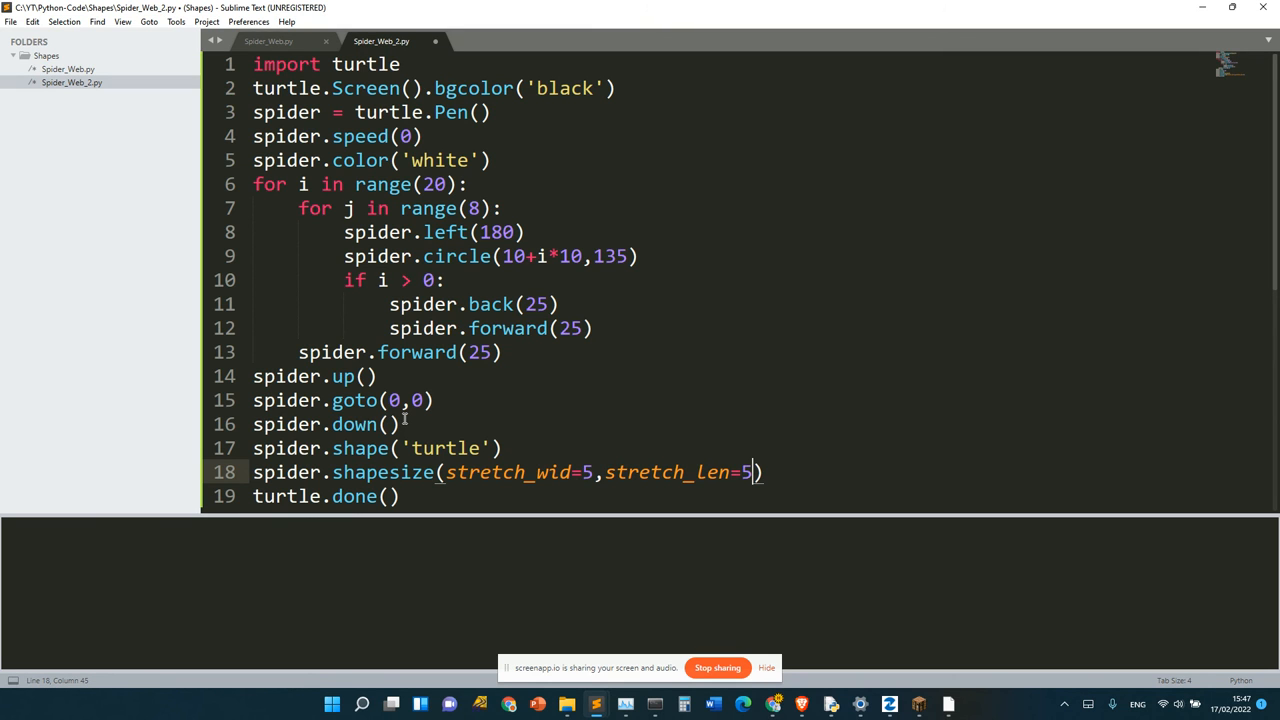
key("ctrl+b")
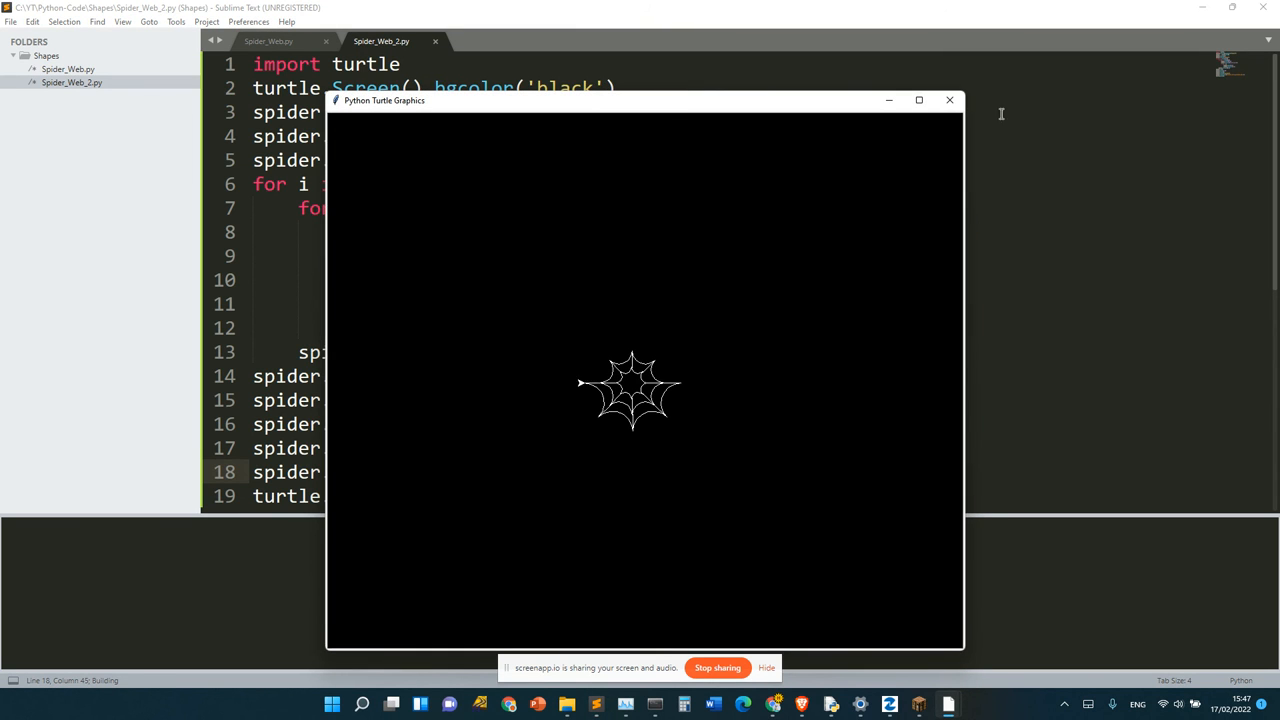
Maximize the turtle window to view the finished web with the large turtle.
left_click(918, 100)
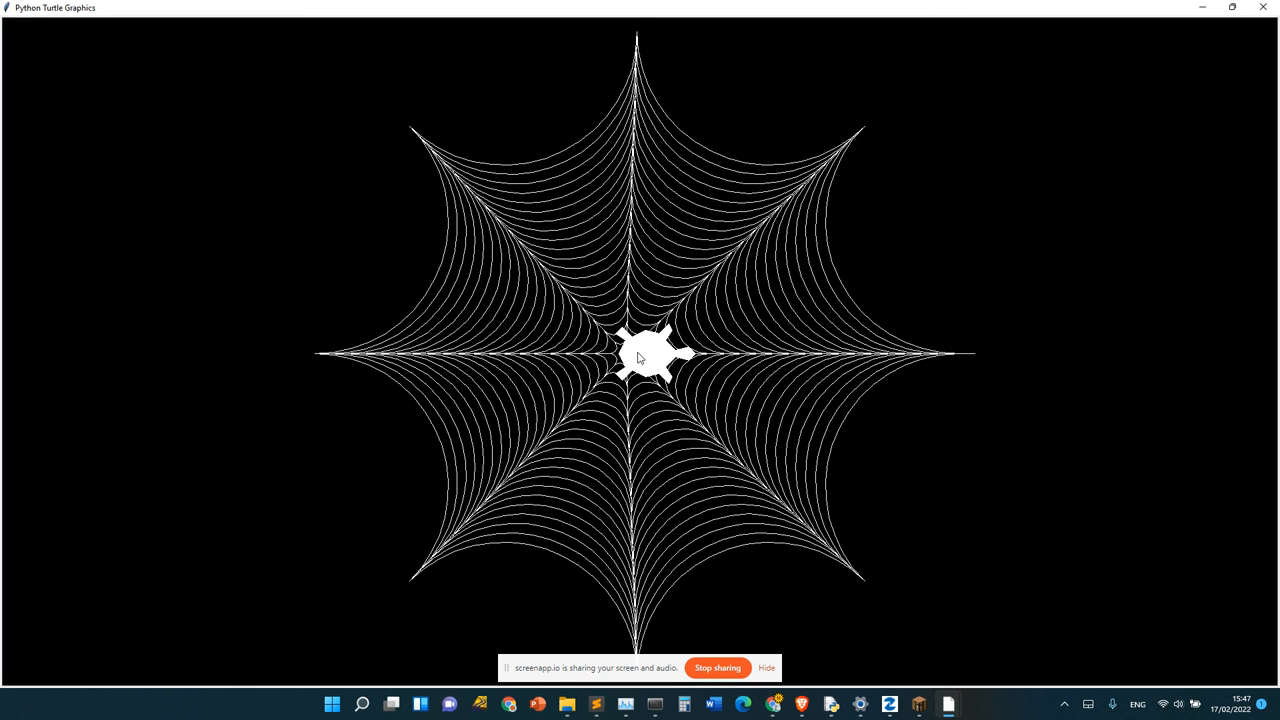
mouse_move(643, 347)
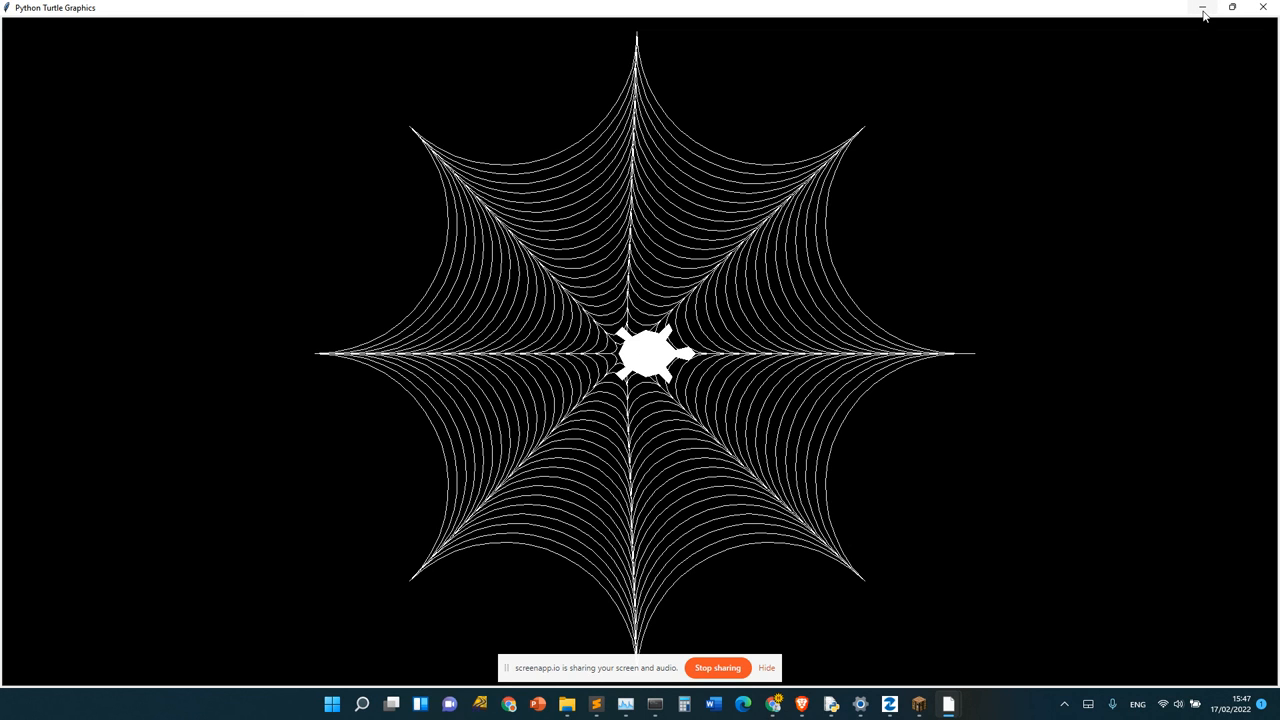
mouse_move(1202, 8)
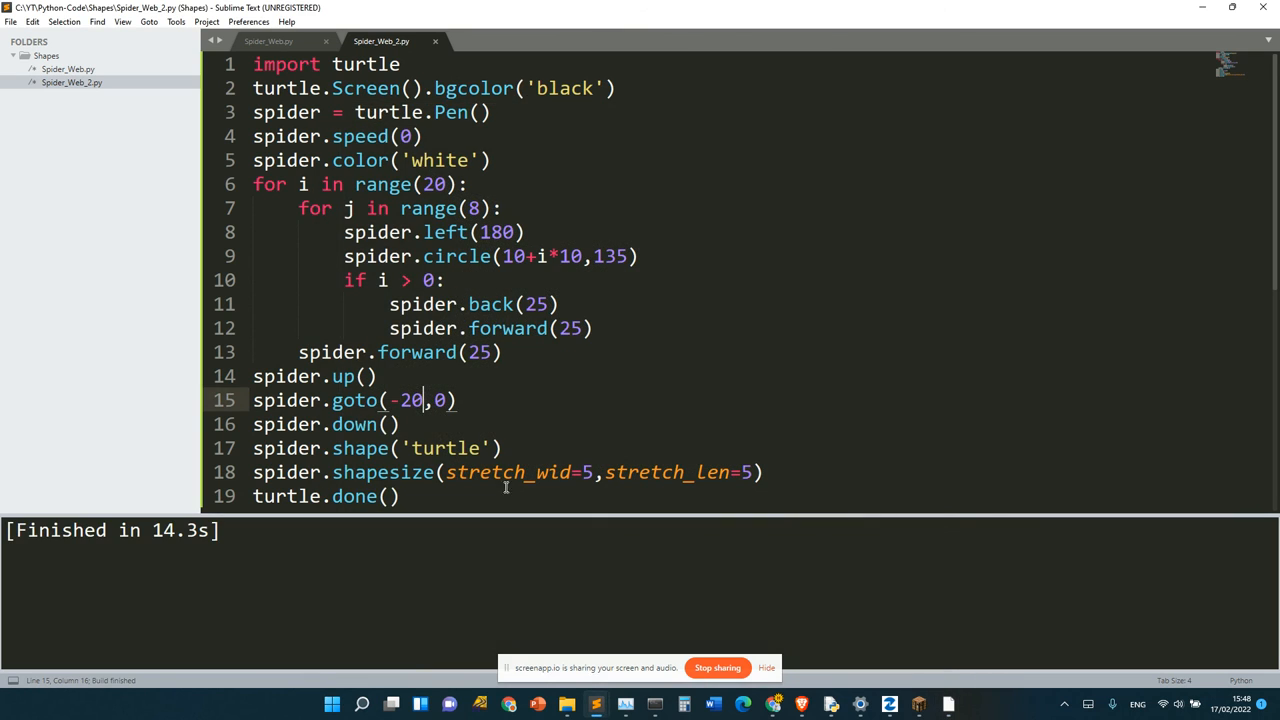
Rerun the updated web script and maximize its drawing window.
double_click(411, 400)
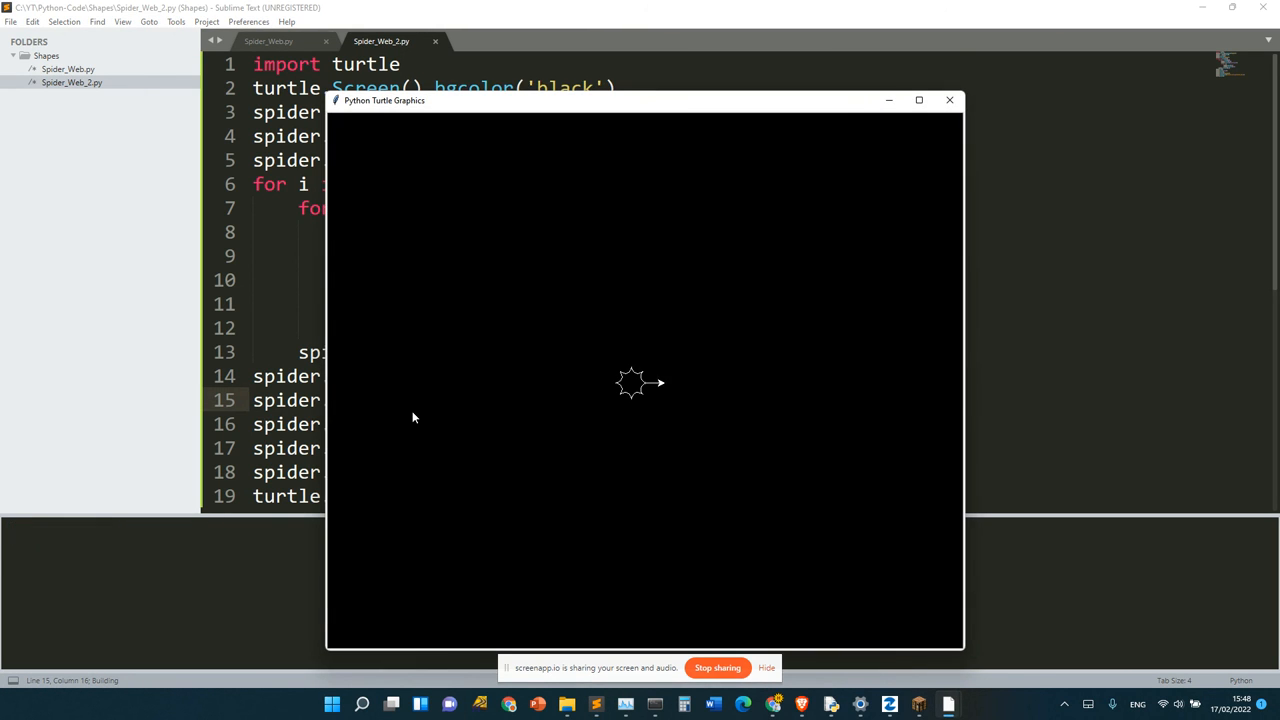
left_click(918, 100)
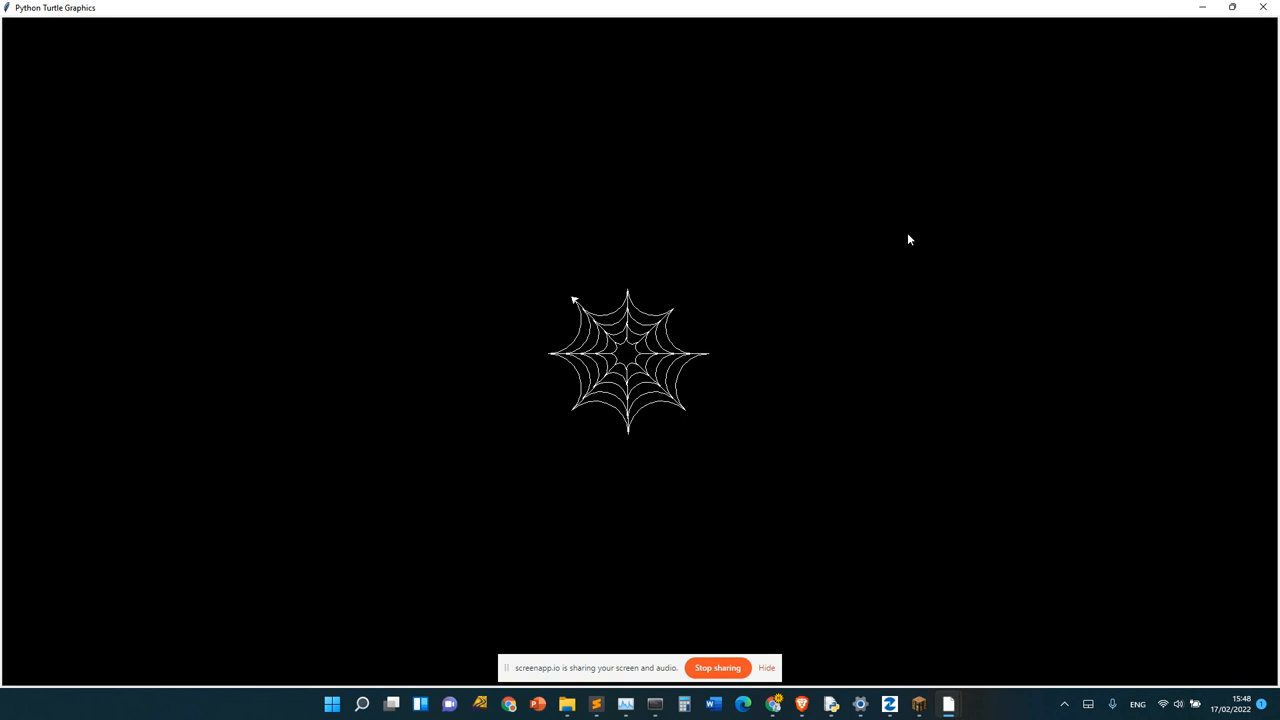